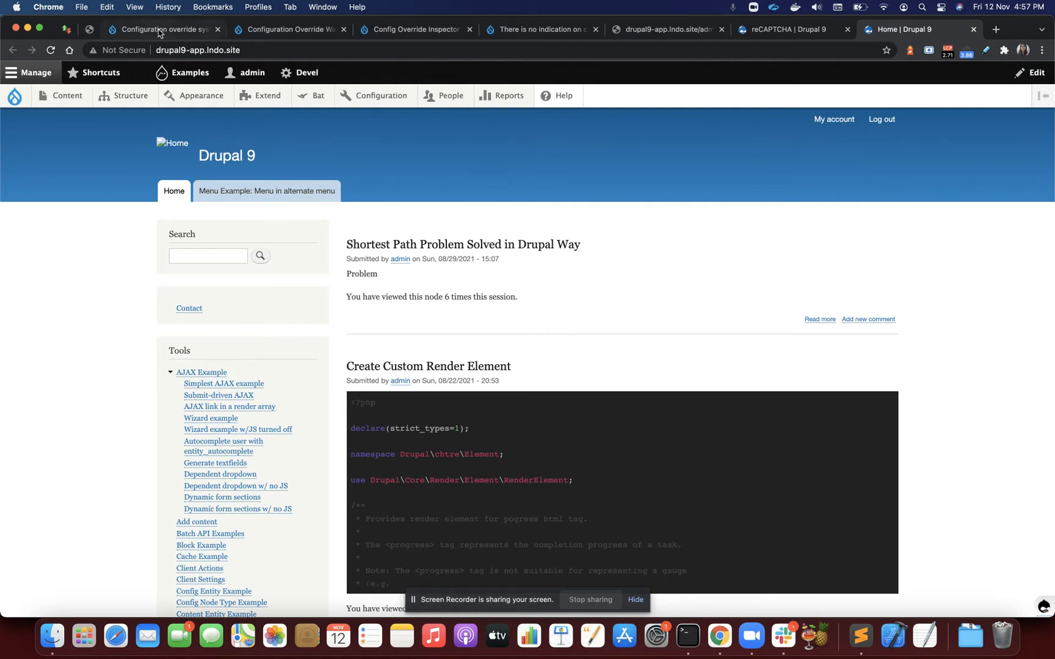
- Review the configuration override documentation, then return to the reCAPTCHA settings page
click(165, 29)
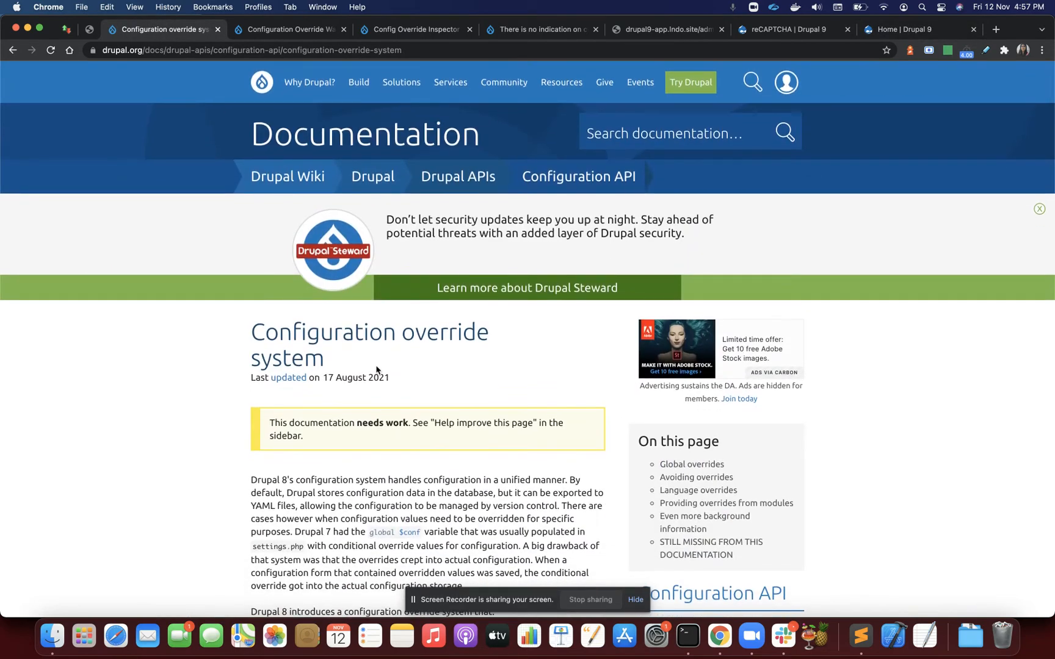
scroll(down, 3)
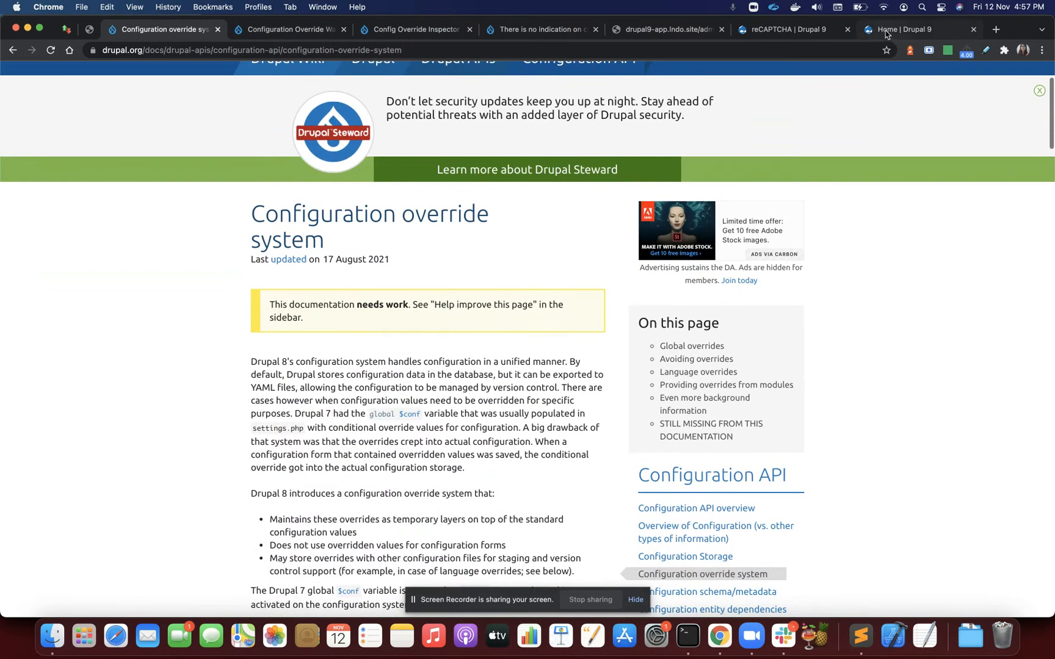
click(919, 30)
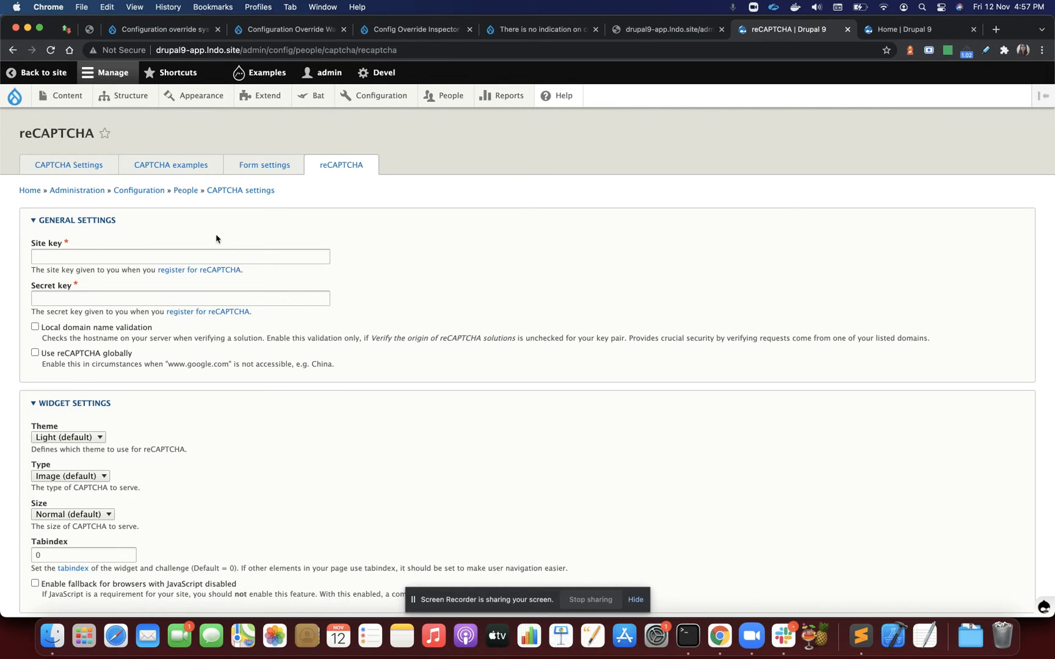
mouse_move(116, 228)
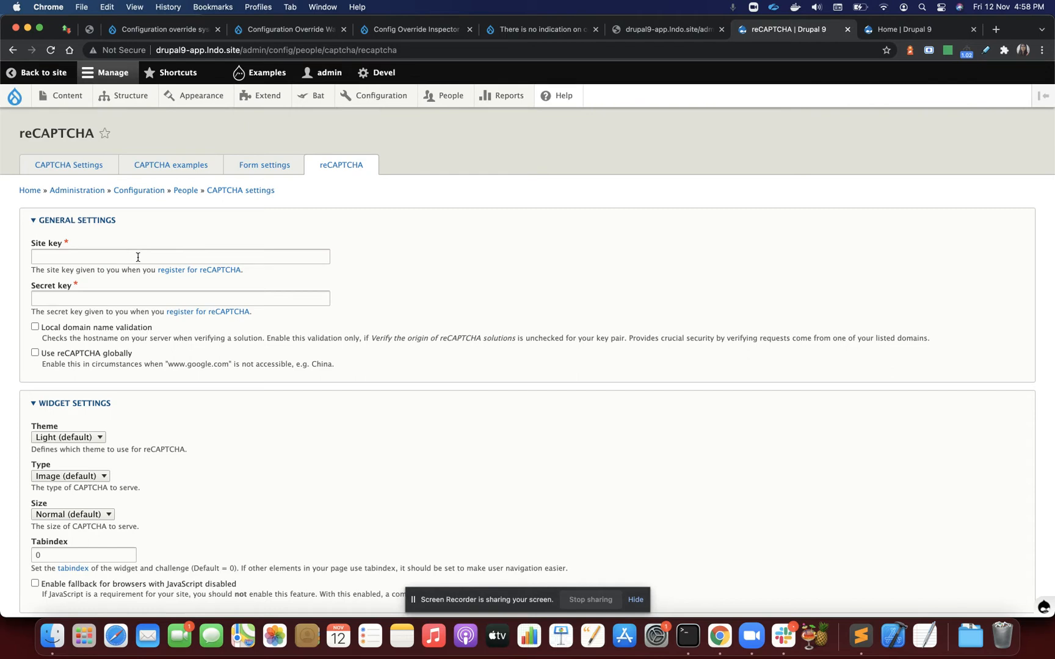
- Inspect the General settings where the Site key field is still empty
click(181, 257)
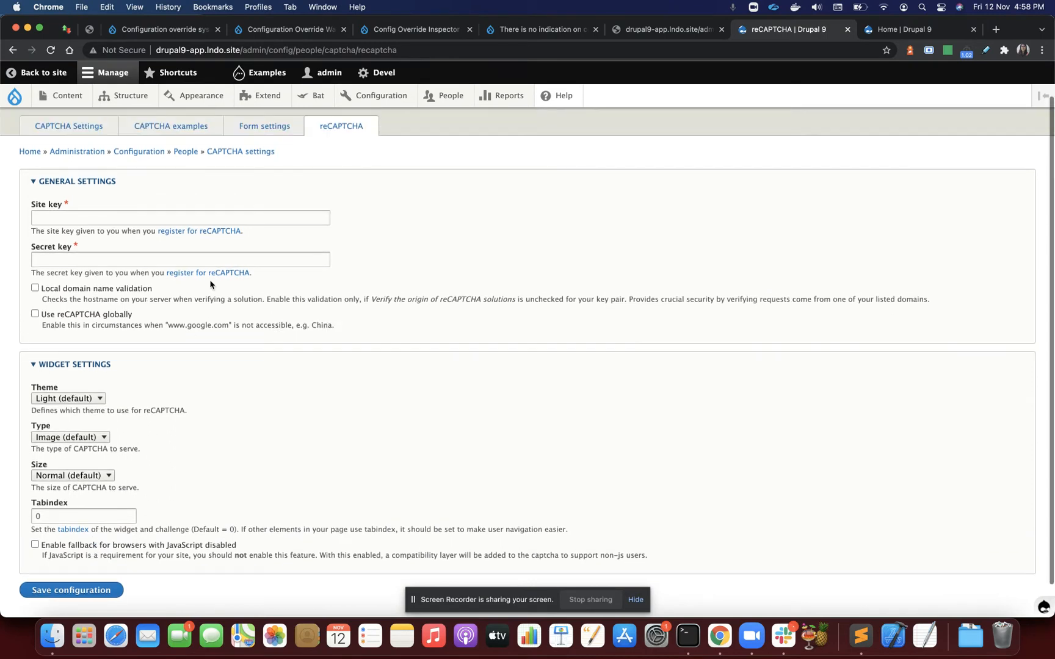
click(180, 218)
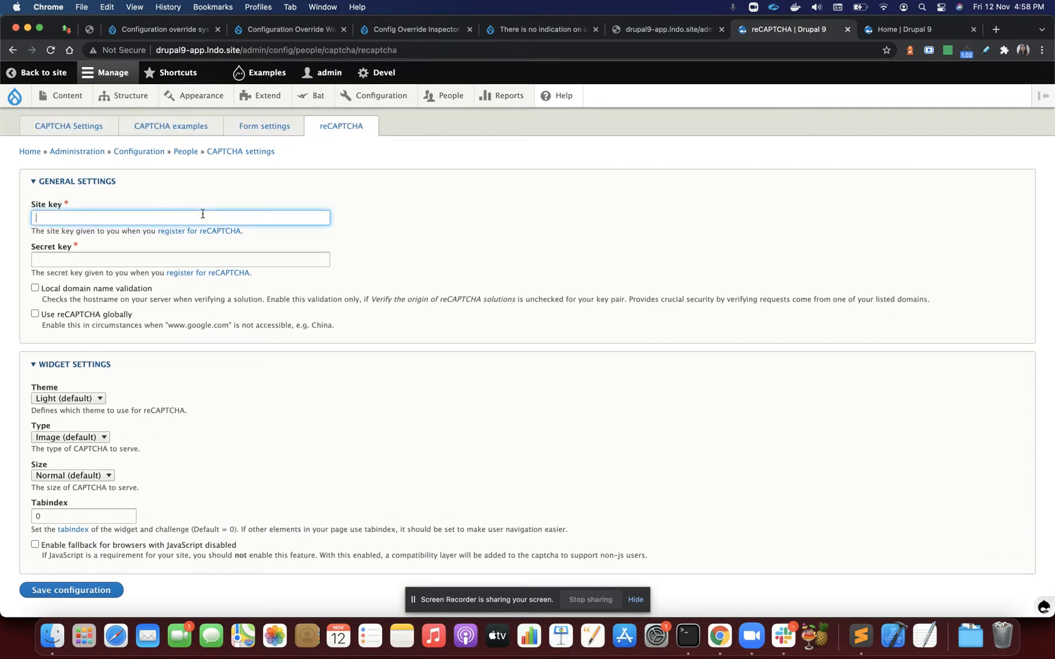
mouse_move(199, 214)
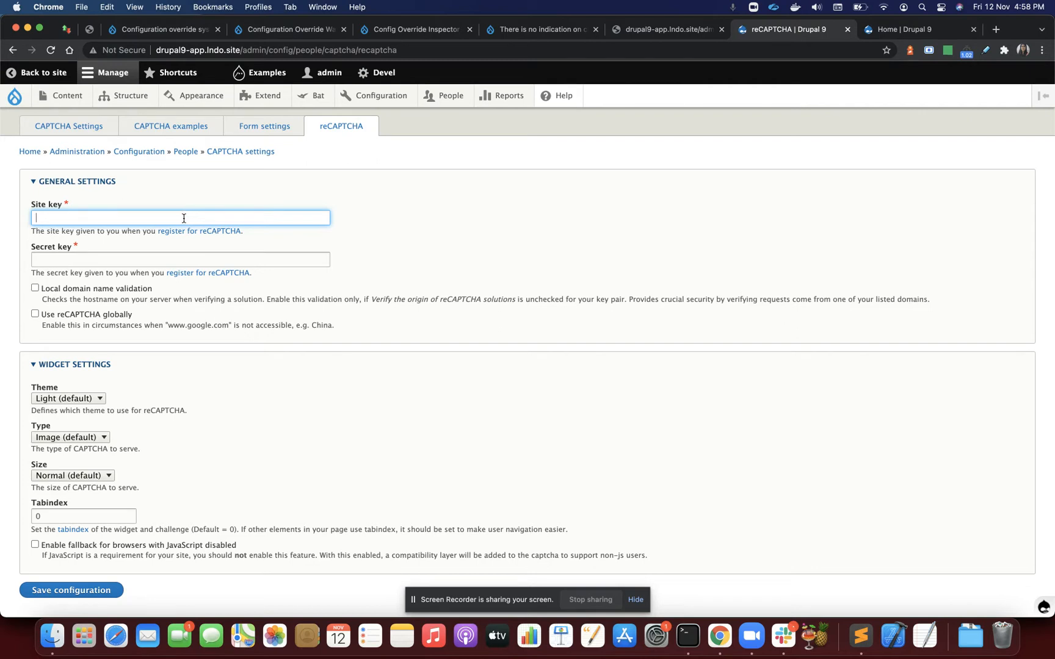
mouse_move(254, 319)
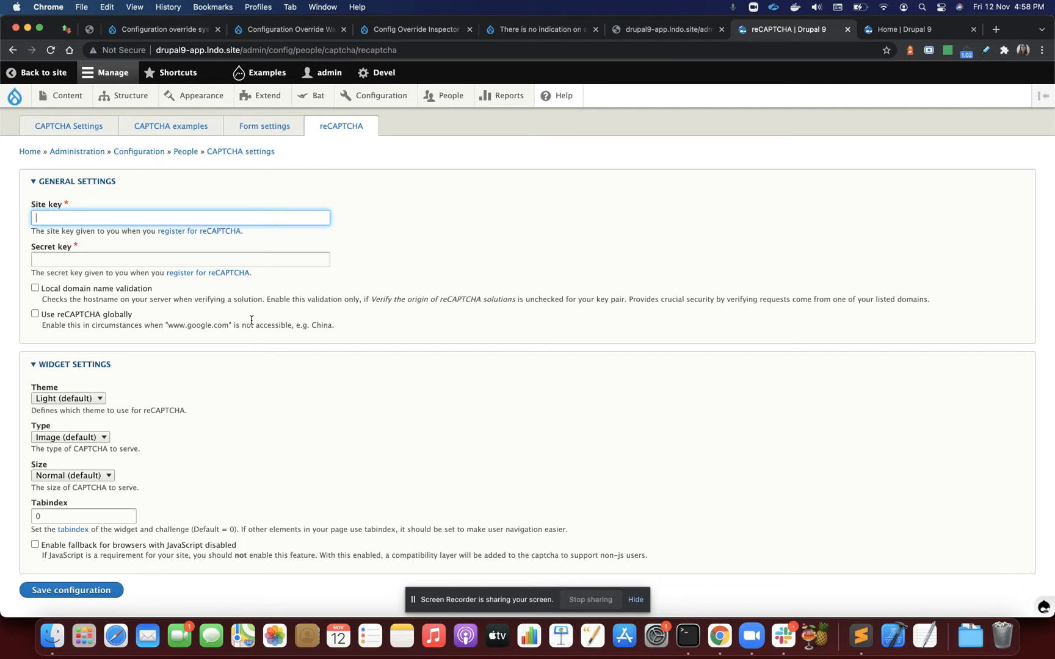
mouse_move(294, 350)
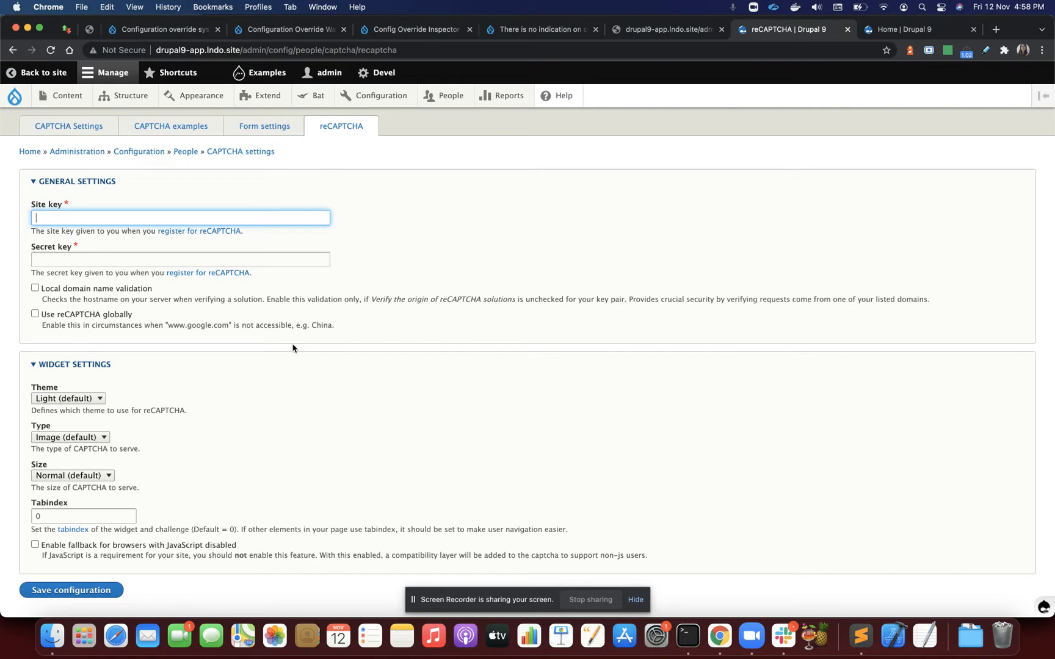
key(Cmd+Tab)
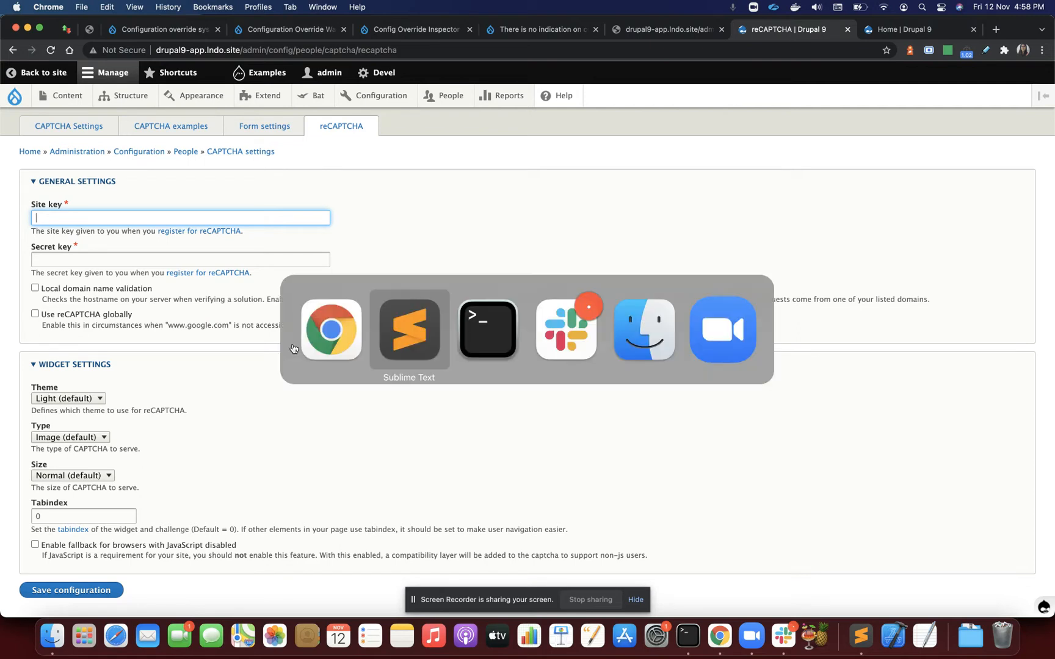
- Review settings.php in Sublime Text down to its database and config lines, then return to reCAPTCHA
click(409, 329)
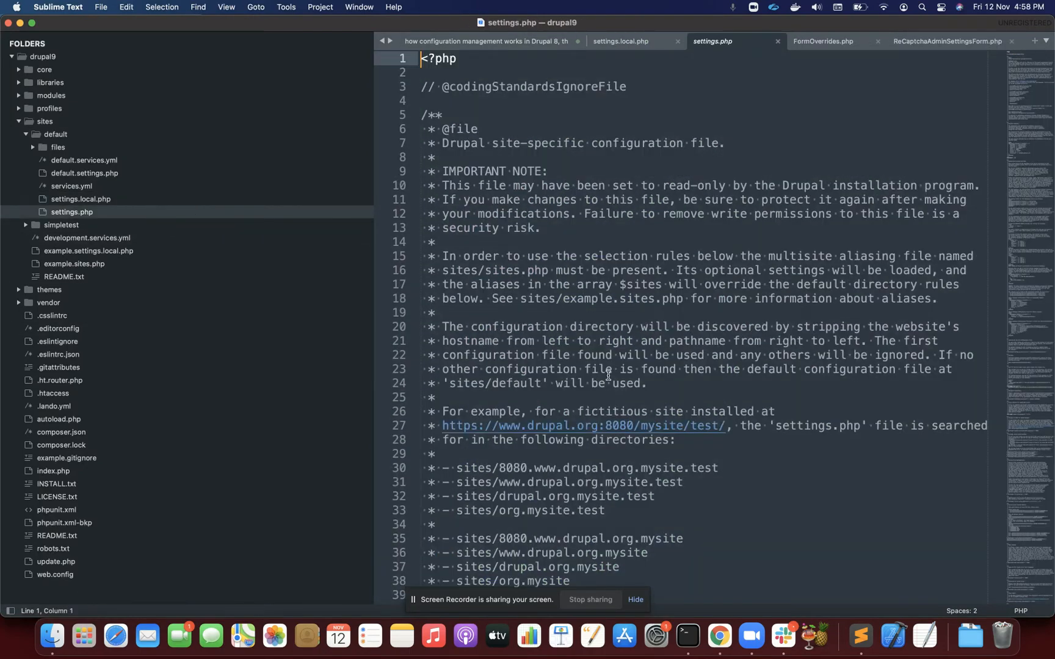
scroll(down, 3)
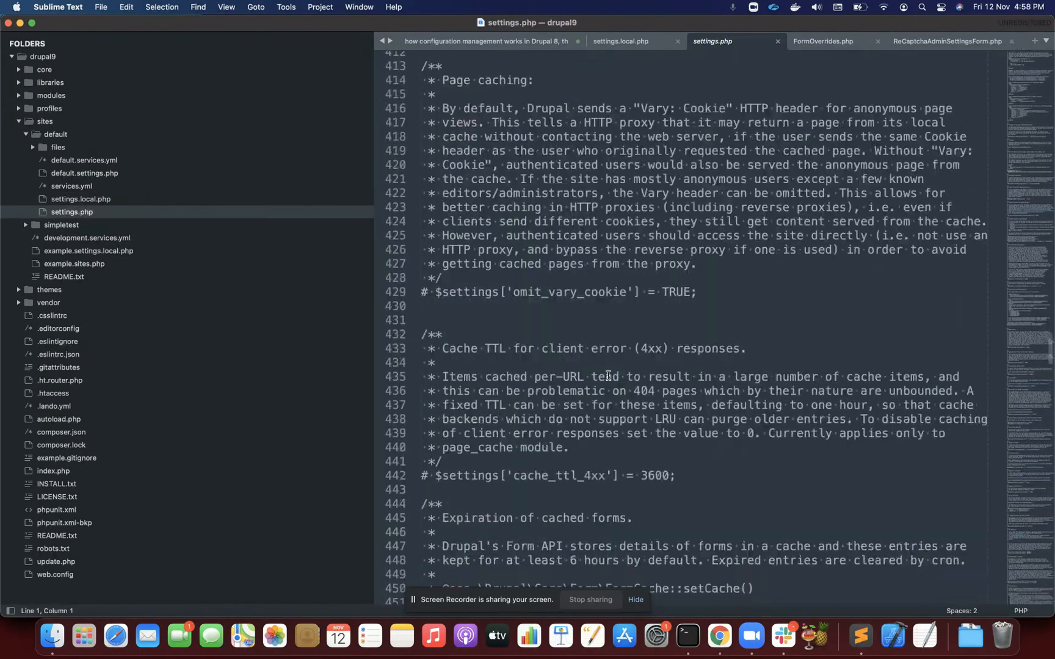
scroll(down, 3)
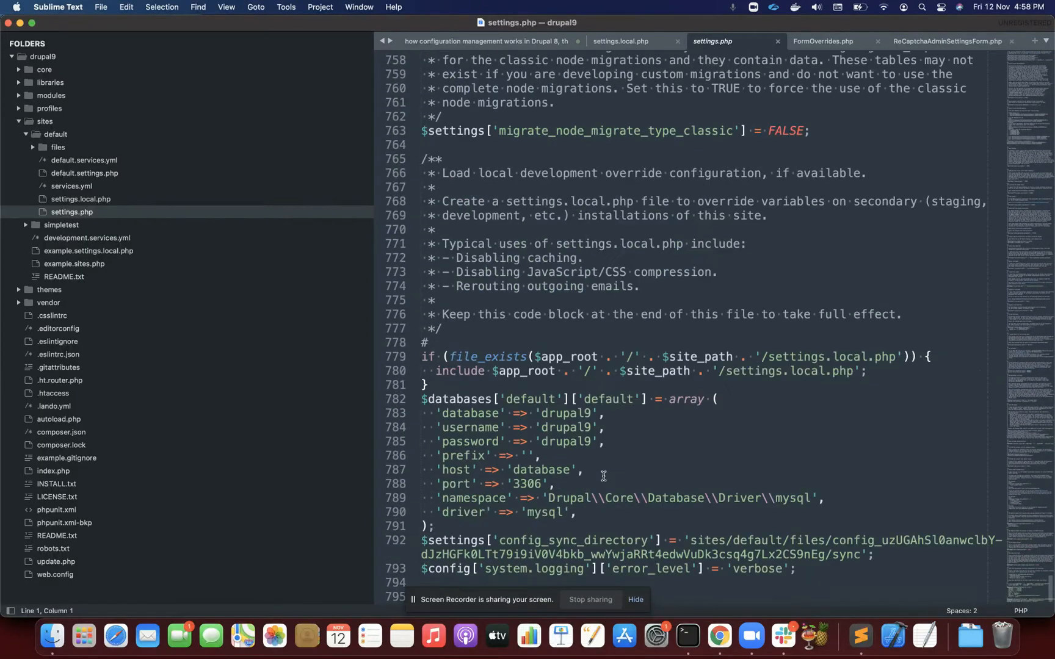
click(425, 582)
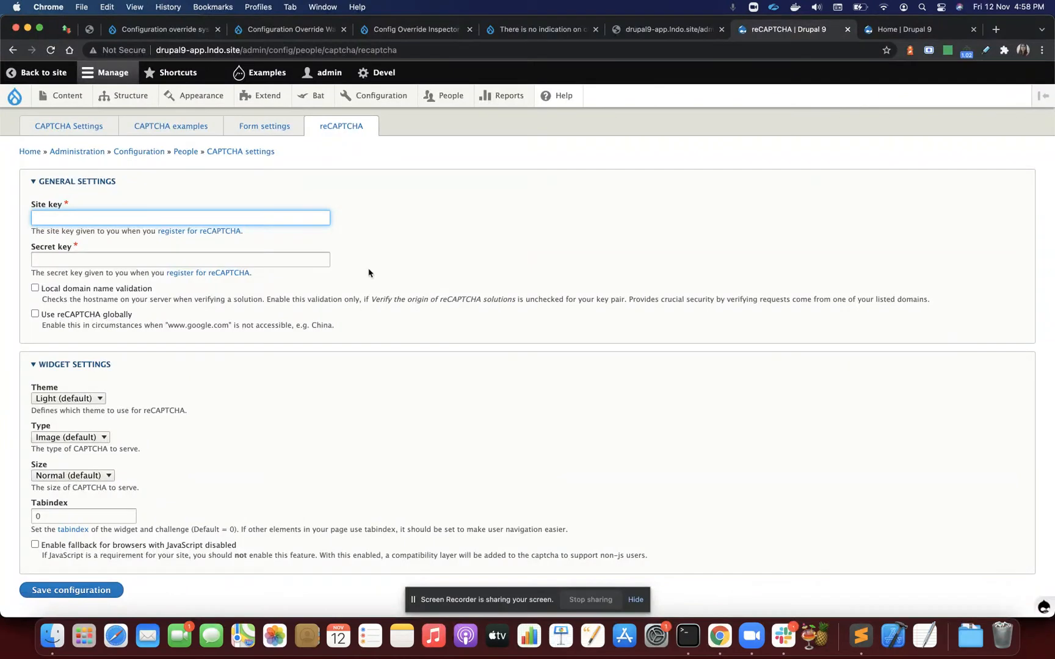
mouse_move(352, 267)
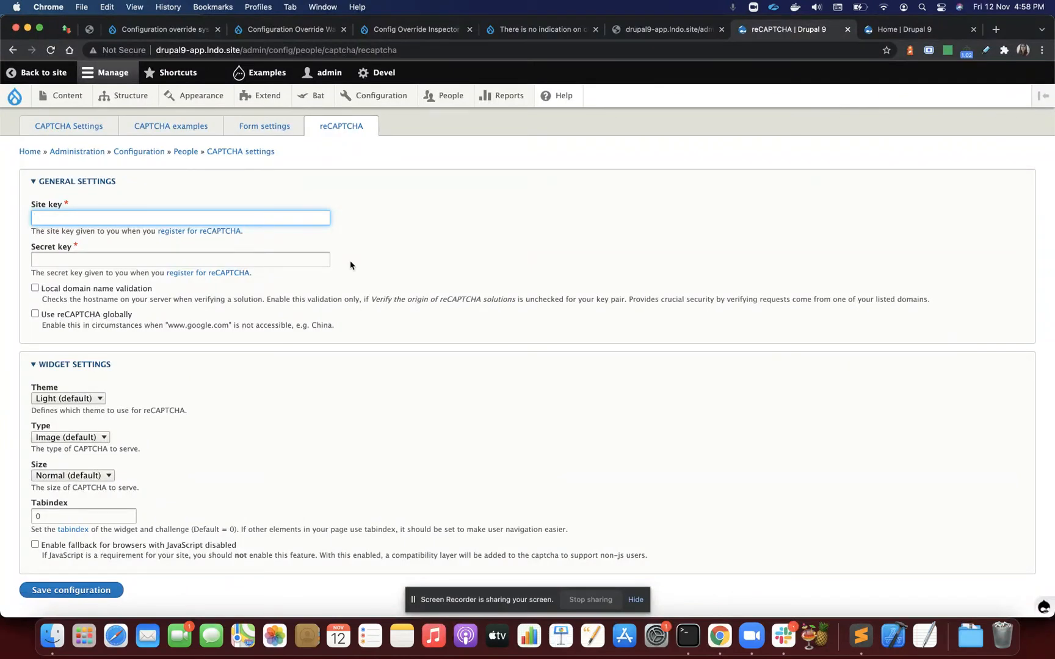
mouse_move(324, 252)
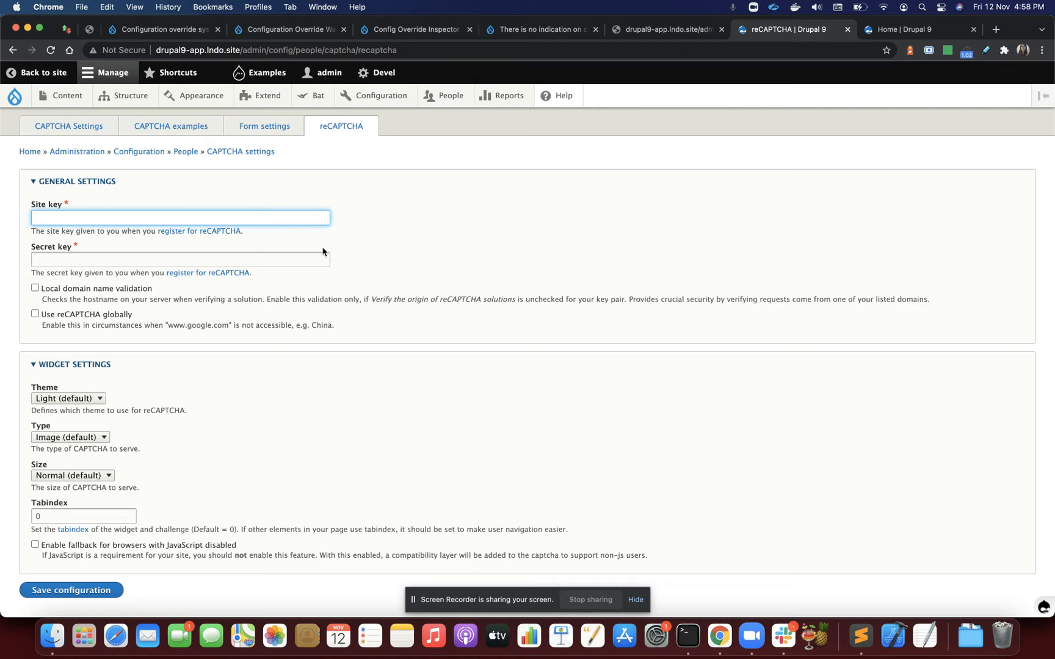
mouse_move(280, 277)
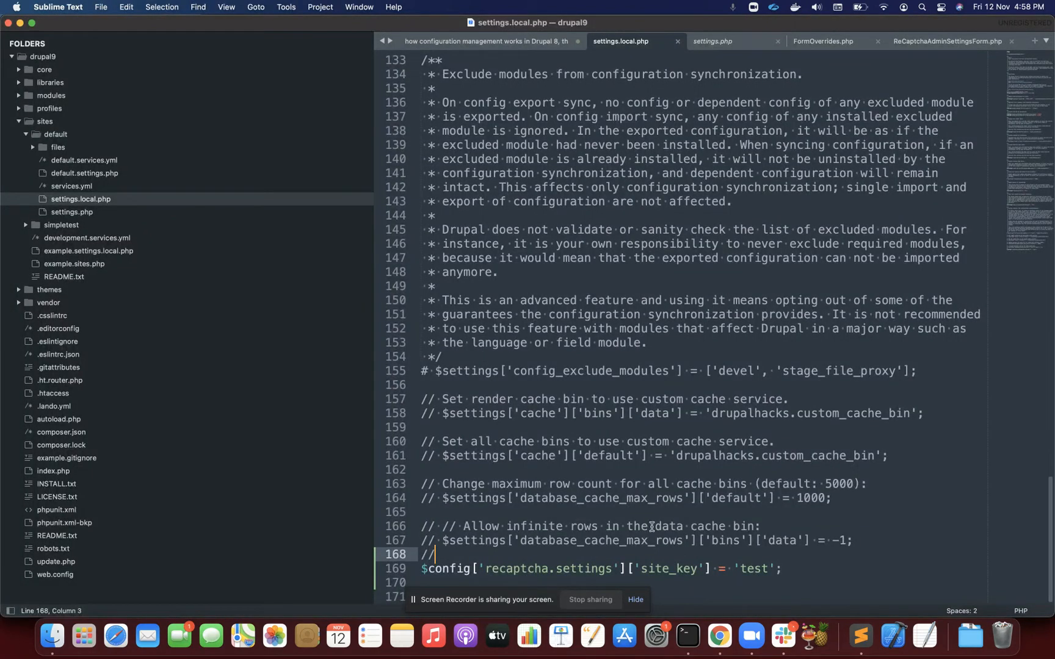
mouse_move(707, 102)
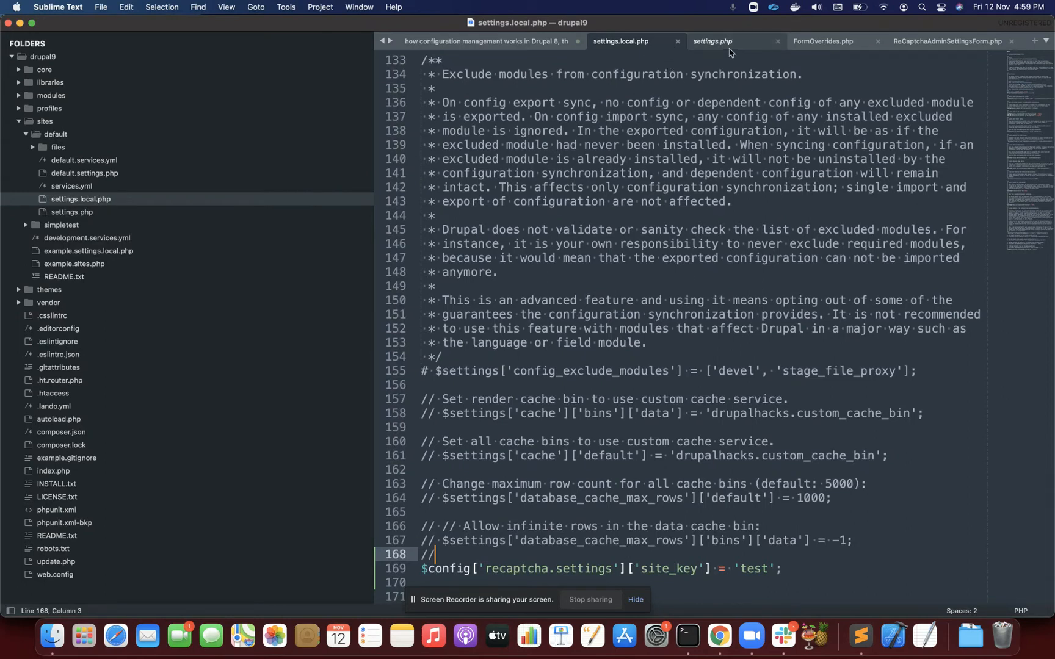
mouse_move(745, 47)
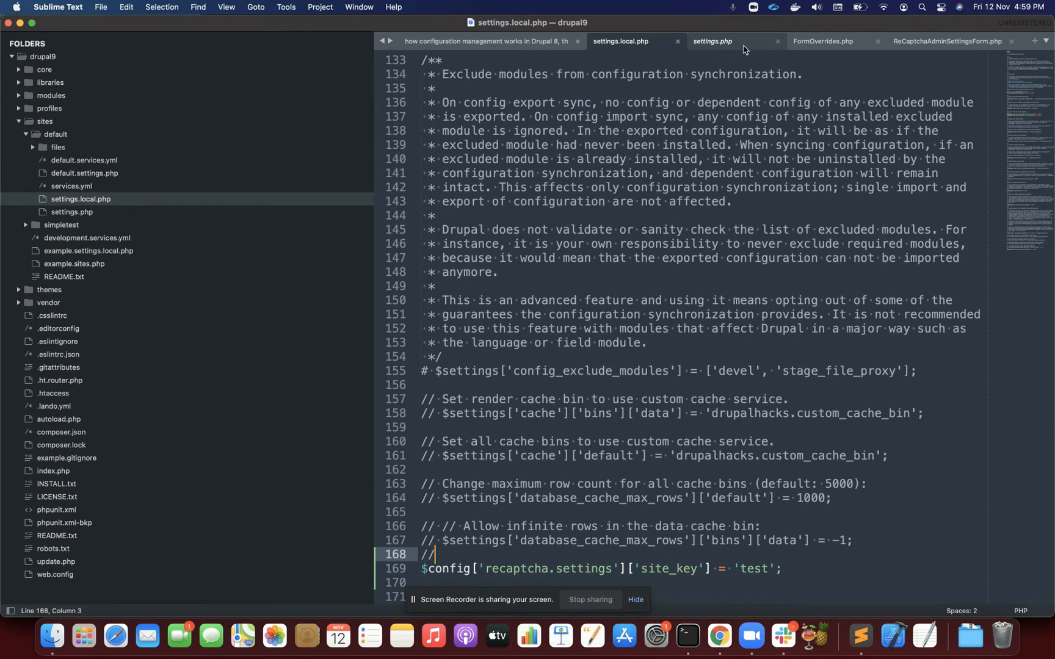
- Close settings.php, authorize saving settings.local.php, and select the config variable in the override line
click(778, 42)
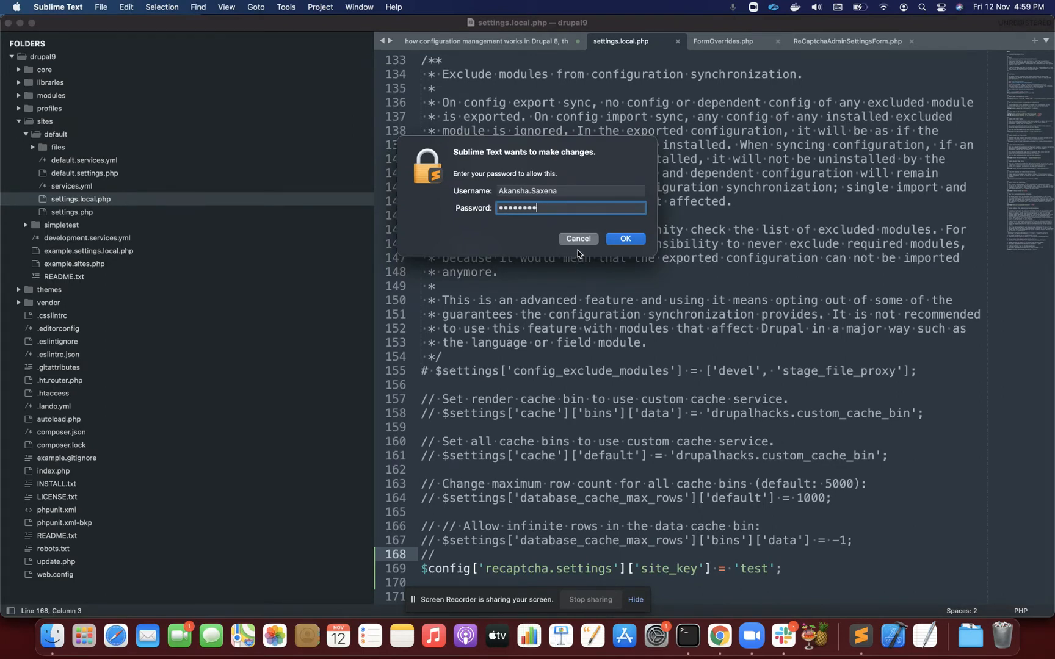
click(625, 240)
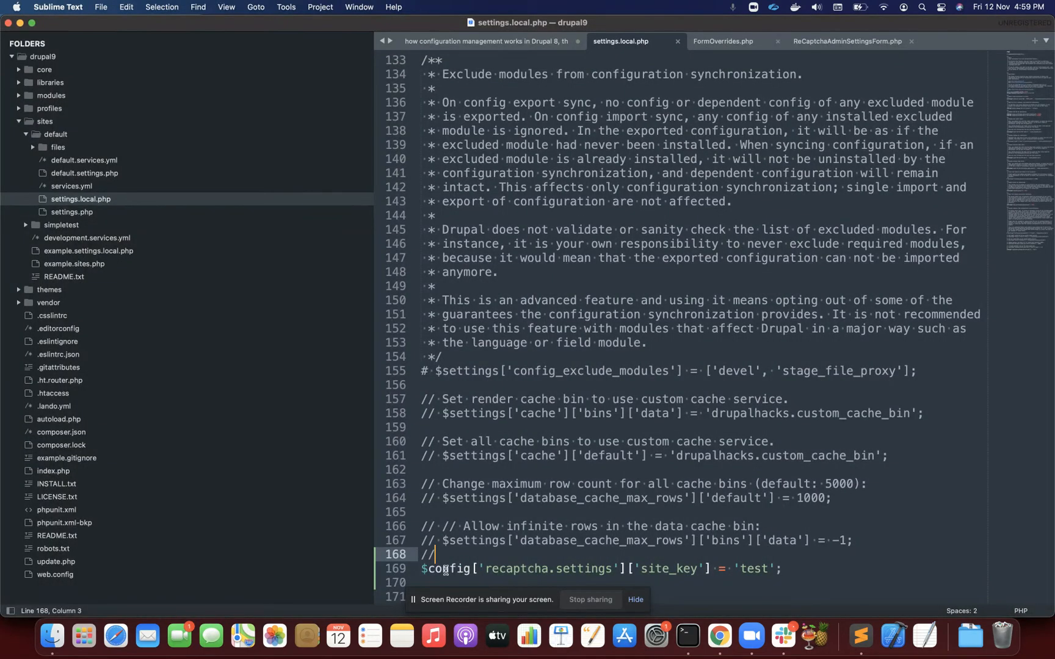
double_click(449, 569)
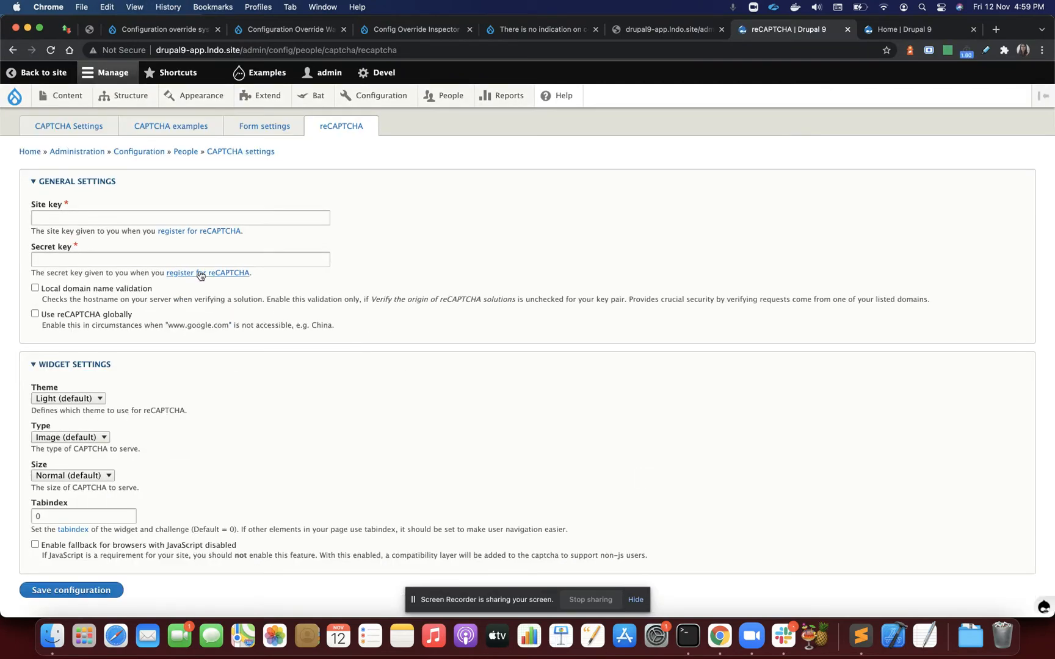
- Confirm the reCAPTCHA Site key field is still empty
click(181, 217)
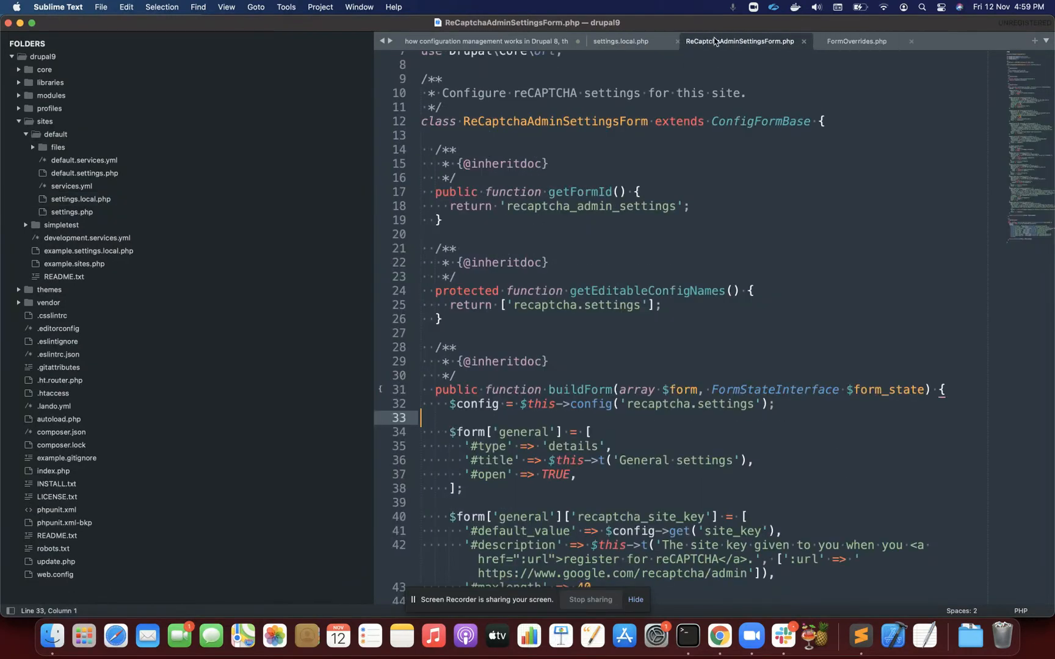
- Select the recaptcha.settings config name and the site_key key in the settings.local.php override
scroll(down, 3)
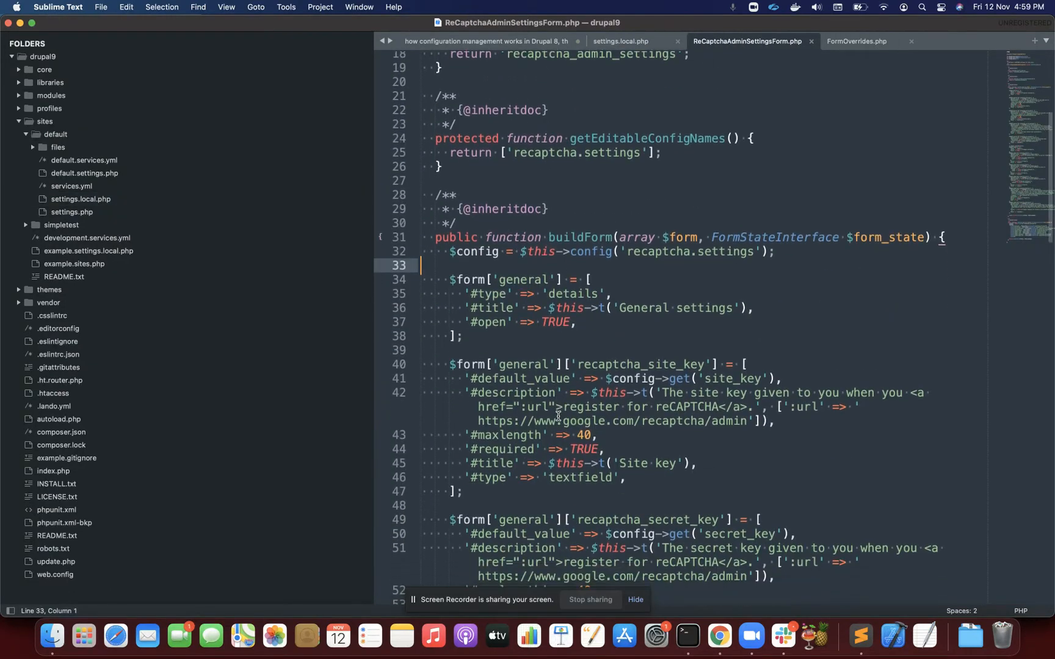
scroll(down, 3)
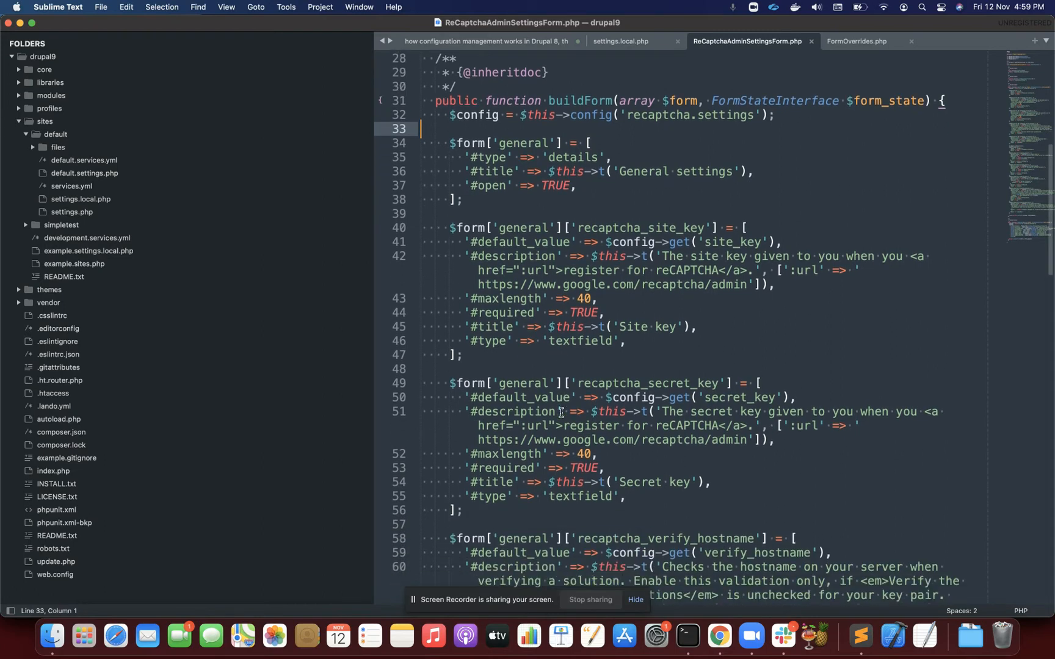
scroll(down, 3)
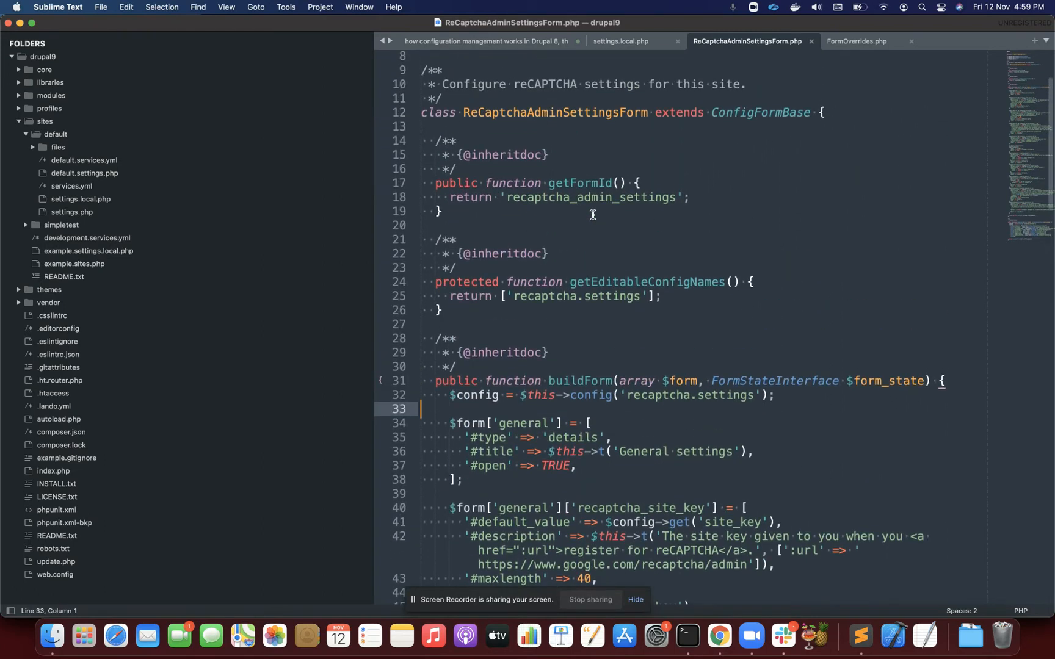
double_click(574, 295)
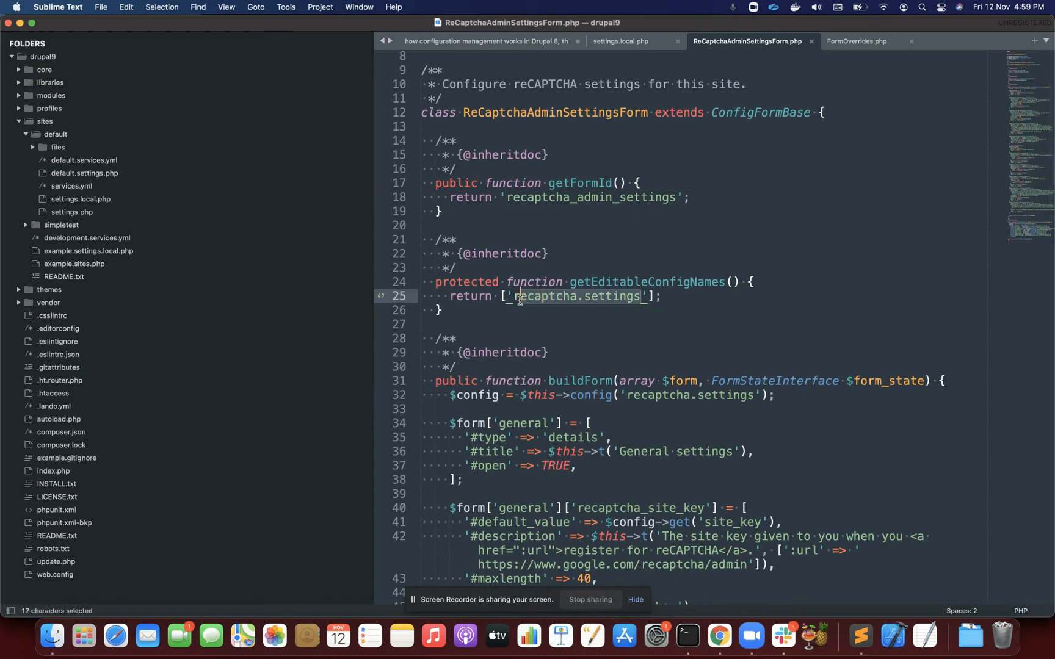
click(621, 42)
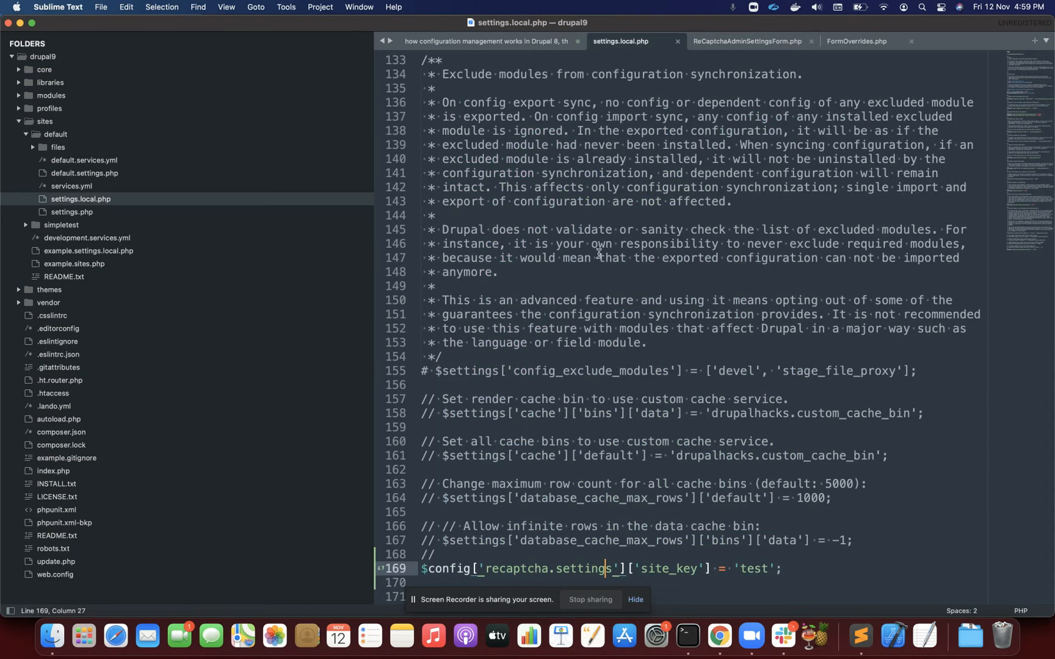
double_click(676, 569)
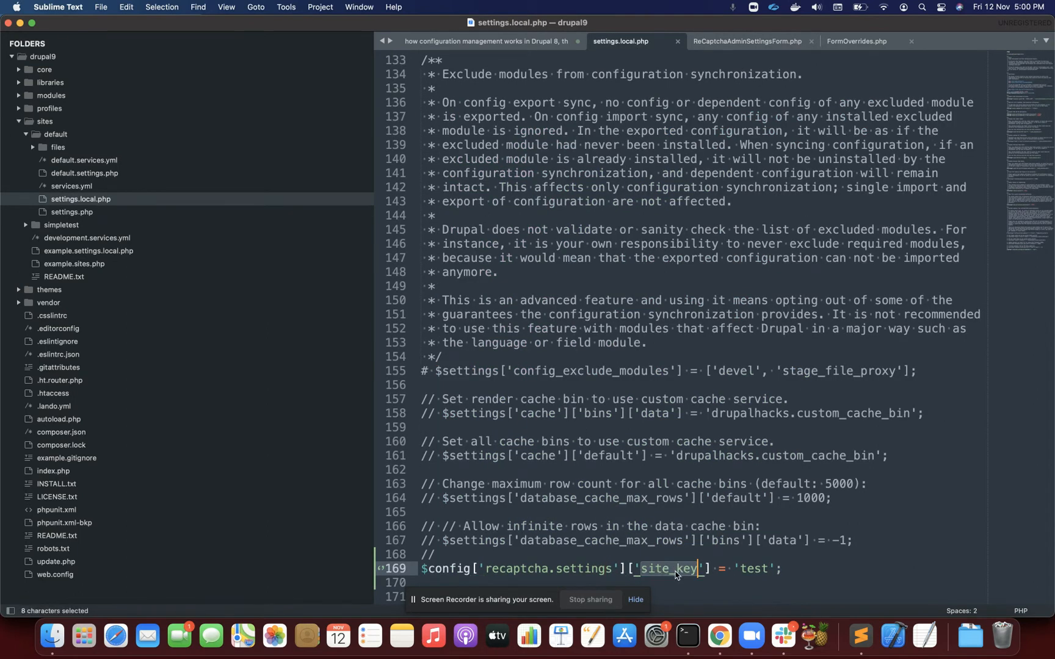
- Locate the recaptcha_site_key form element in ReCaptchaAdminSettingsForm.php's buildForm
click(747, 42)
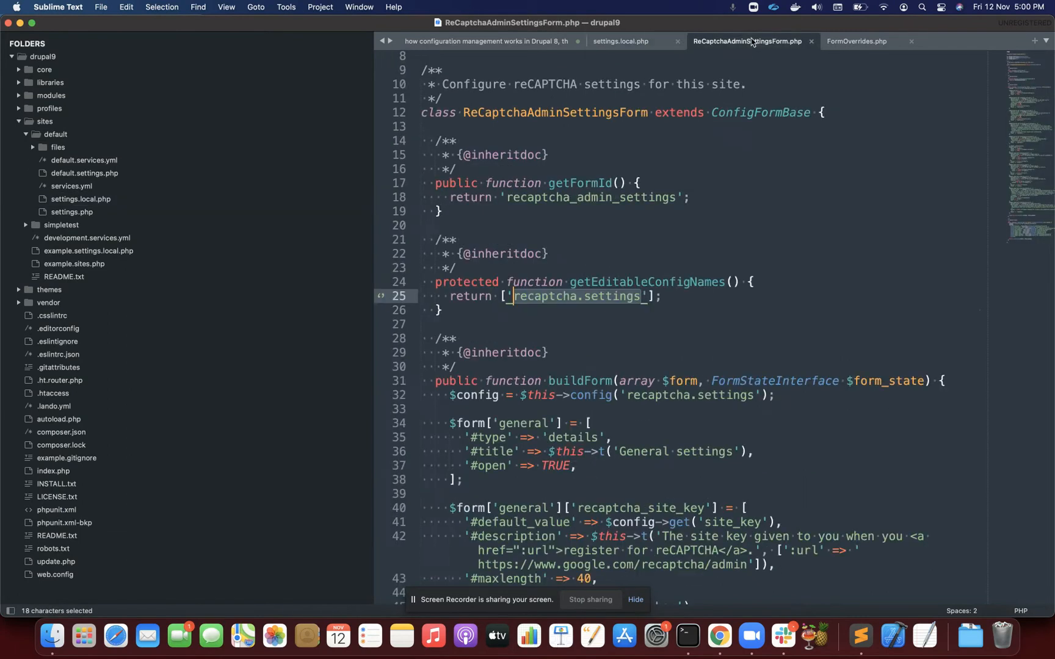
scroll(down, 3)
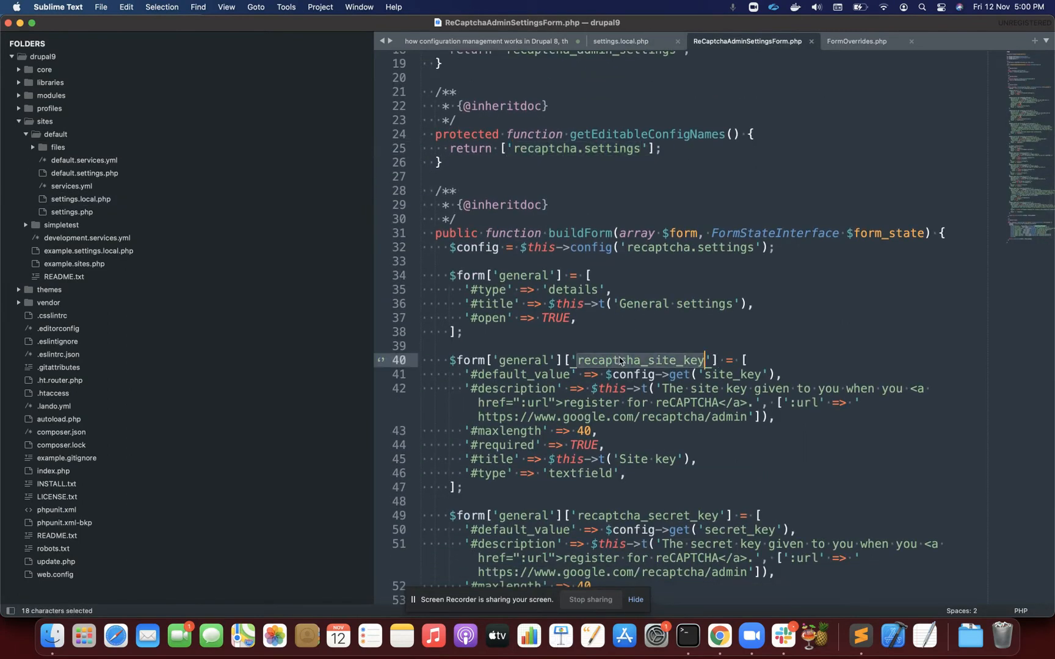
double_click(732, 375)
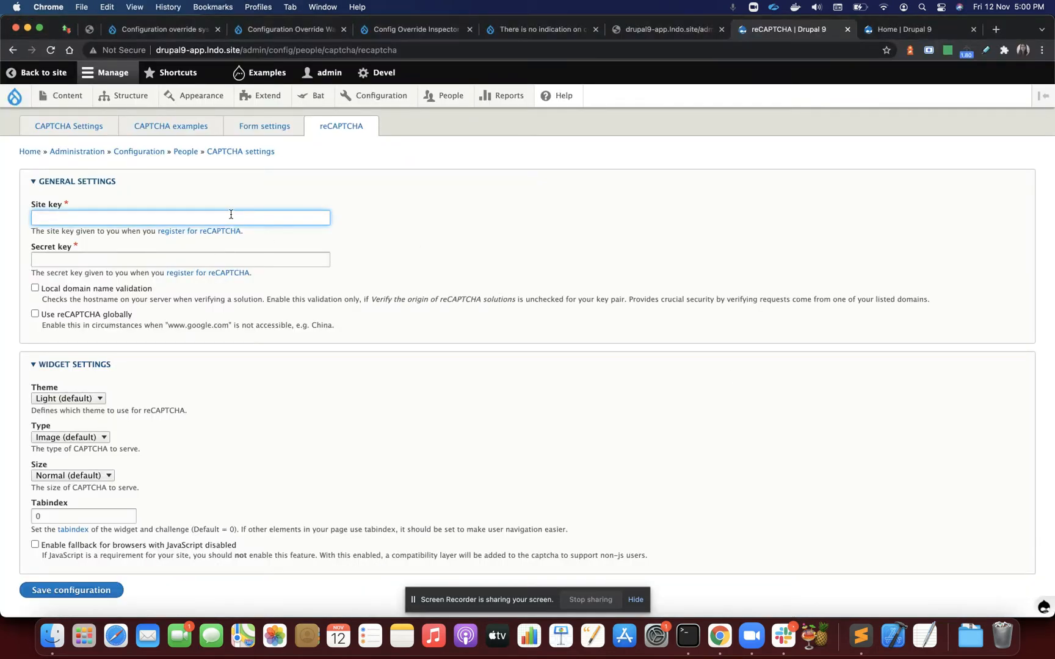
click(71, 591)
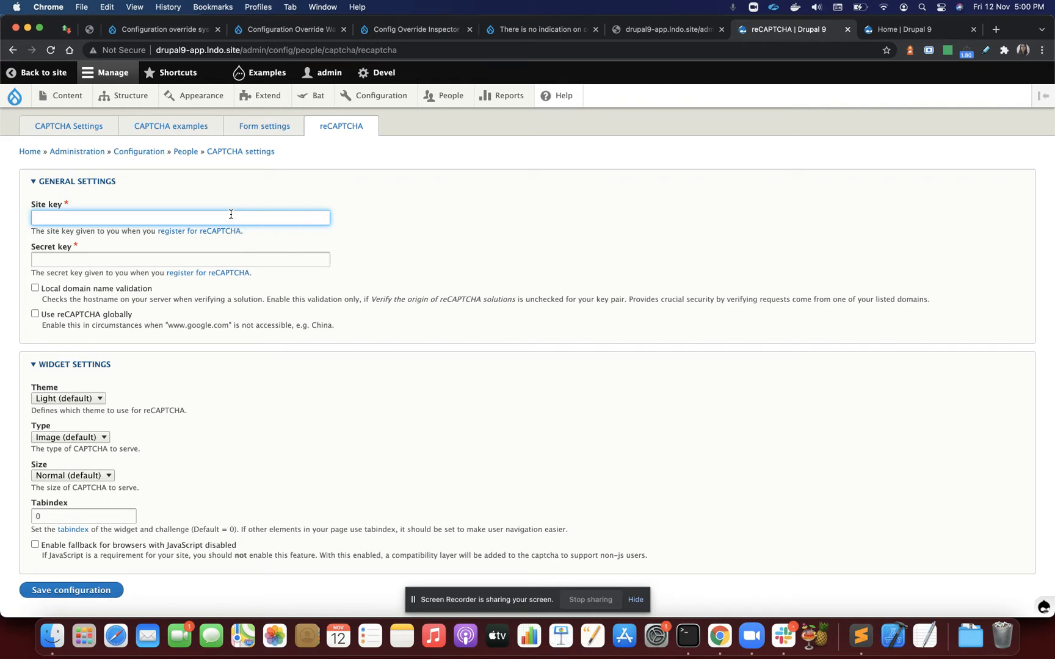
text(test)
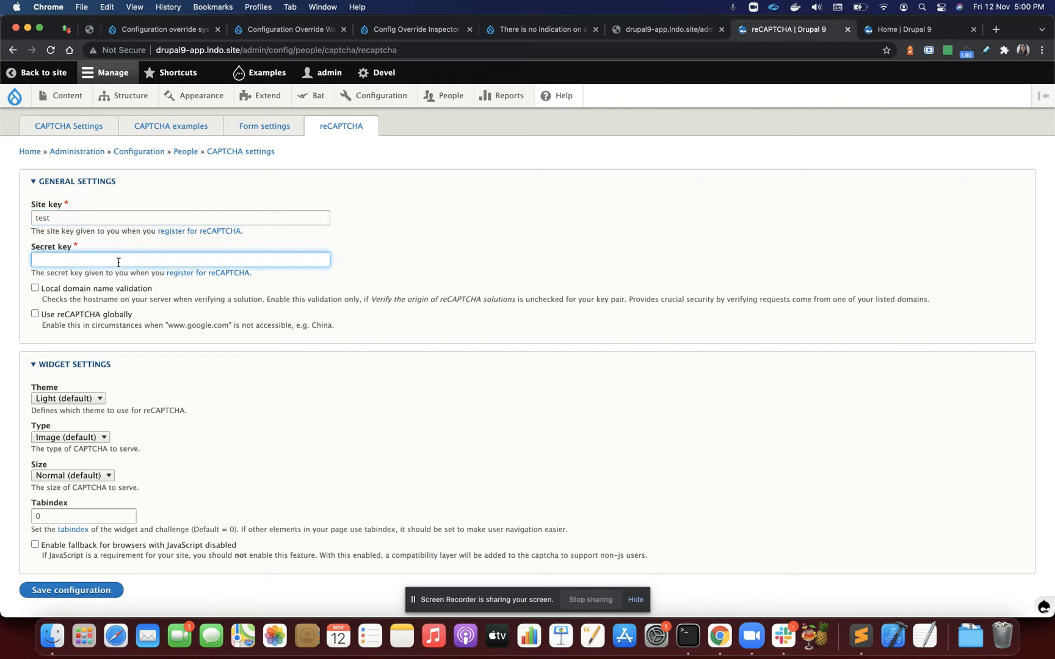
text(test)
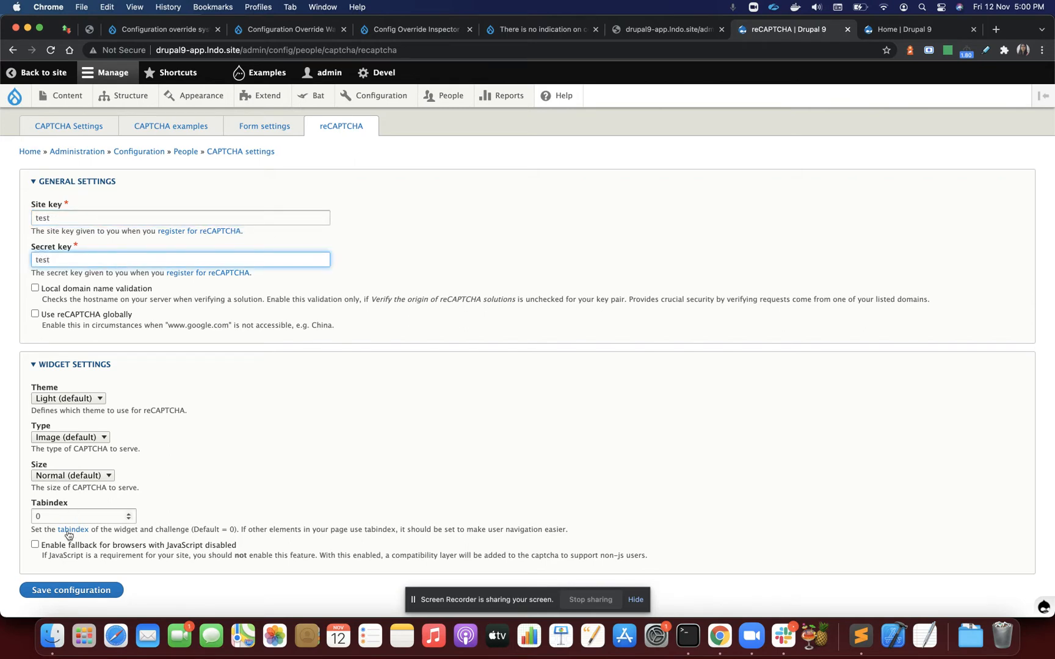
click(70, 591)
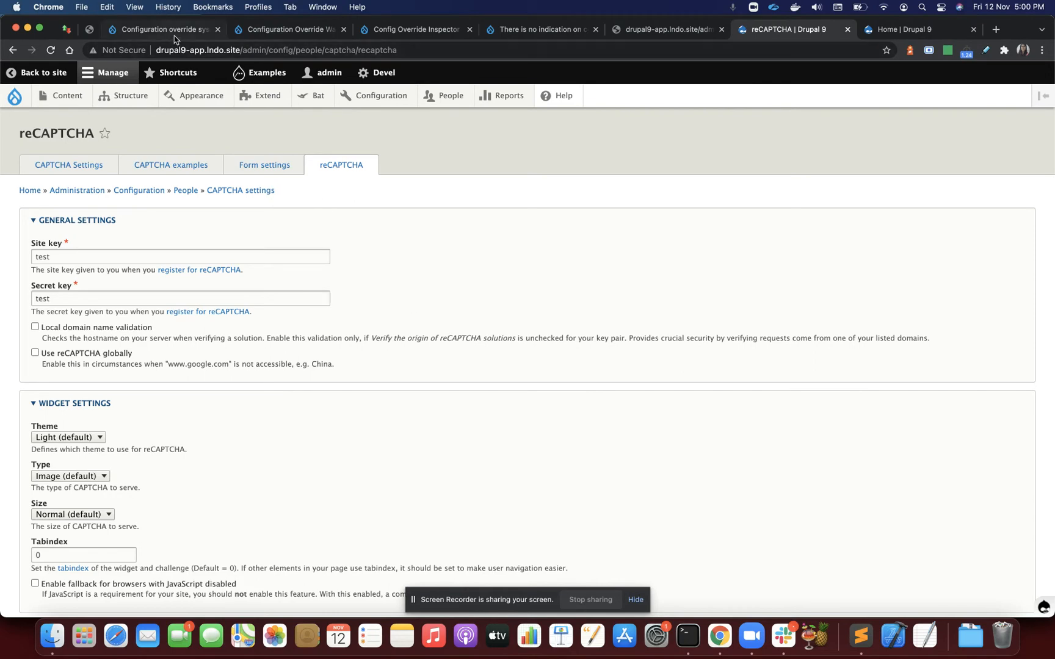
mouse_move(163, 30)
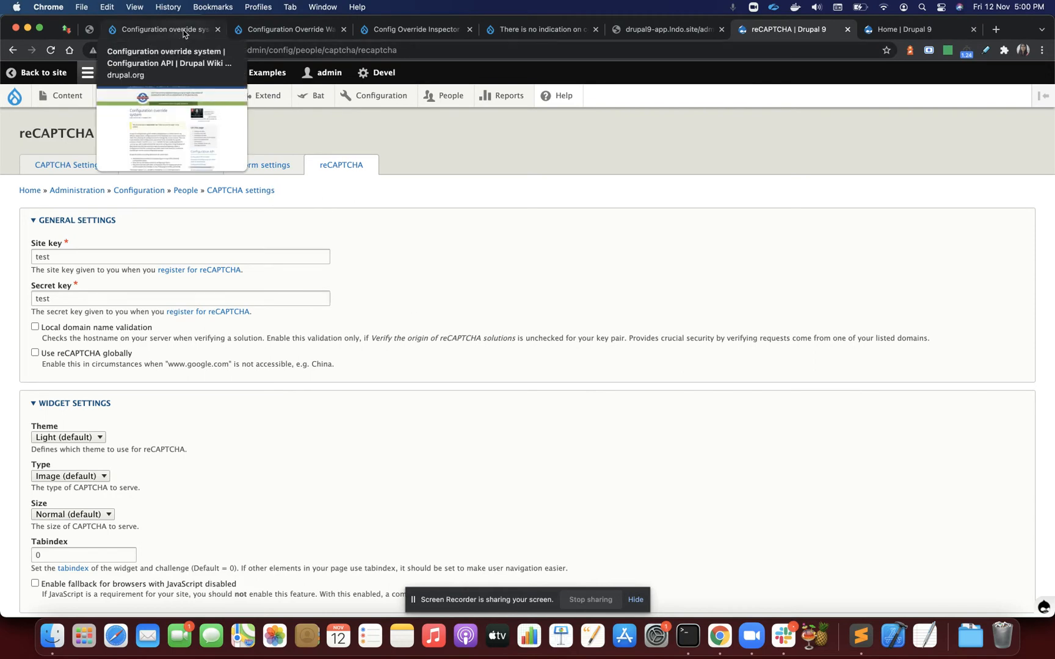
click(164, 29)
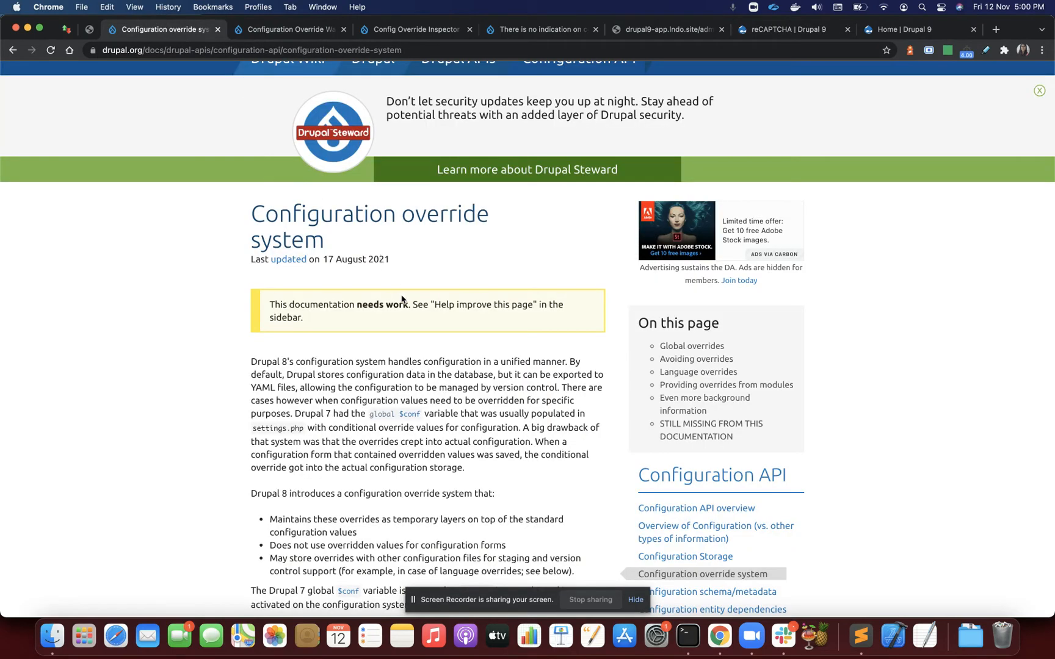
scroll(down, 3)
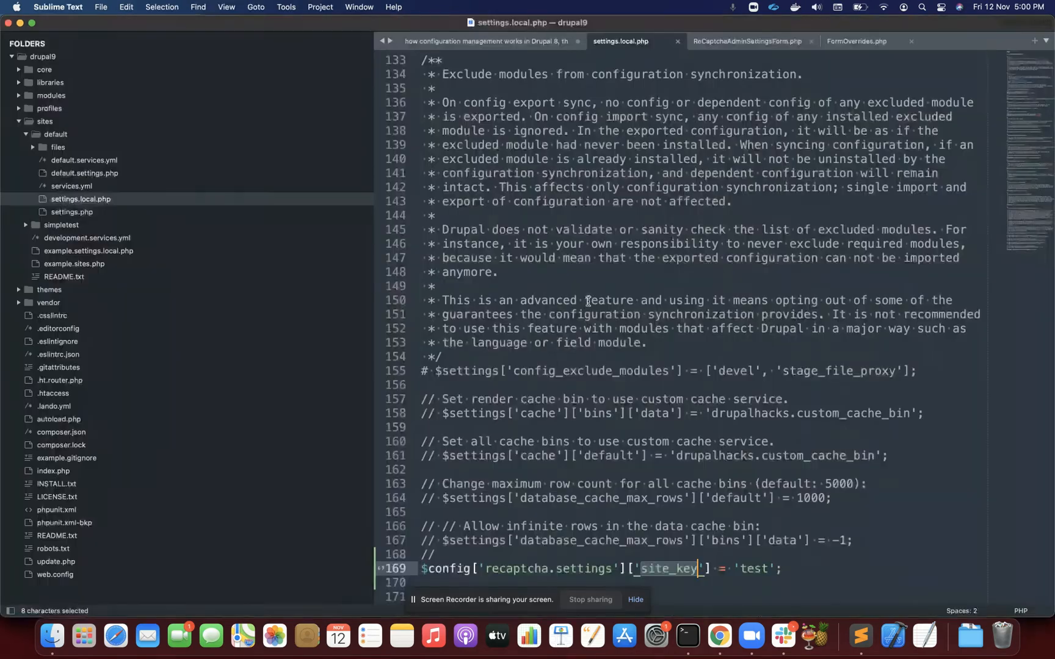
click(534, 569)
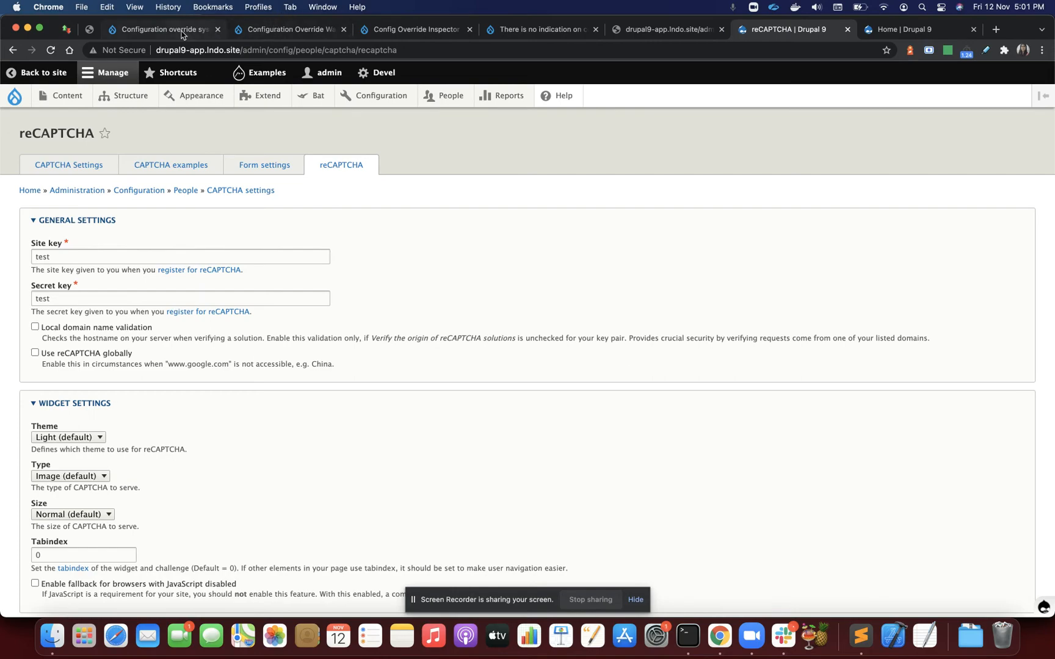
- Read the Global overrides caveat and open core issue #2408549 about unindicated overridden values
click(165, 29)
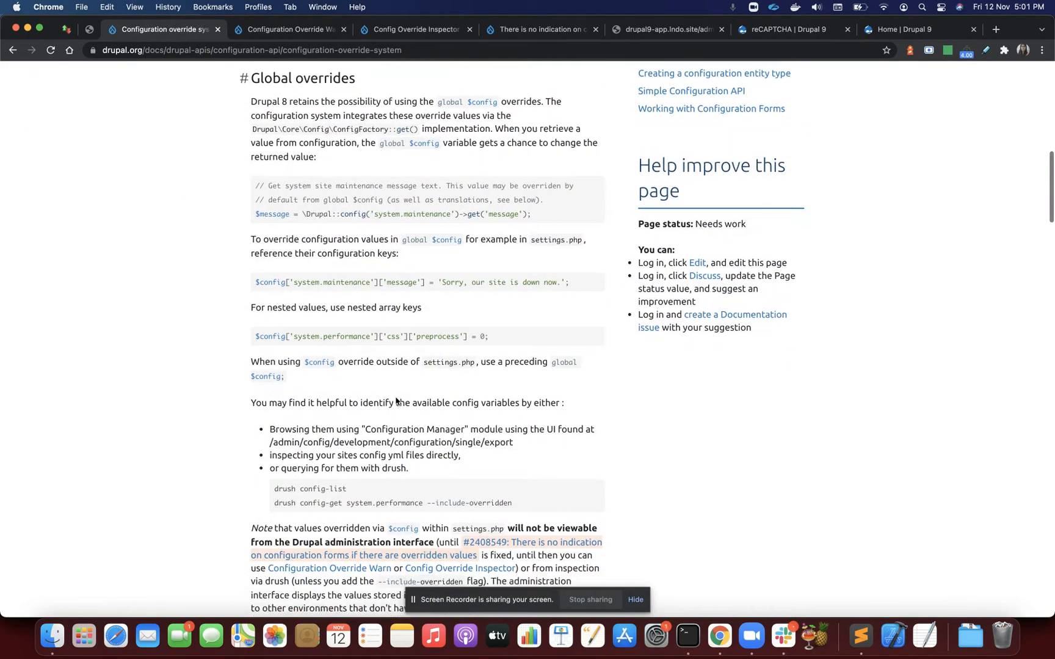
scroll(down, 3)
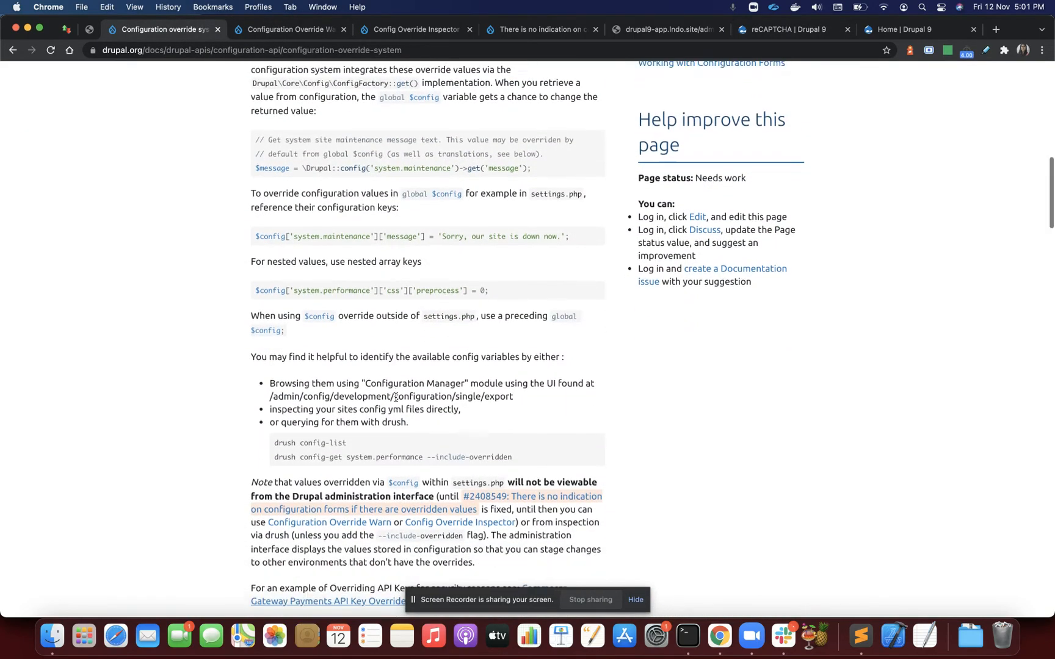
scroll(down, 3)
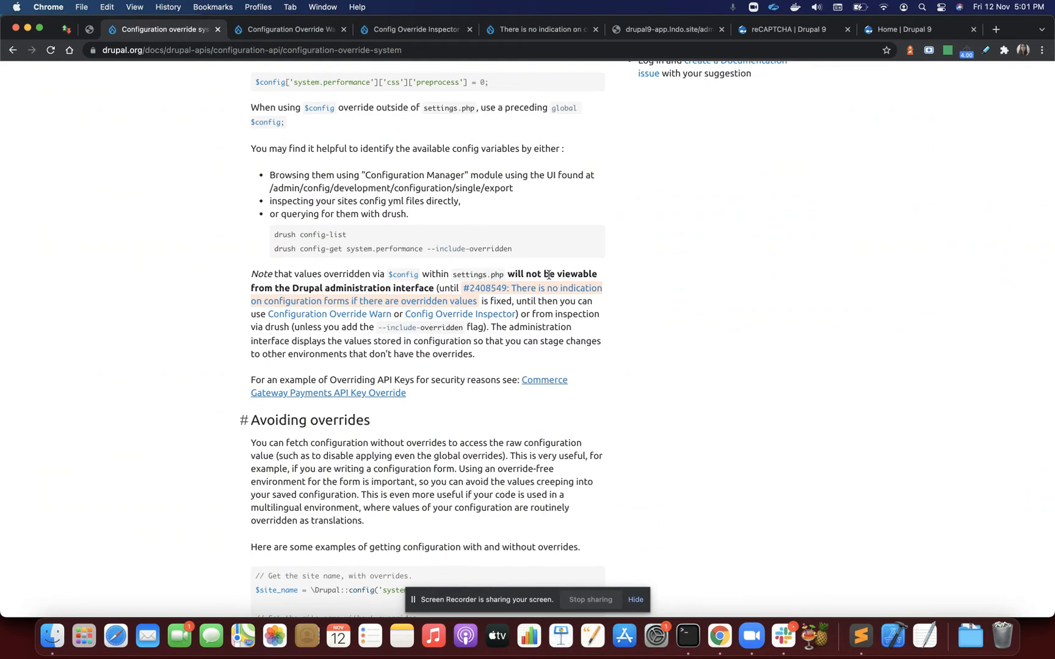
mouse_move(430, 321)
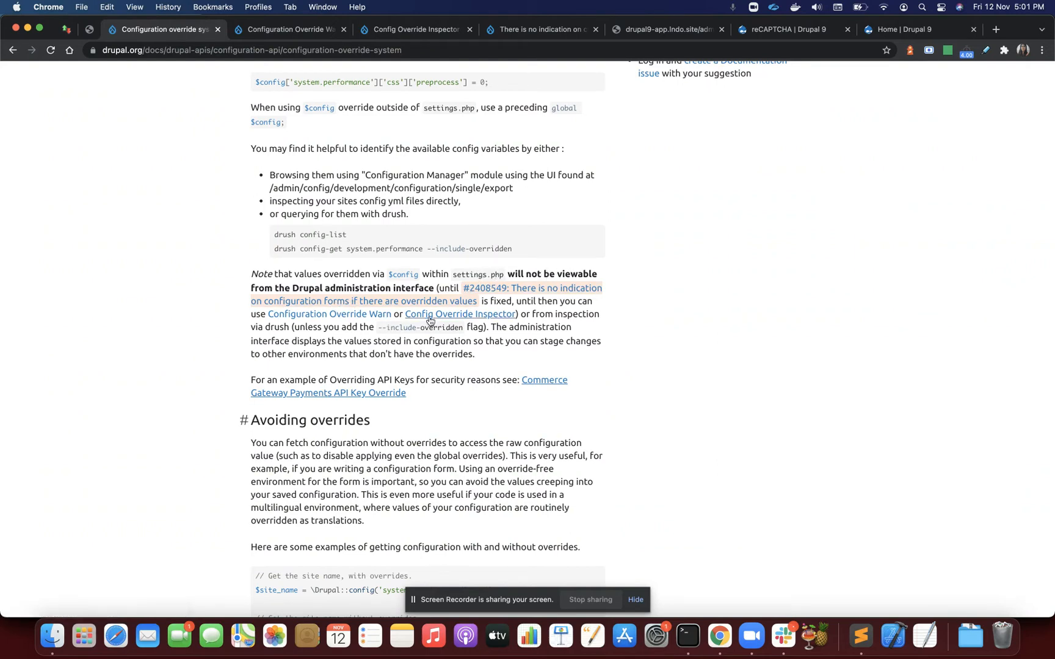
mouse_move(437, 304)
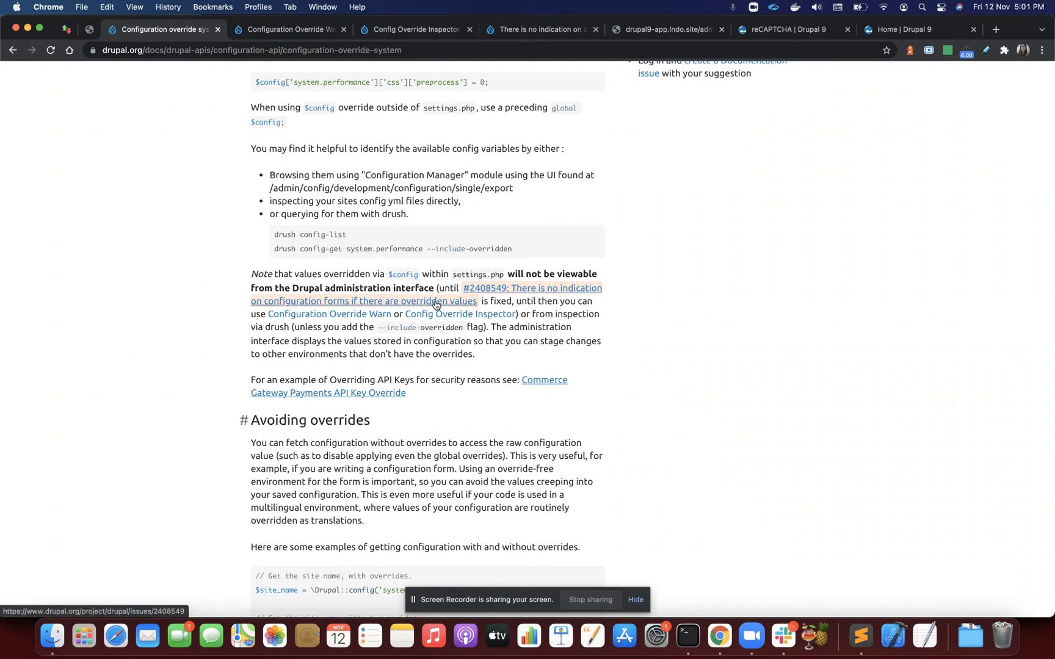
mouse_move(466, 314)
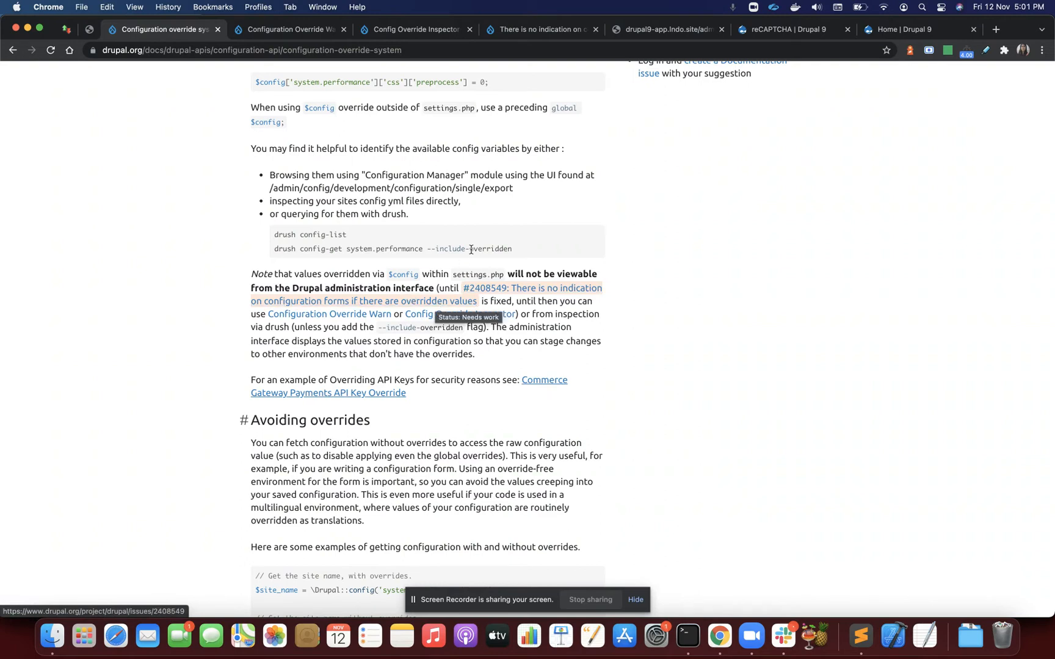
click(542, 29)
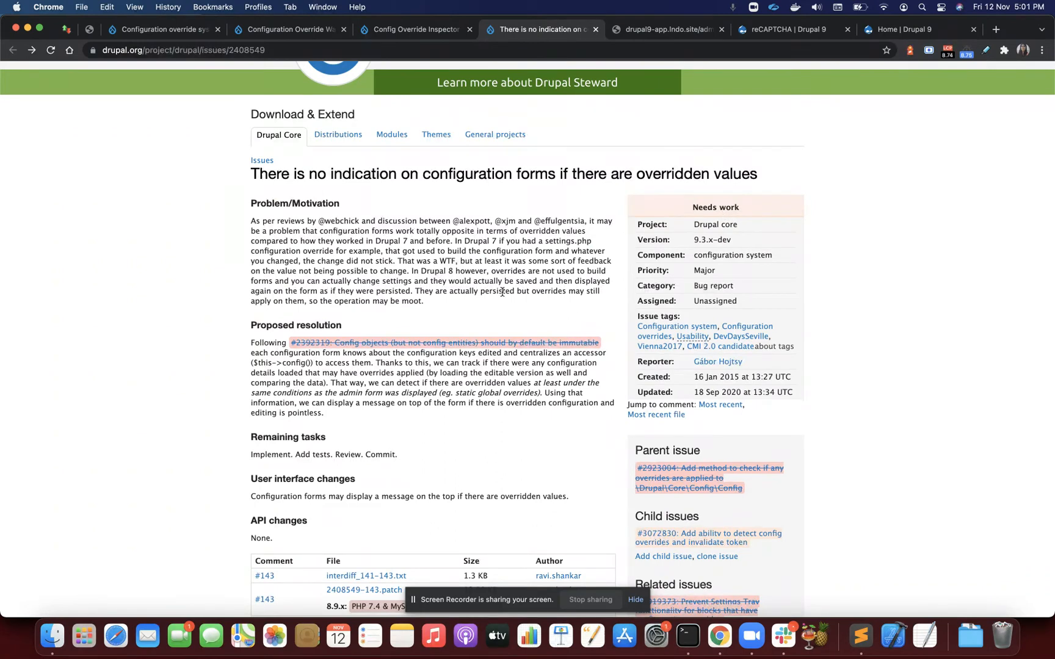
mouse_move(506, 280)
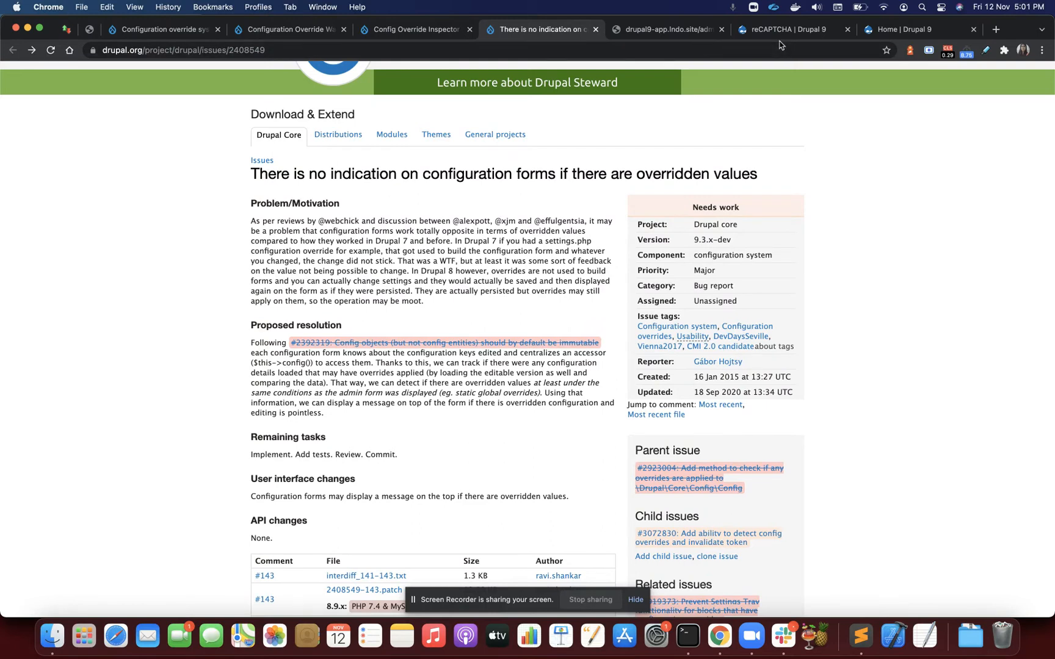
- Check the reCAPTCHA form's 'test' site key, revisit the docs, and return to settings.local.php
click(789, 30)
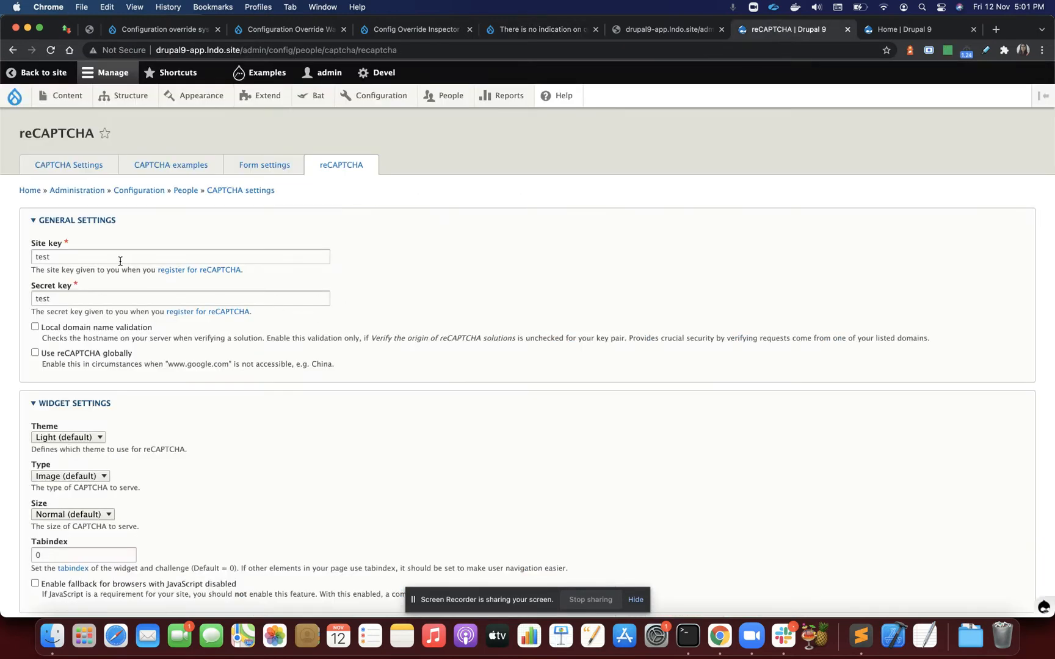
triple_click(120, 256)
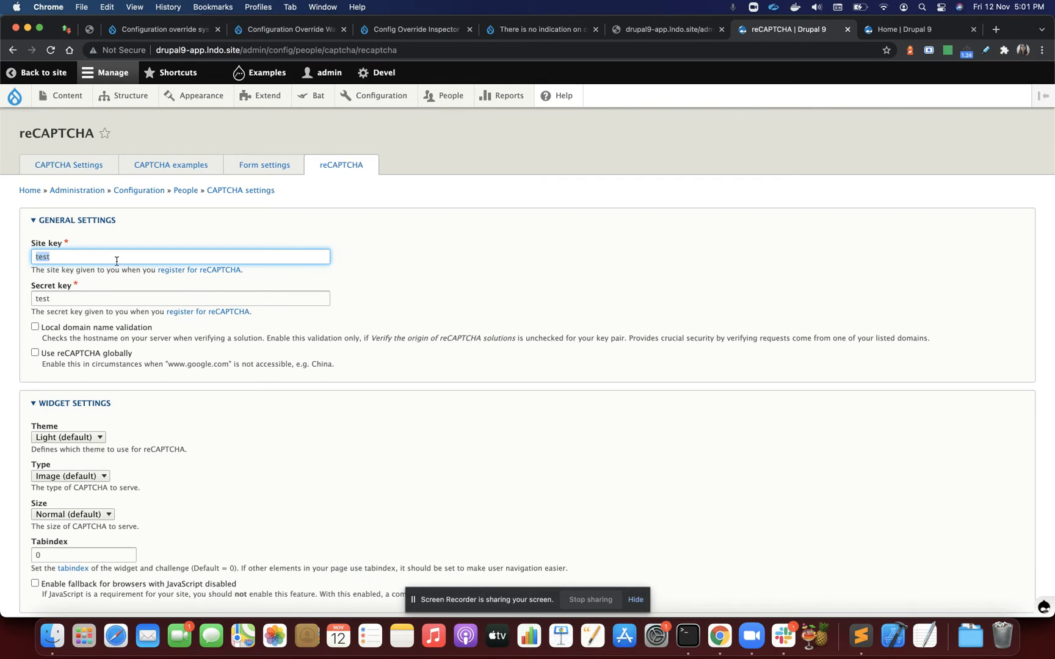
click(165, 30)
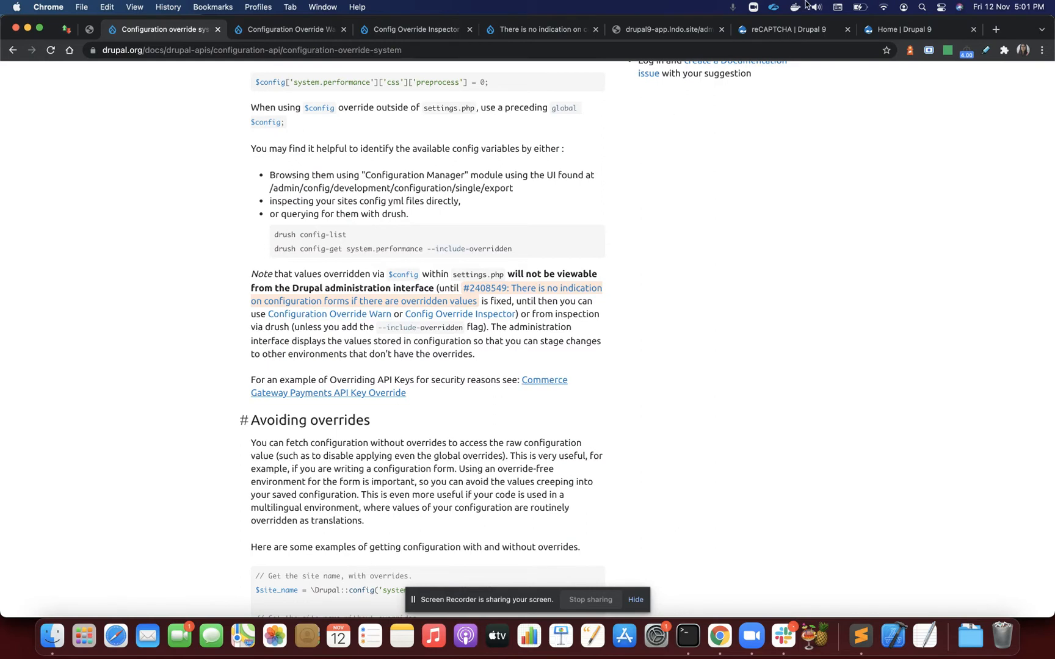
click(789, 30)
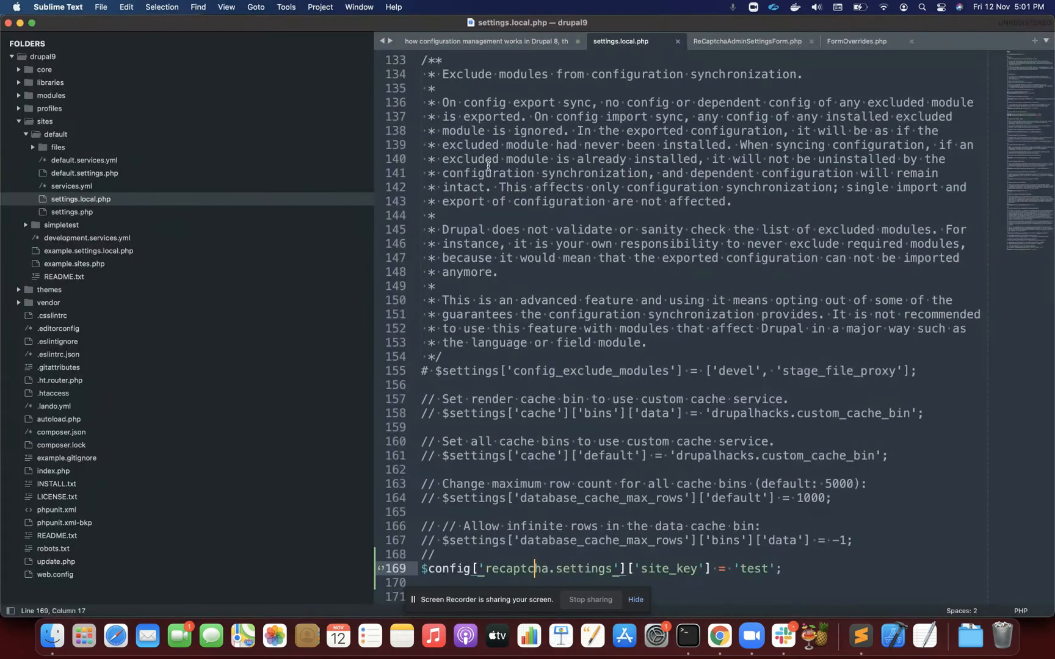
- Run lando drush config-get recaptcha.settings --include-overridden showing site_key 'test', then return to reCAPTCHA
click(487, 42)
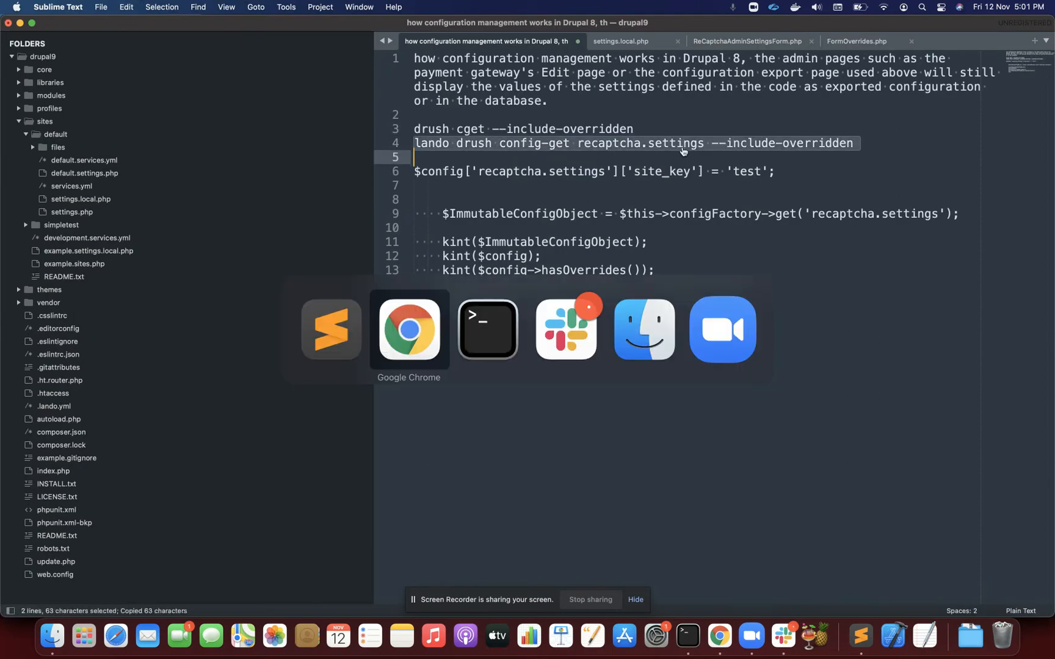
click(487, 330)
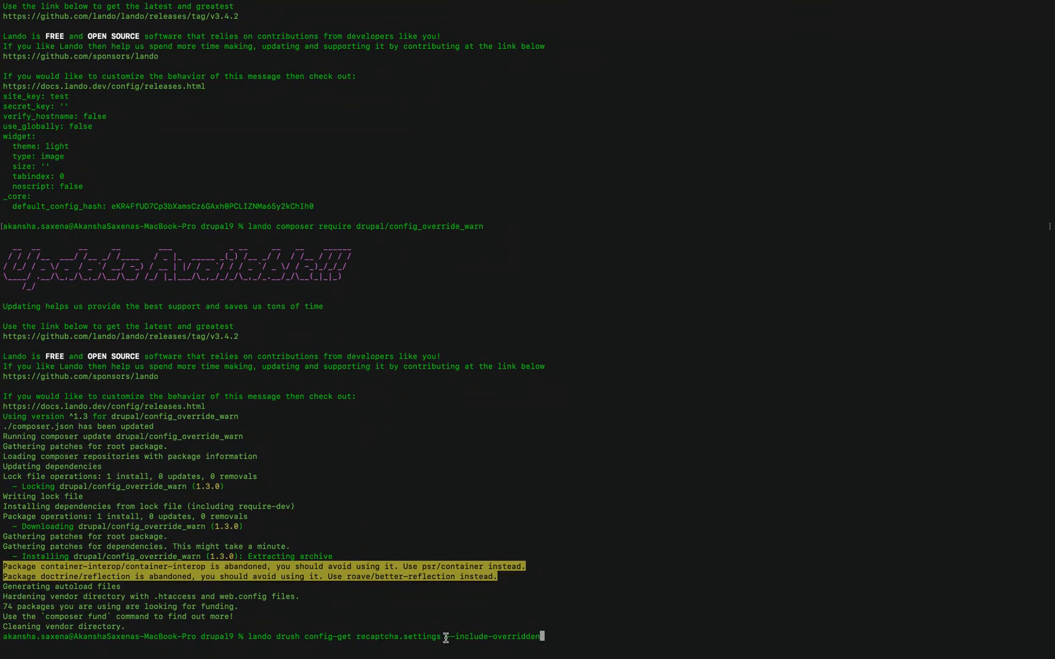
double_click(396, 637)
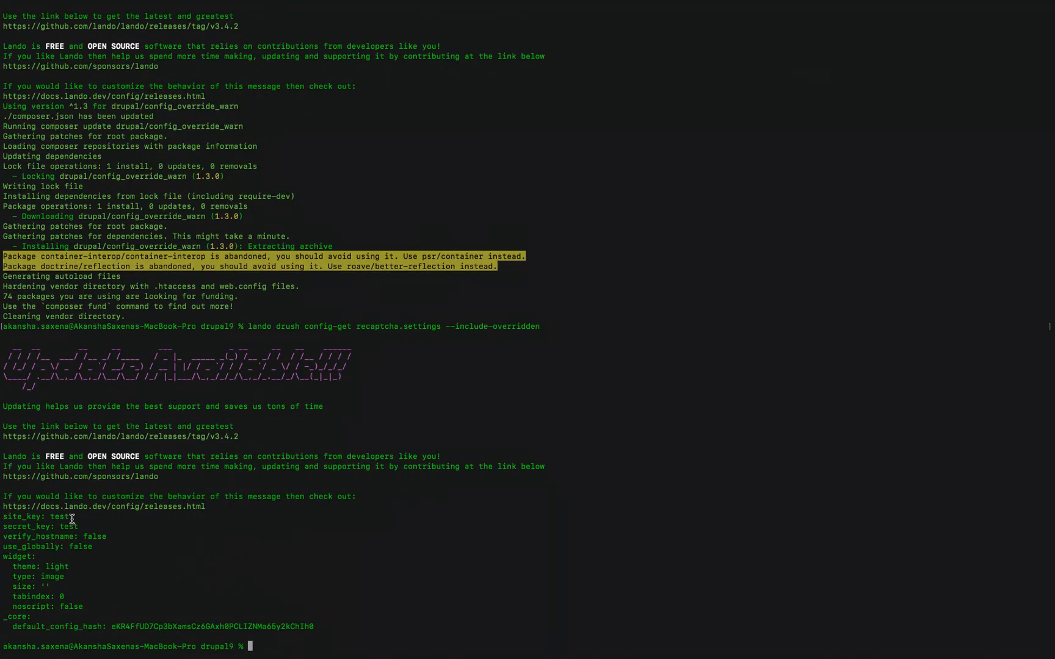
mouse_move(54, 518)
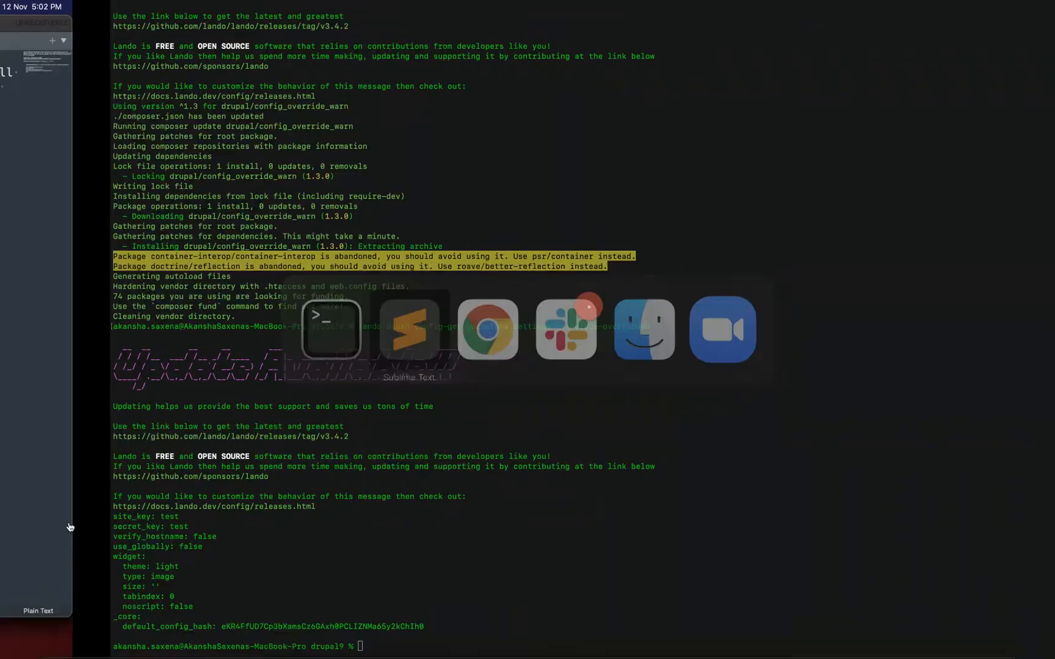
click(409, 329)
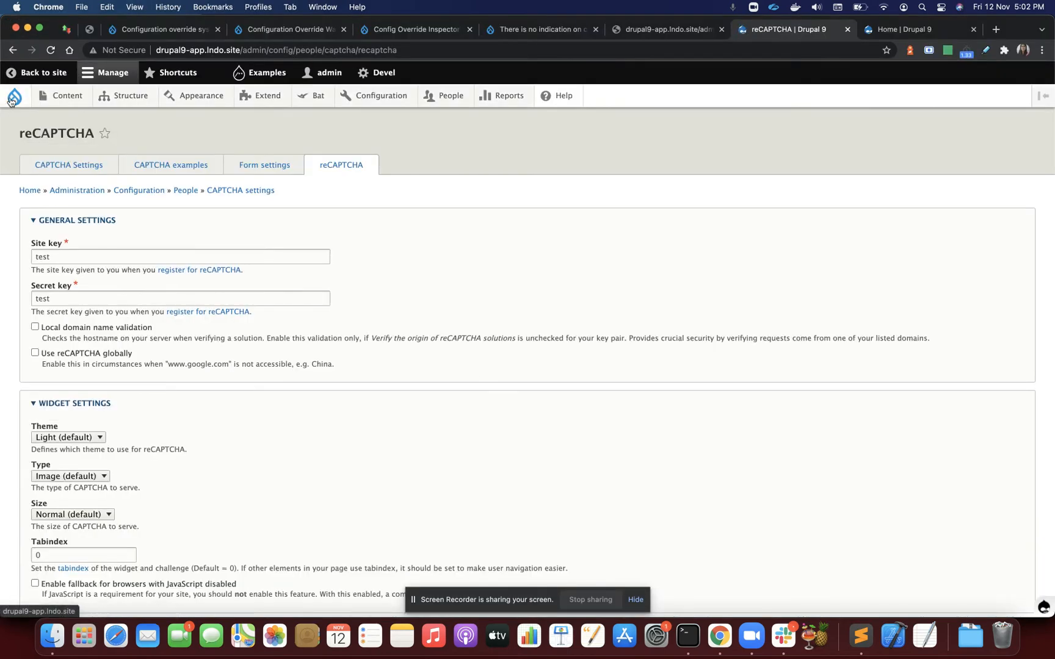
- Review the drush output for recaptcha.settings in Terminal and switch back to the editor
key(Cmd+Tab)
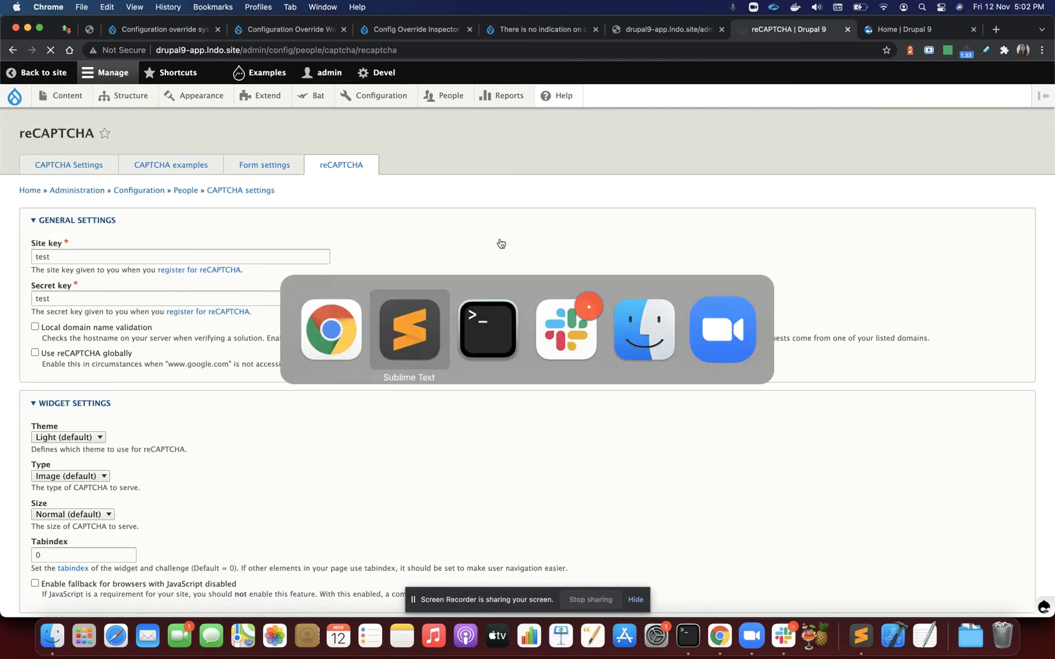
click(488, 331)
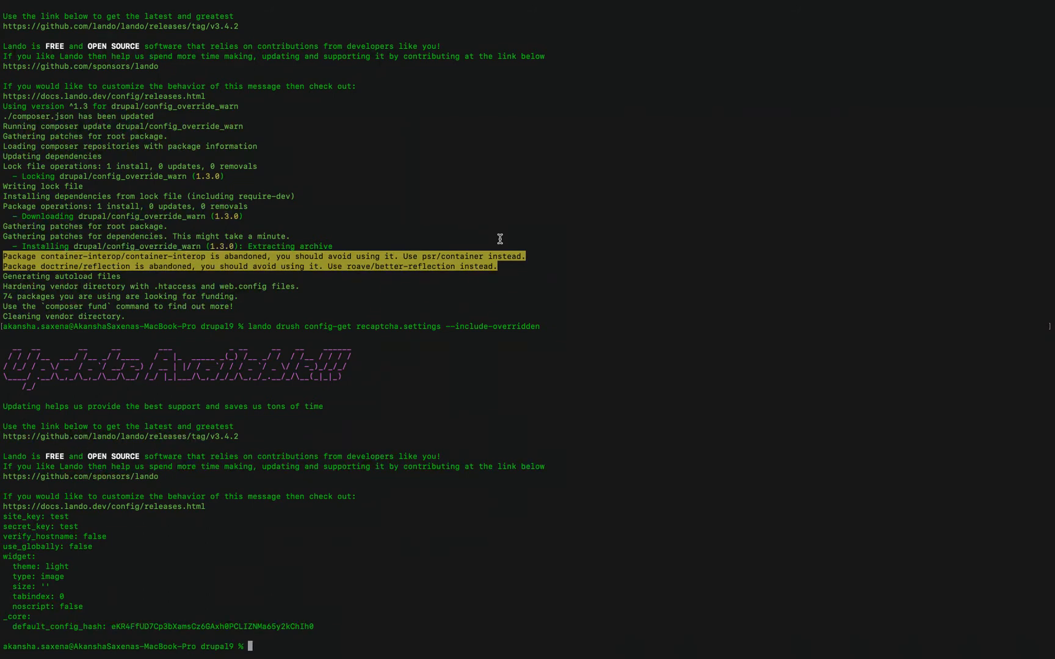
double_click(400, 326)
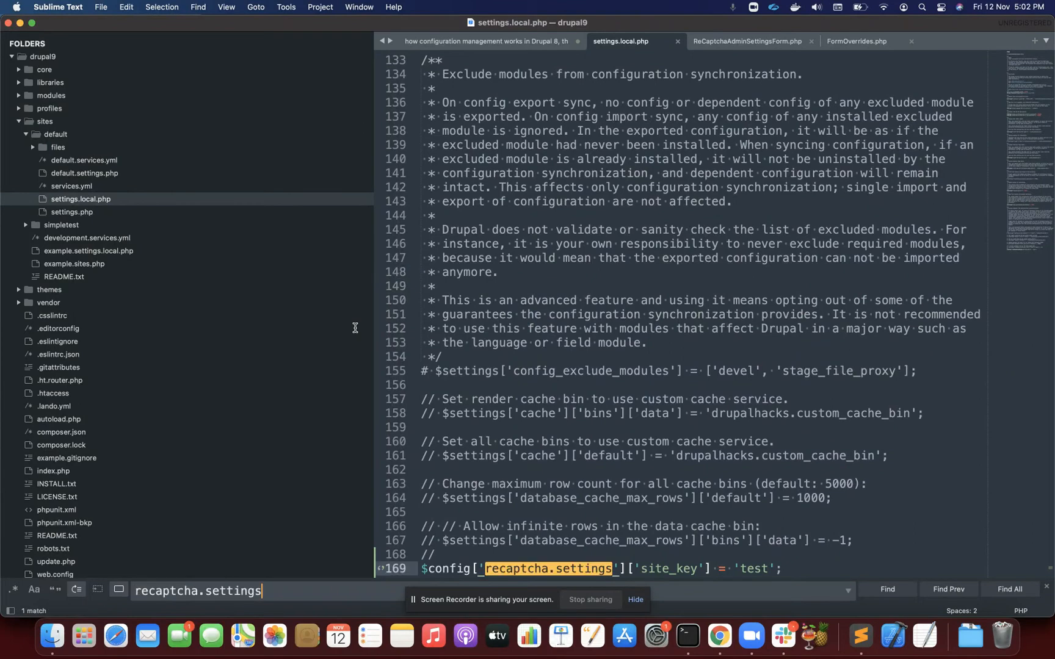
key(cmd+tab)
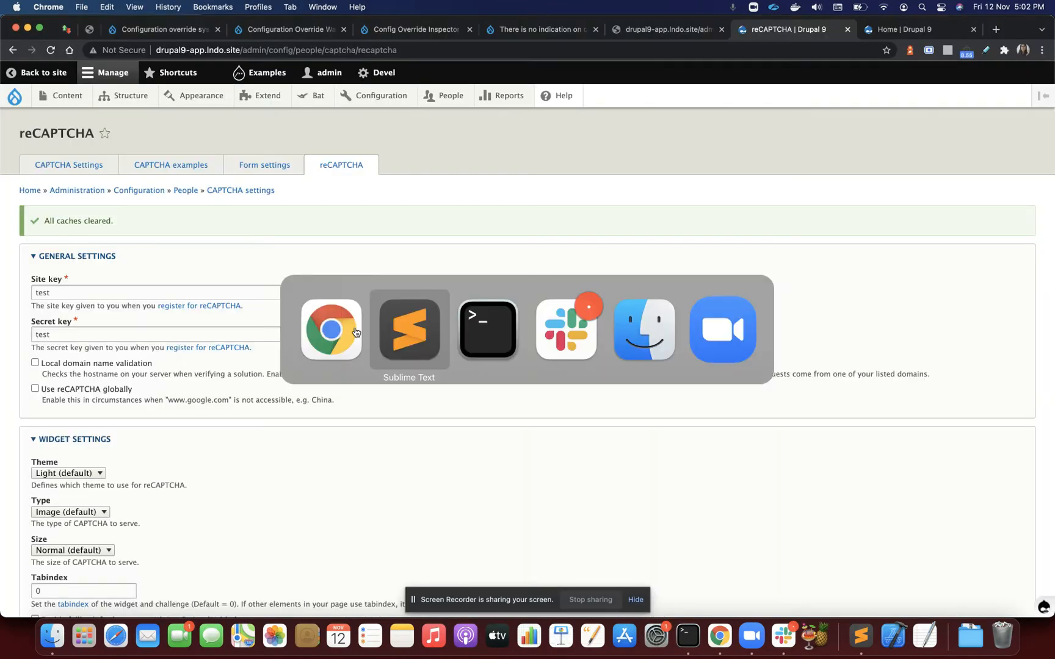
click(487, 330)
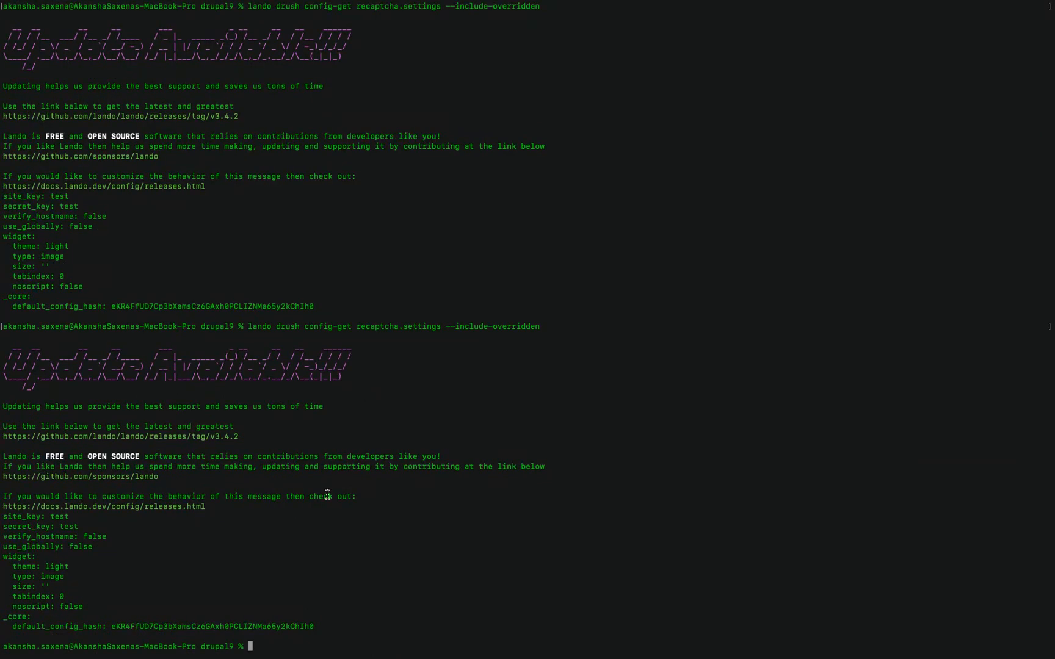
key(Cmd+Tab)
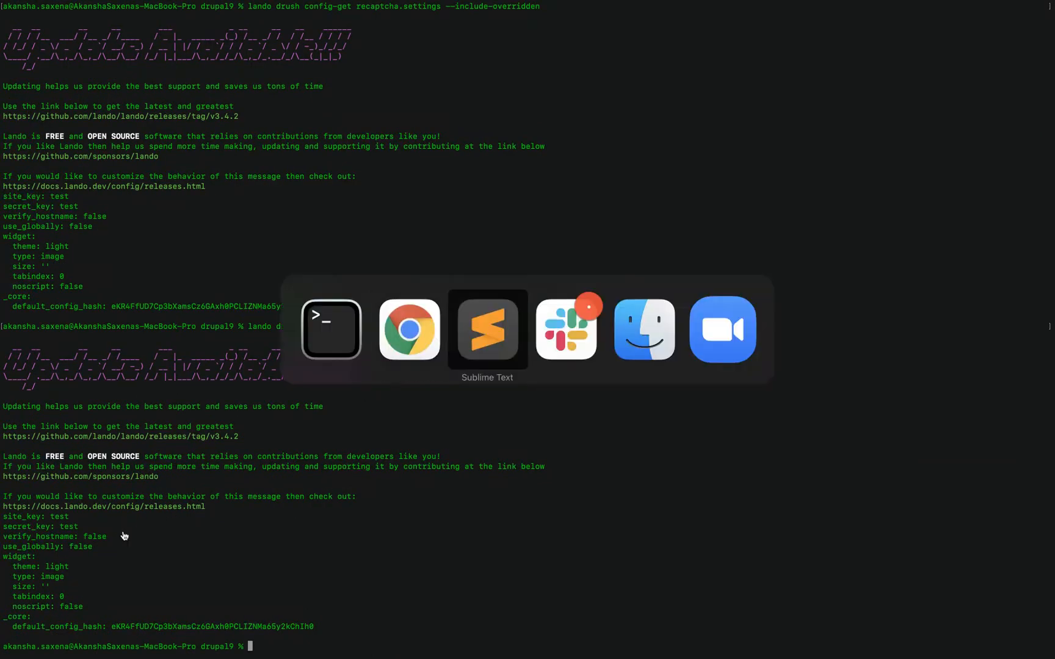
- Change the site_key override value to 'from-settings.php' in settings.local.php
click(487, 330)
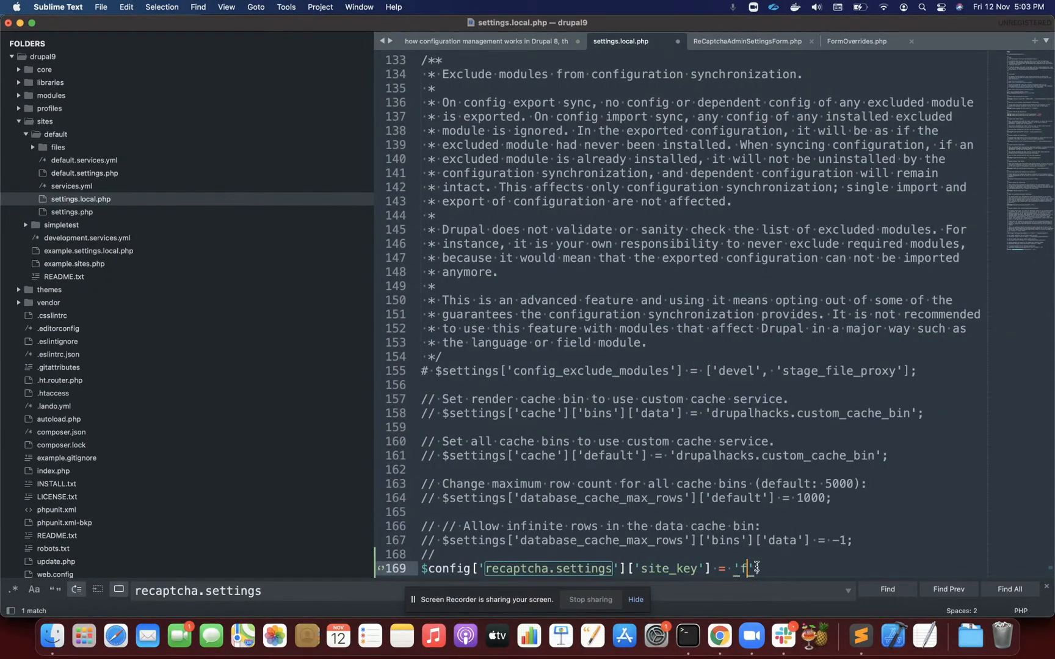
text(rom-setti)
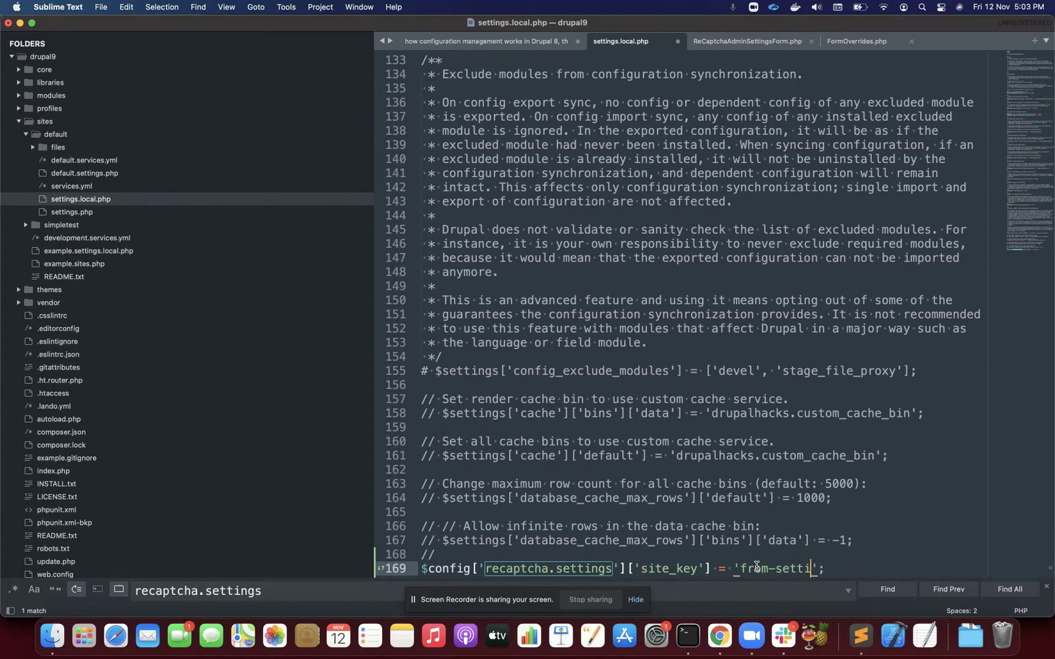
text(ngs)
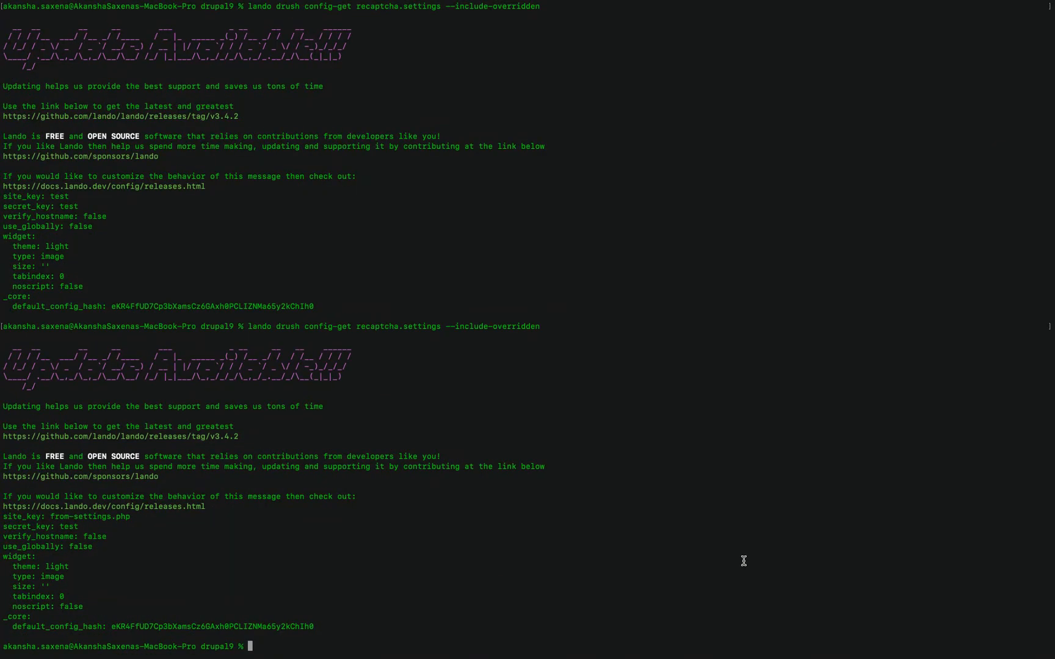
double_click(88, 516)
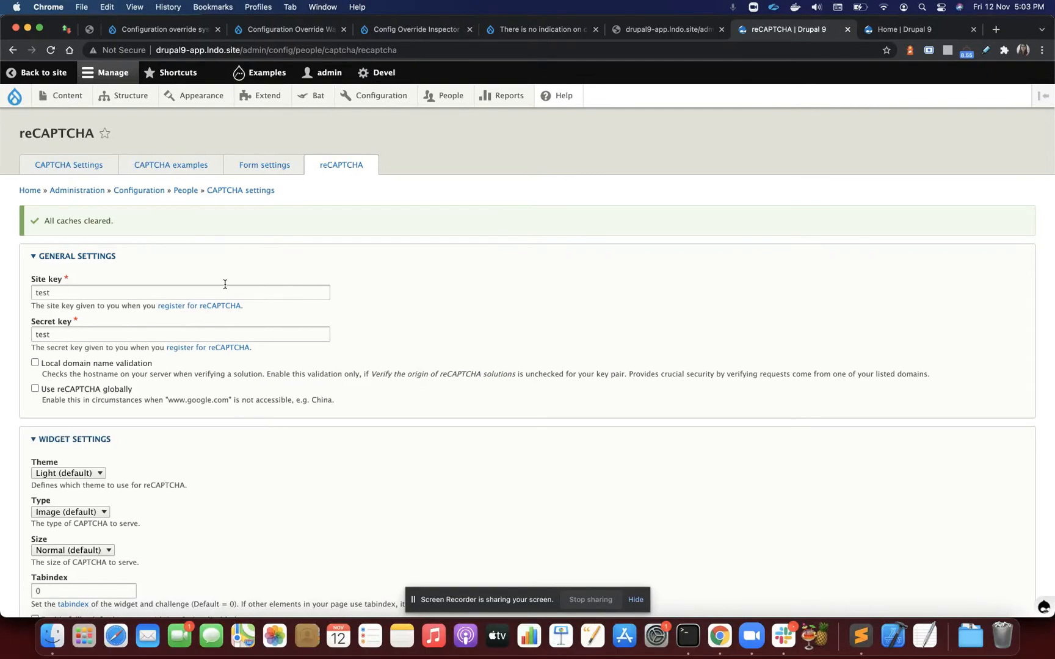
- Check the Site key 'test', review the override docs and Config Override Warn project page, and return to reCAPTCHA
click(181, 293)
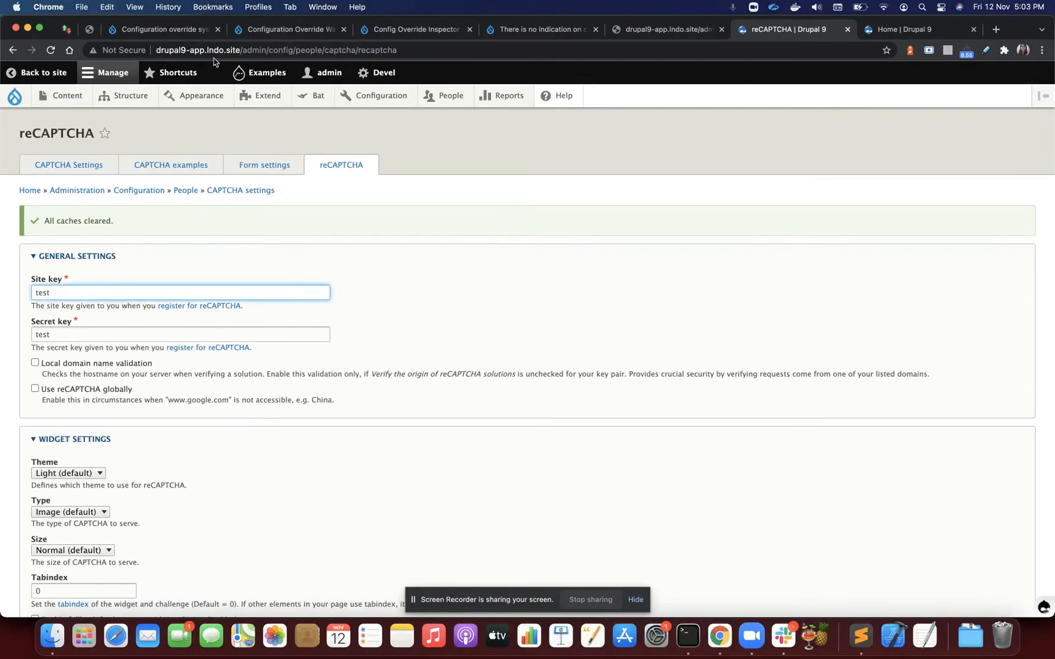
click(165, 30)
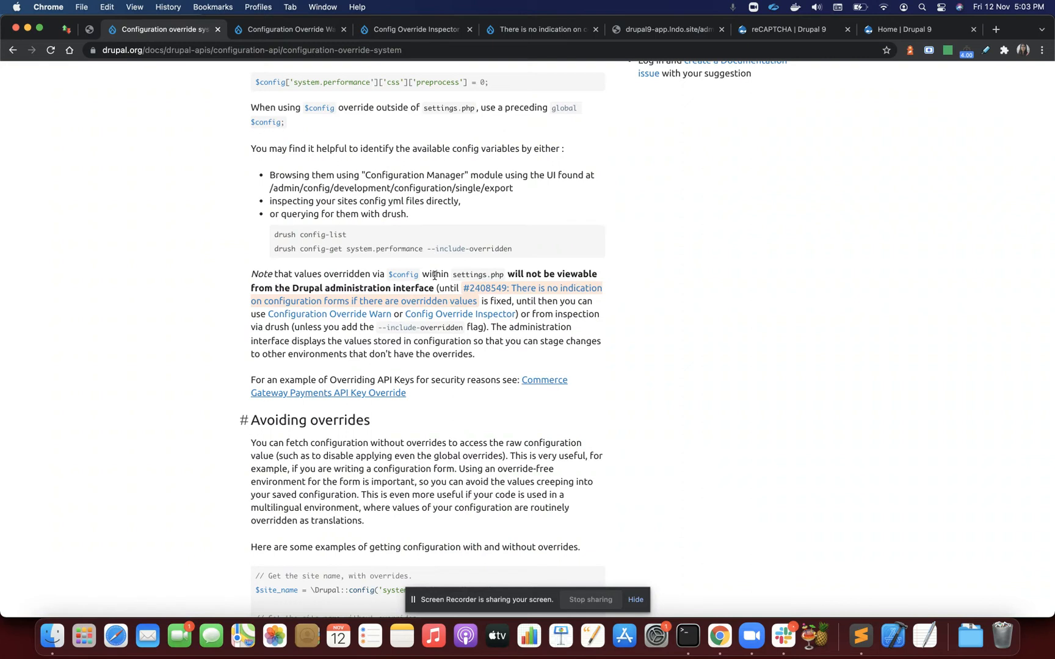
mouse_move(487, 267)
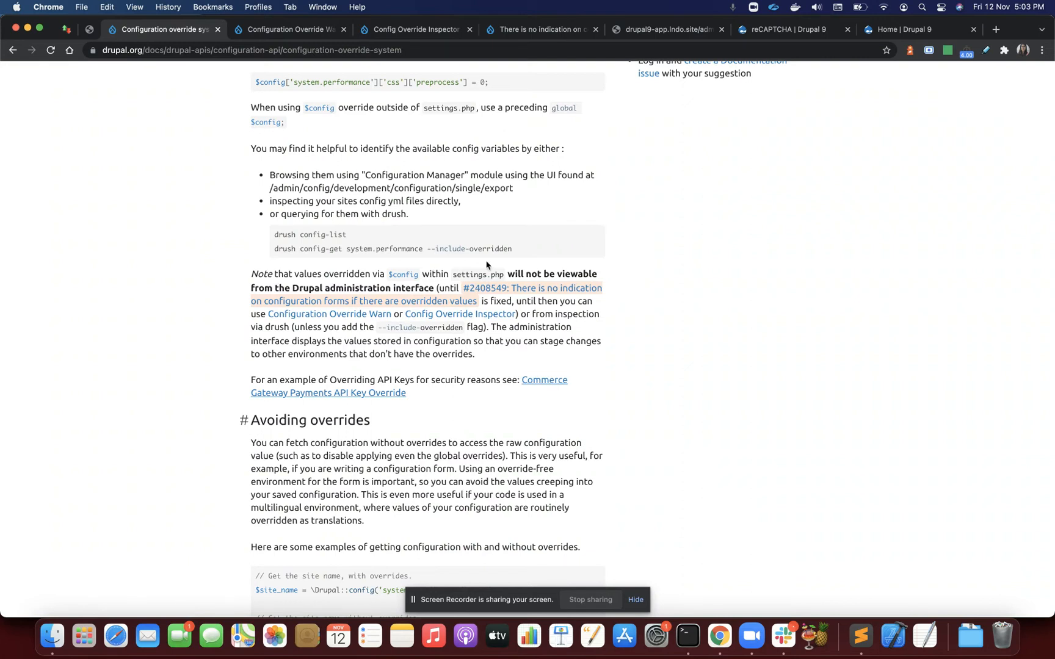
click(782, 29)
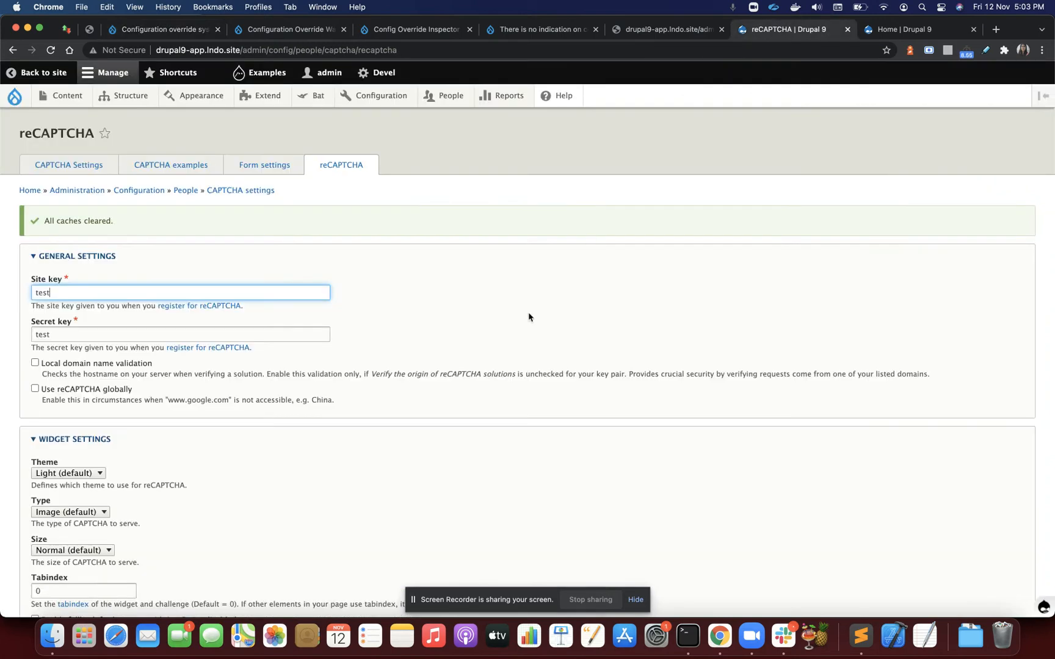
mouse_move(501, 356)
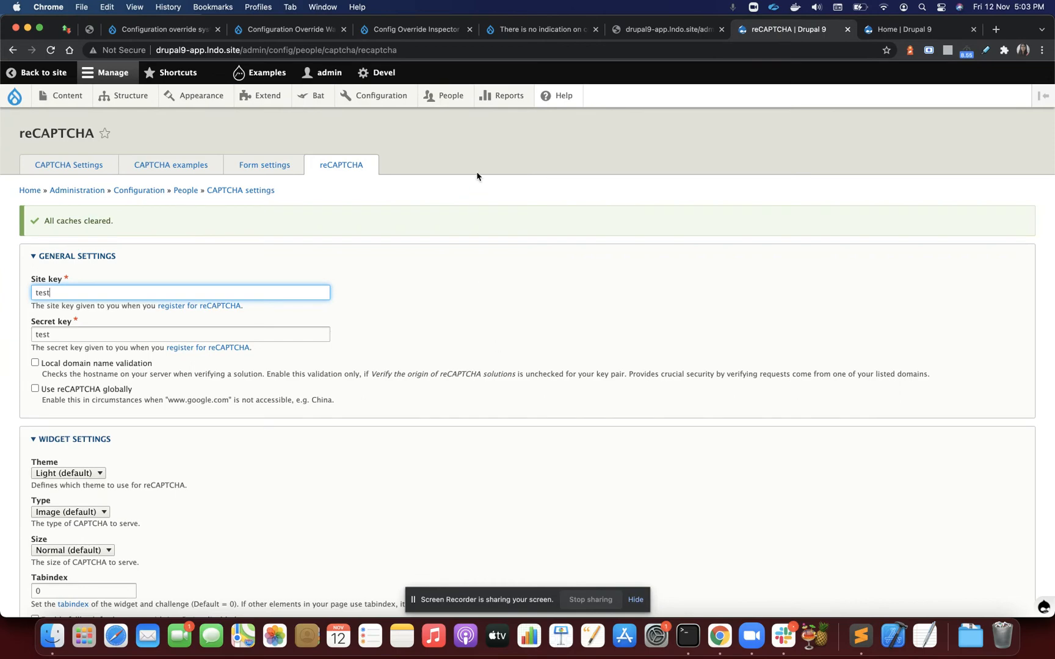
click(537, 29)
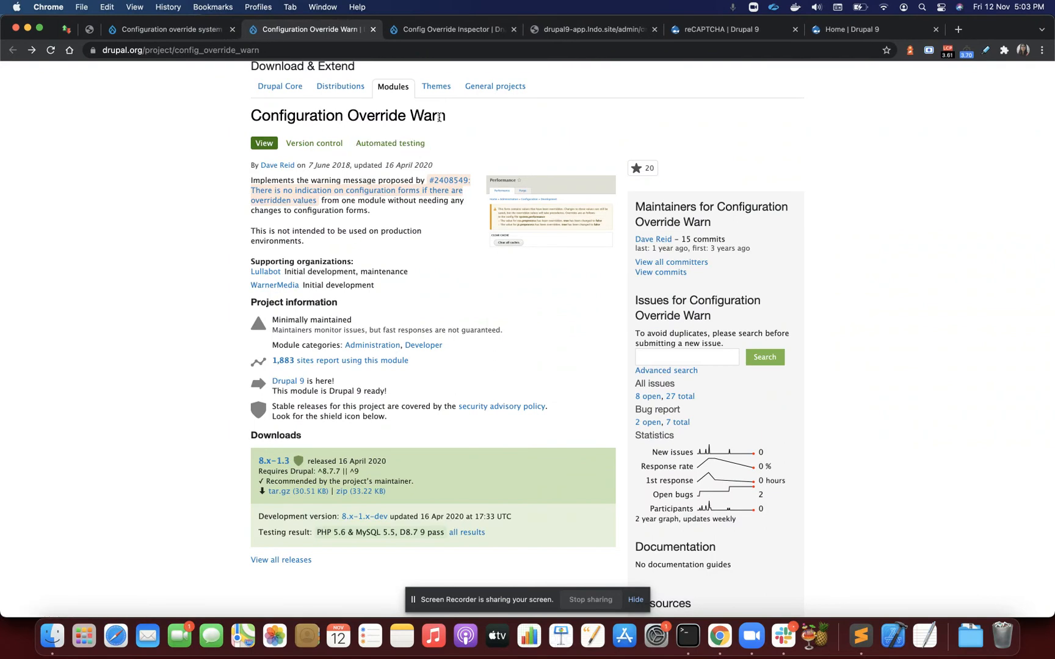
click(728, 30)
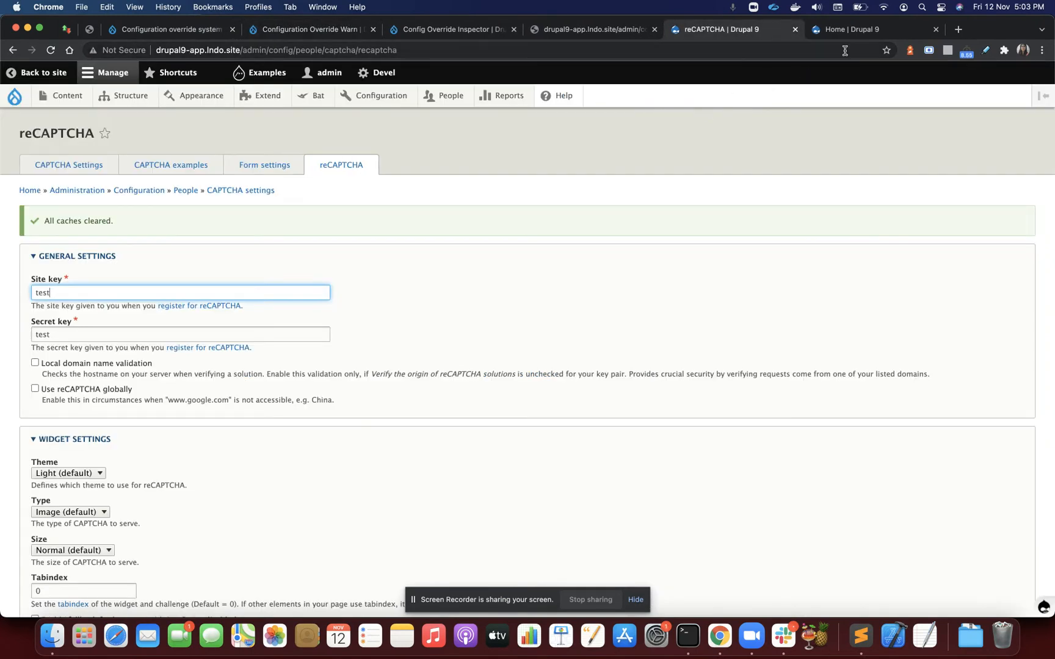
- Go to Extend and filter the module list by 'Config'
click(865, 29)
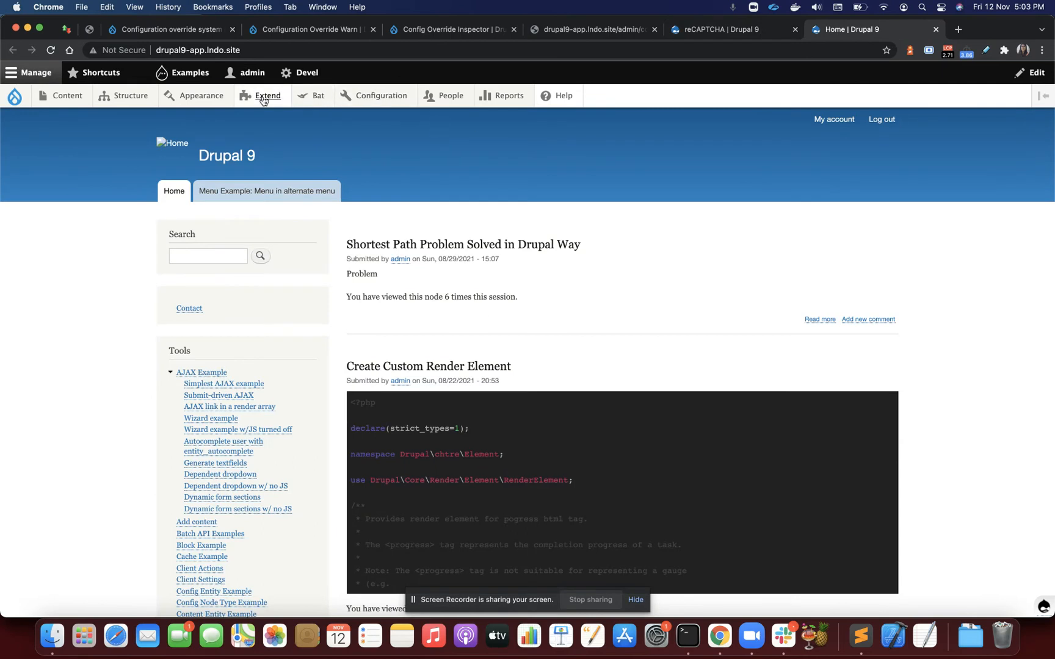
click(268, 95)
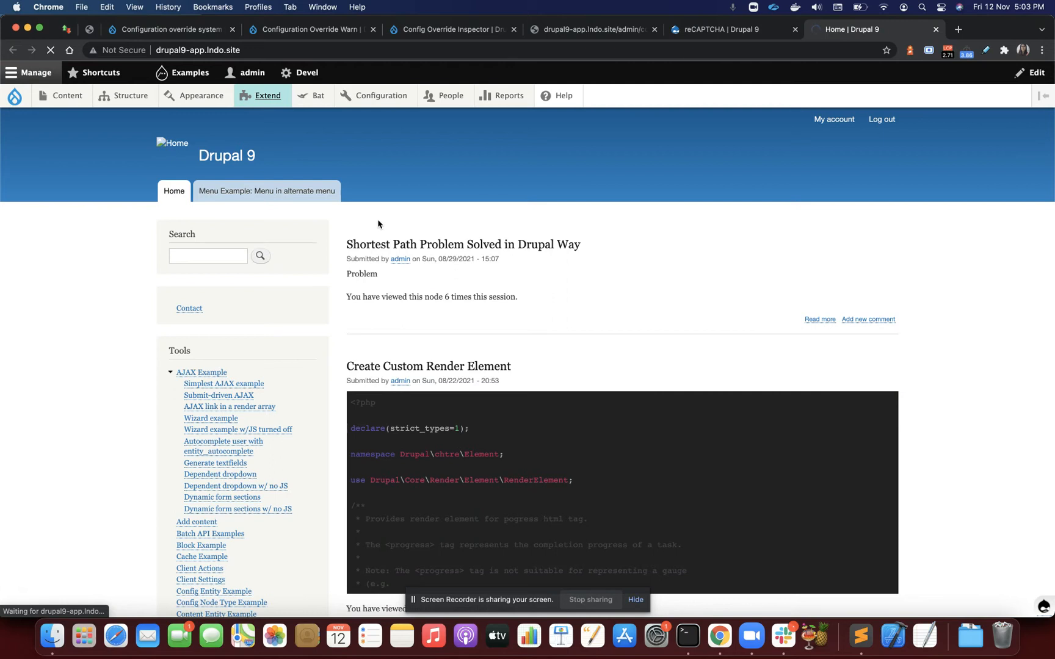
click(269, 96)
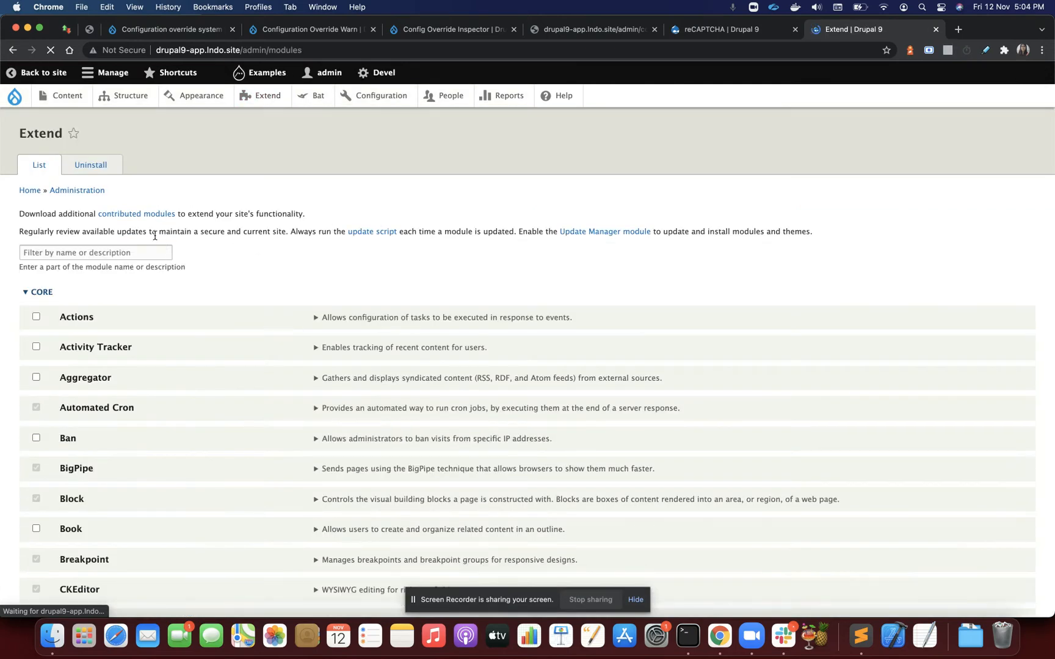
text(Config)
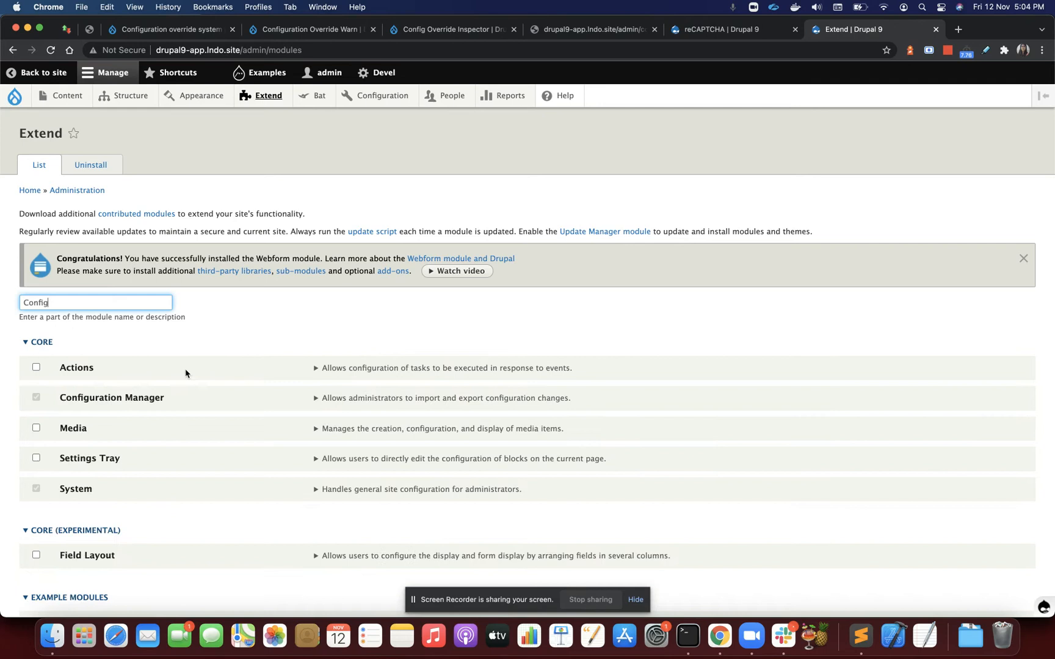
scroll(down, 3)
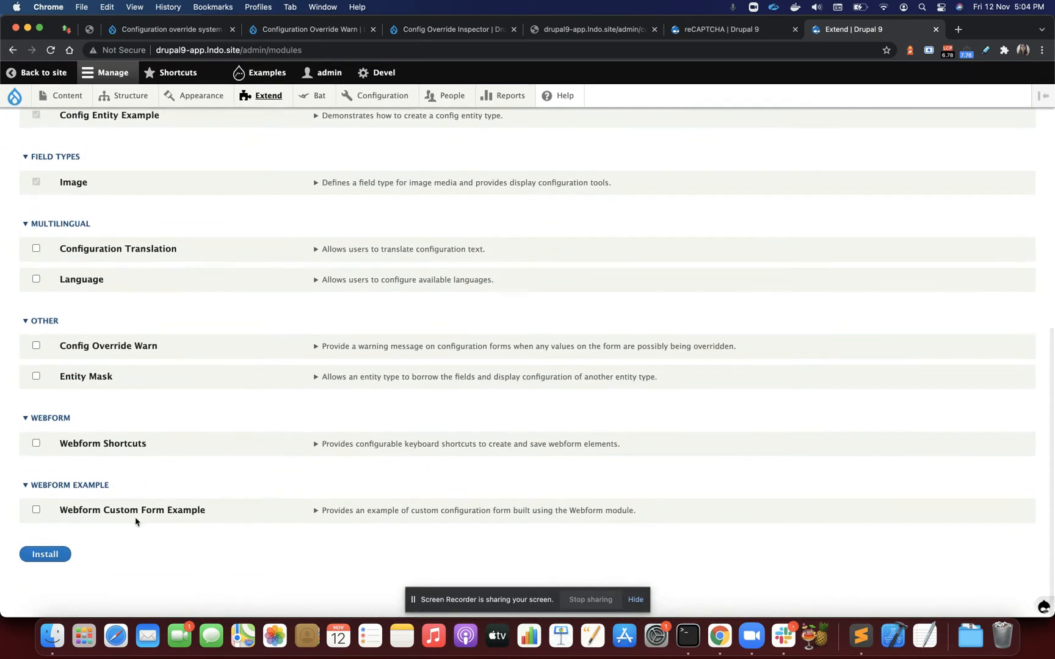
mouse_move(105, 515)
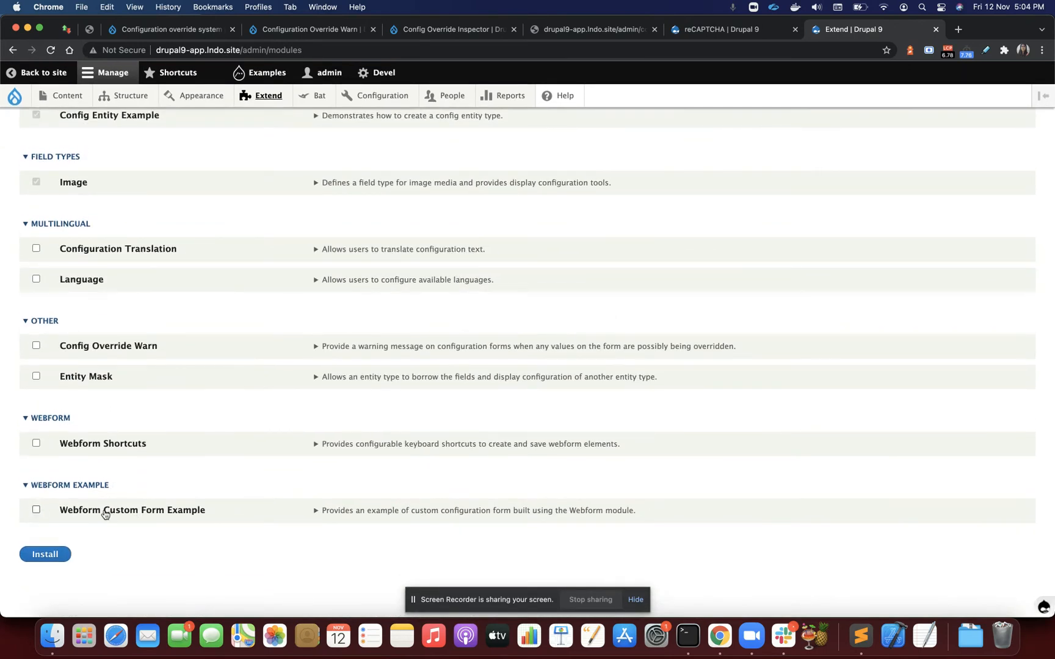
- Tick Config Override Warn and install it, then return to the reCAPTCHA form
click(35, 346)
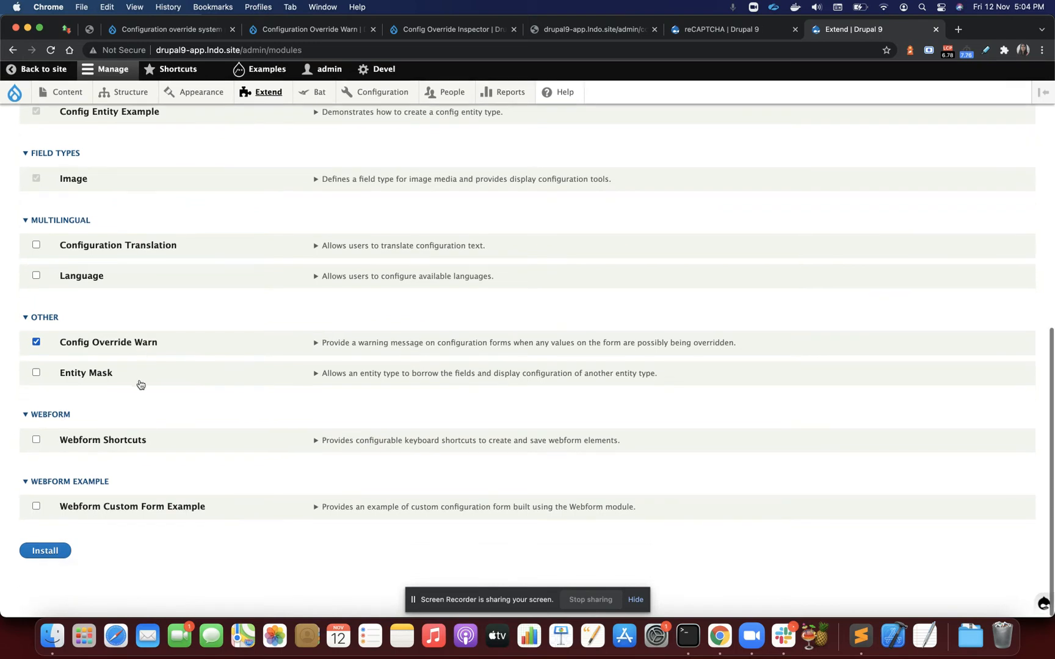
click(45, 555)
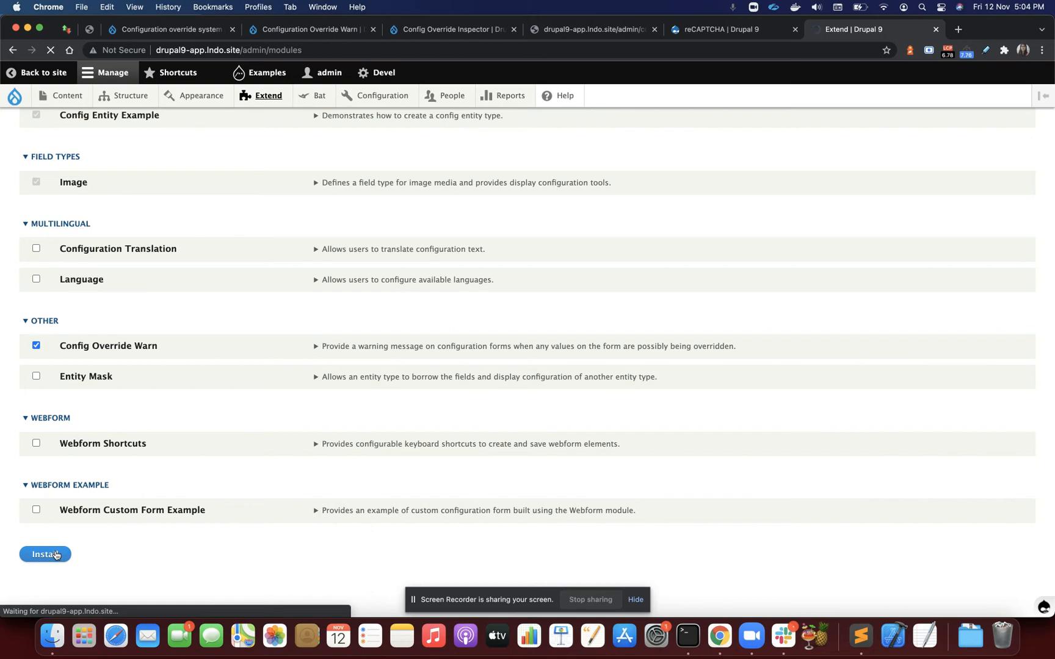
mouse_move(586, 289)
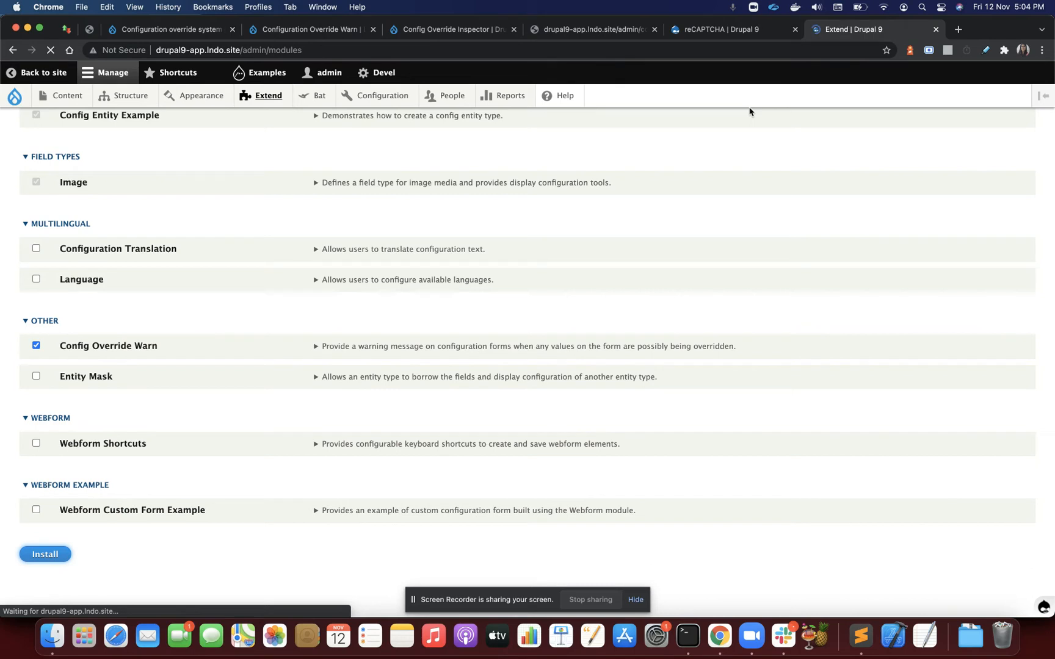
click(724, 29)
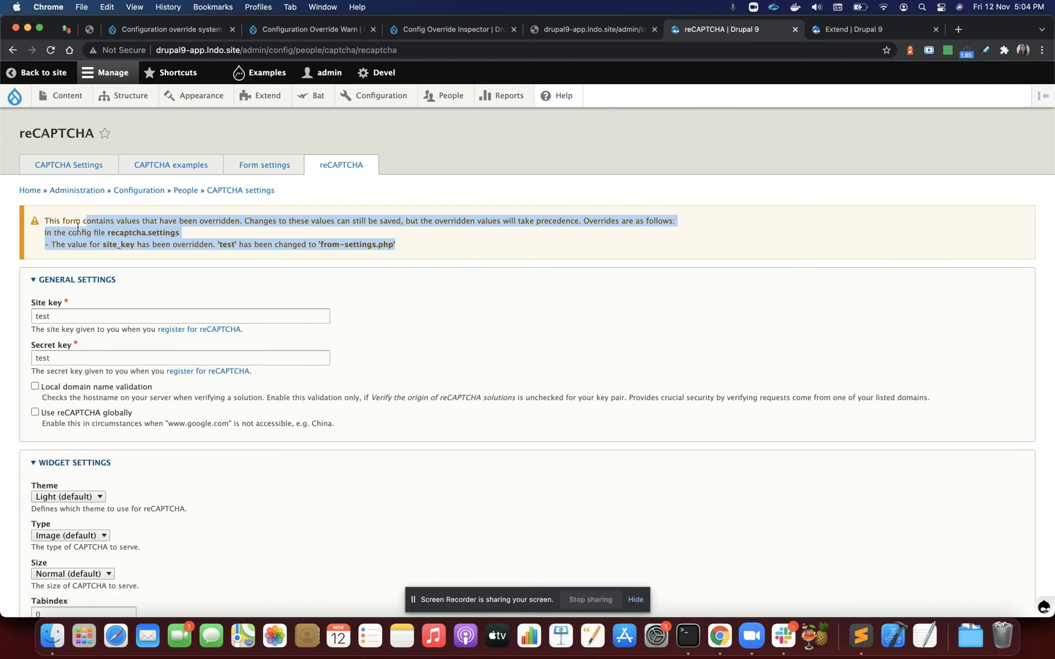
mouse_move(205, 235)
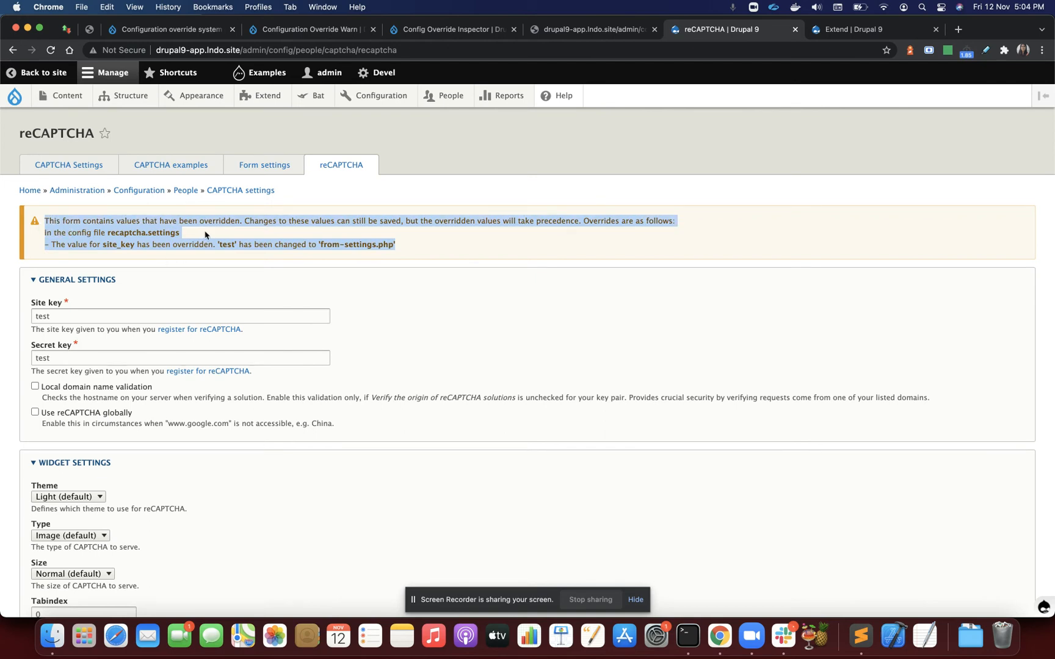
mouse_move(198, 248)
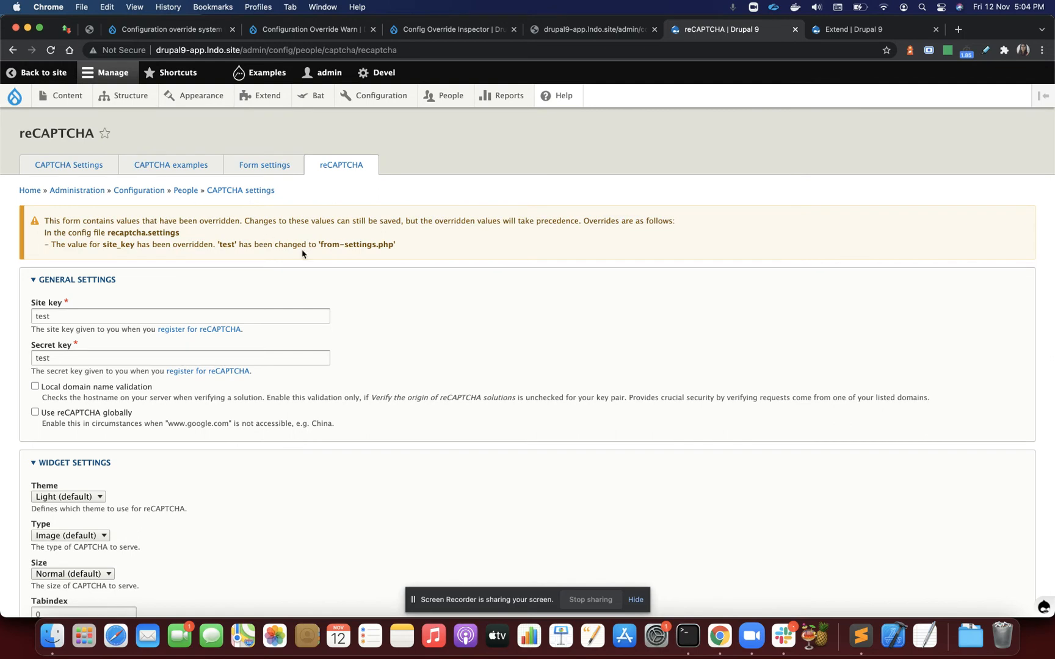
mouse_move(232, 247)
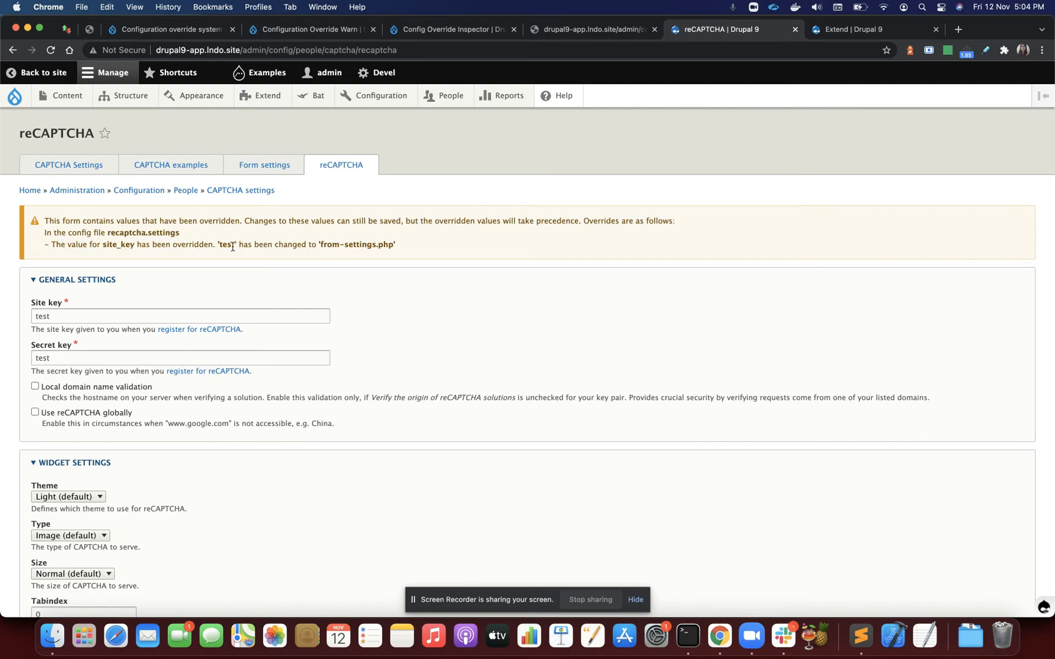
double_click(227, 245)
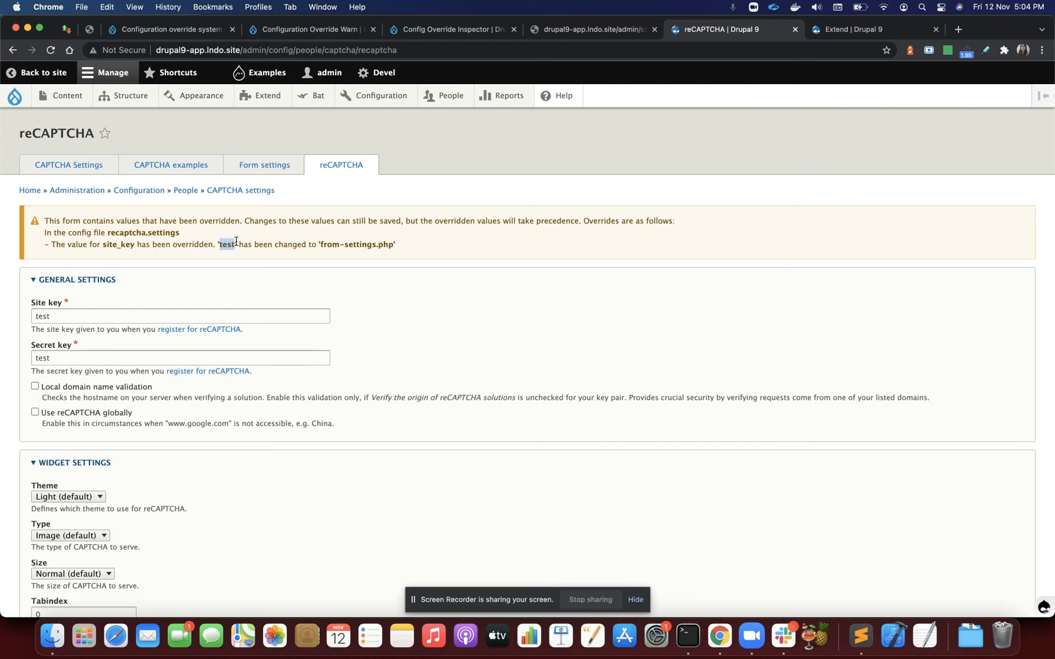
- Review the Config Override Inspector project page and its logging override screenshot
click(450, 29)
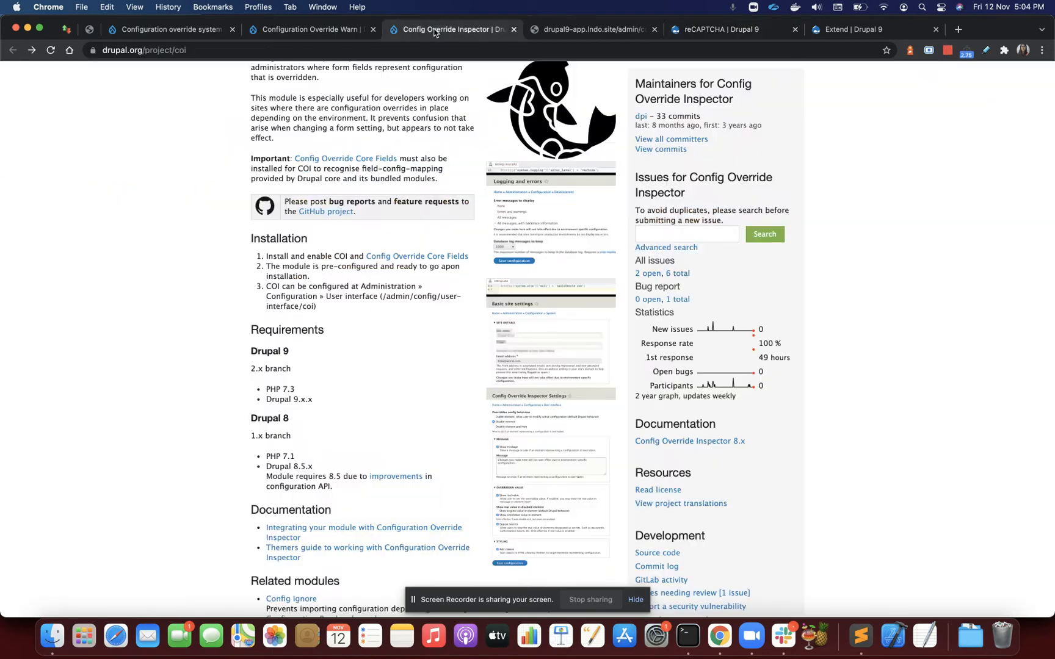
scroll(up, 3)
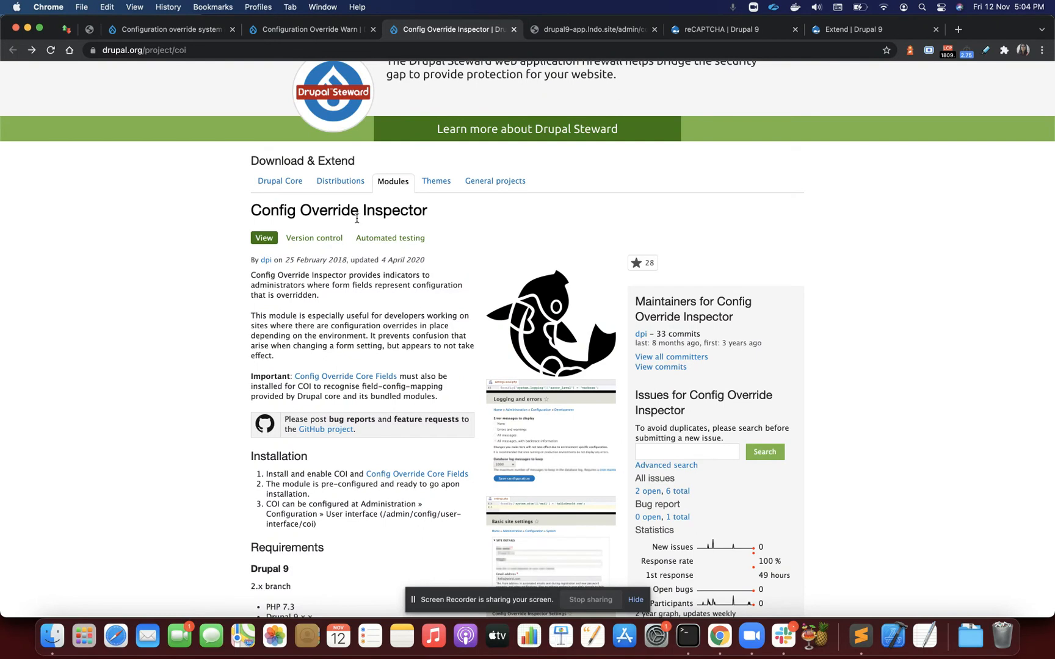
mouse_move(435, 353)
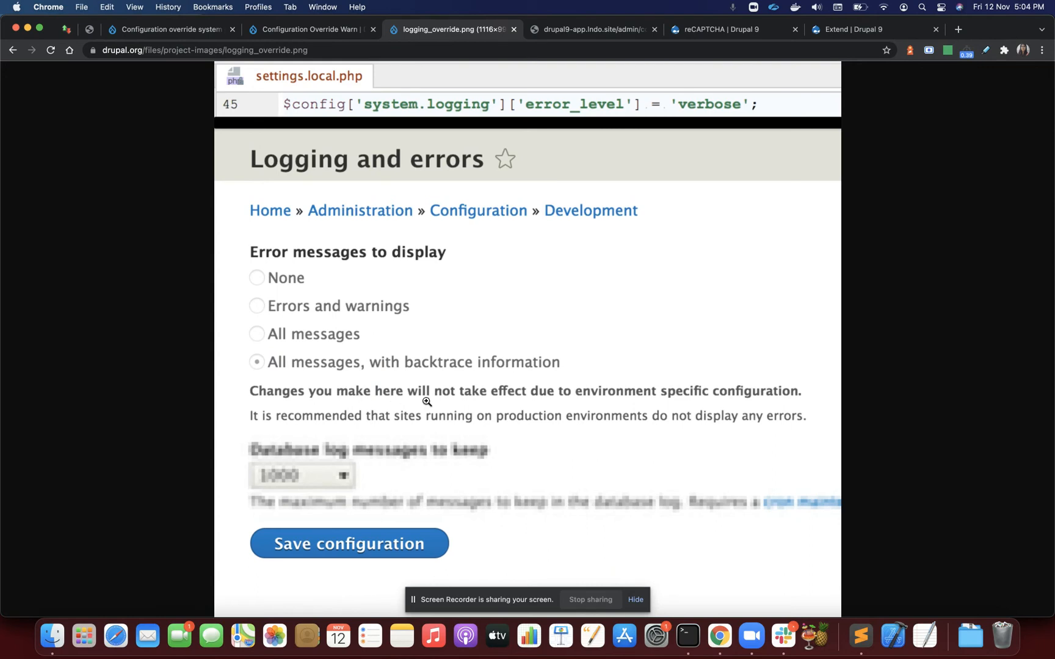
mouse_move(704, 402)
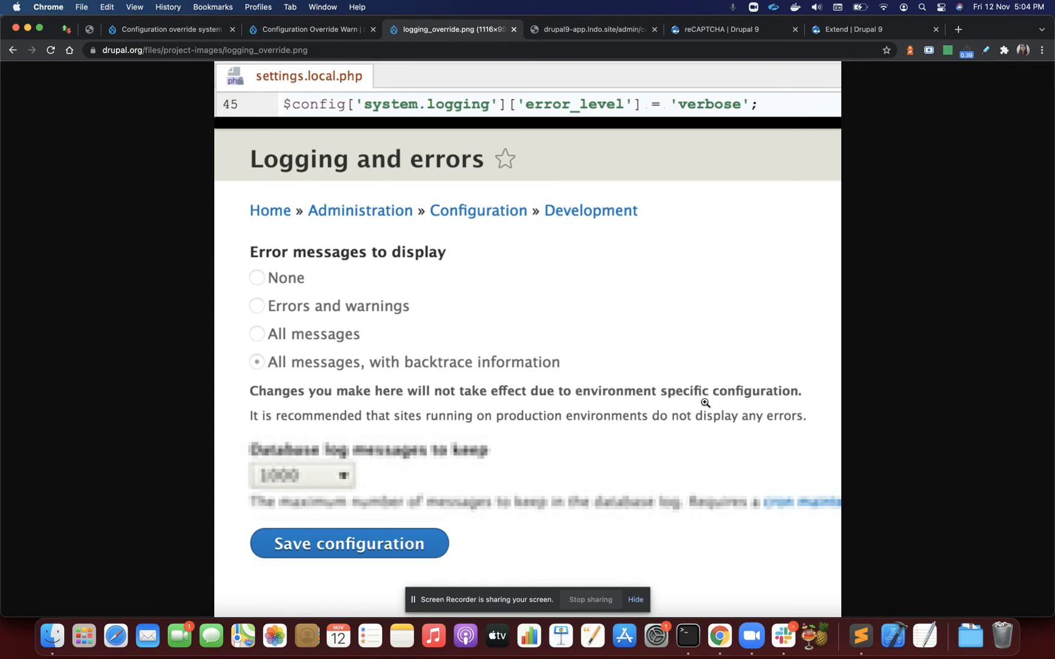
mouse_move(450, 272)
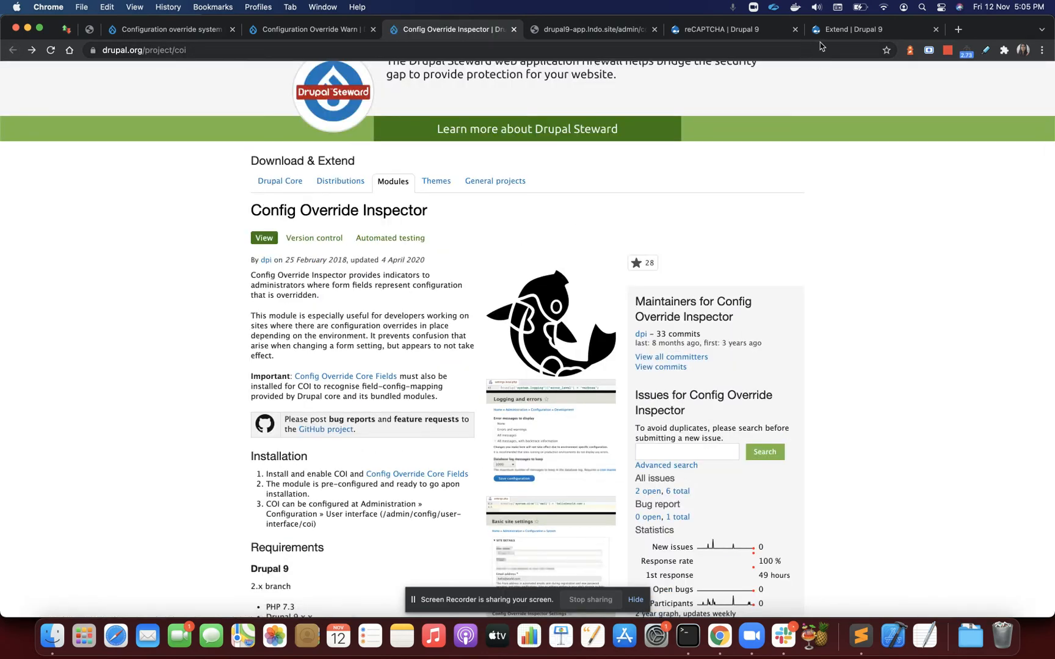
click(718, 30)
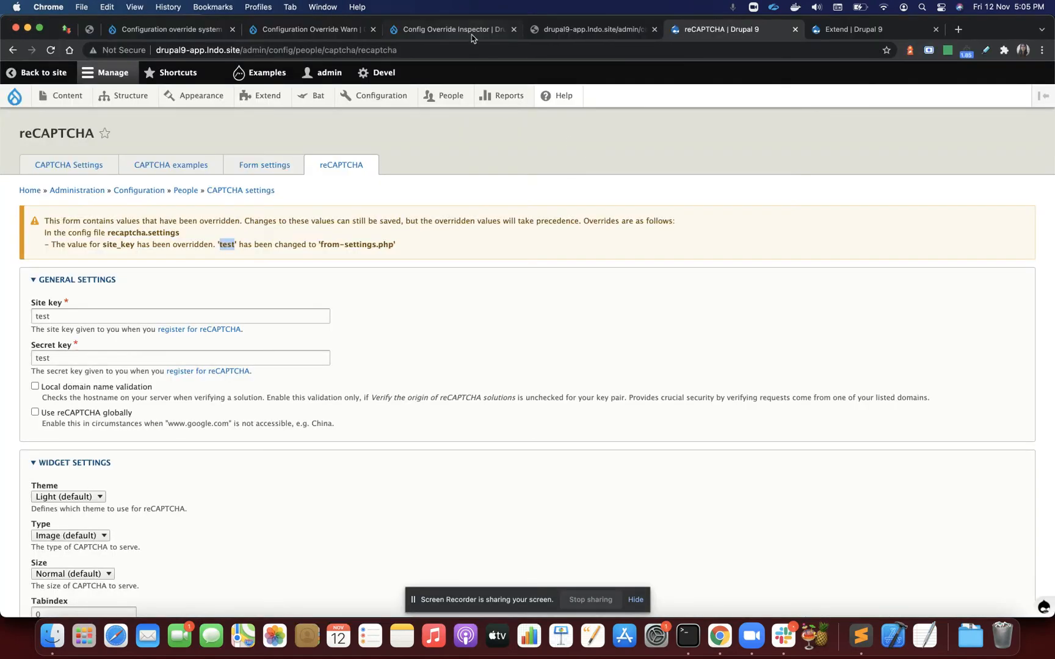
- Compare the Inspector page with the reCAPTCHA form, then bring up the Extend module list
click(450, 29)
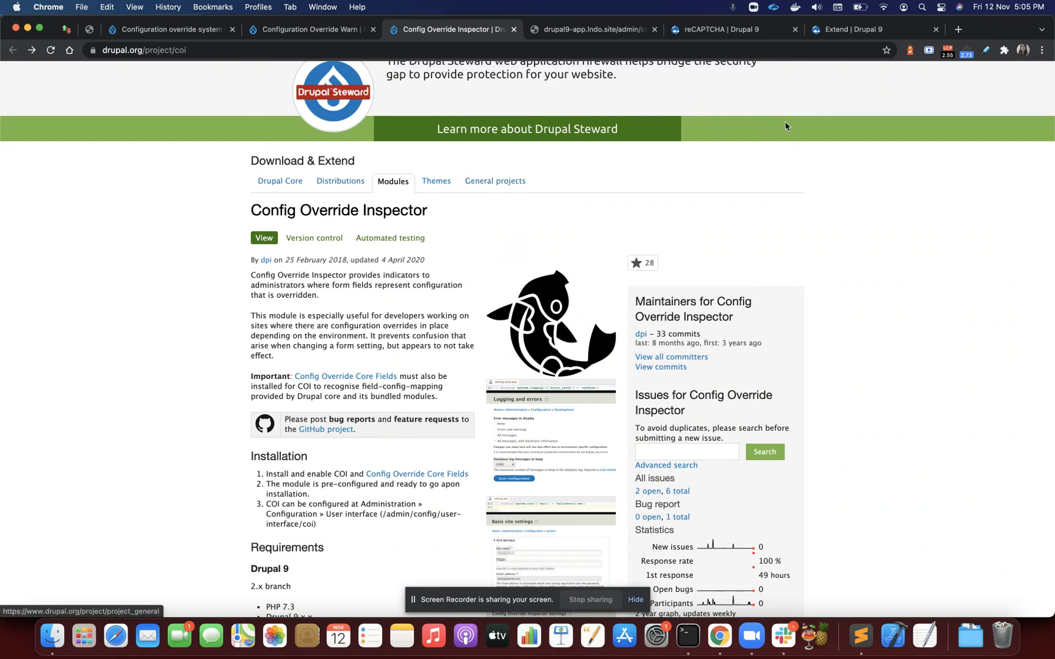
click(723, 30)
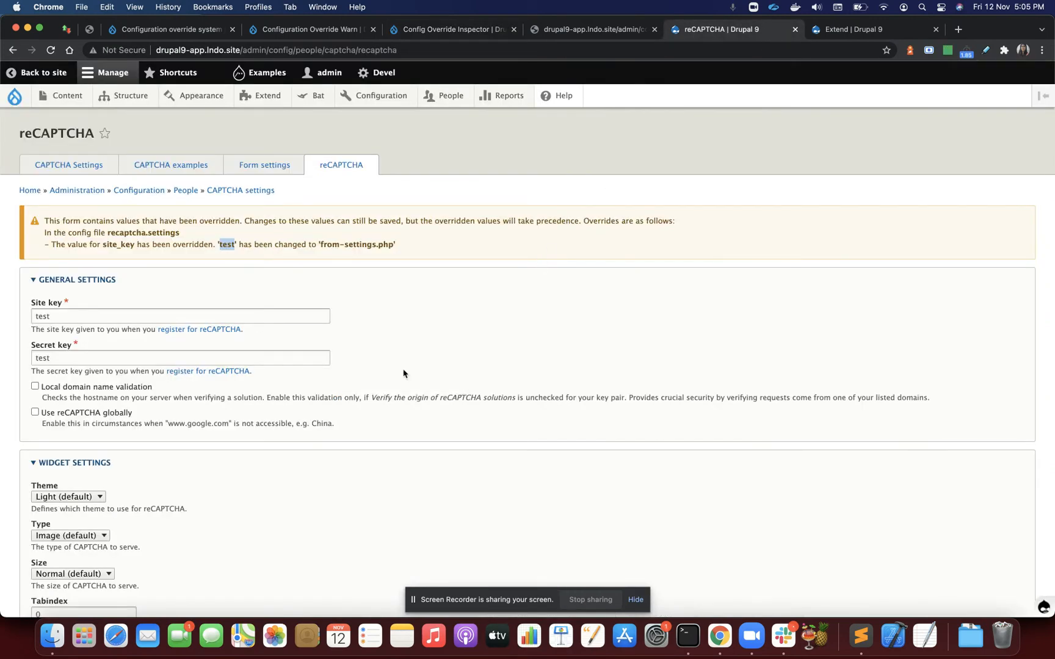
mouse_move(322, 360)
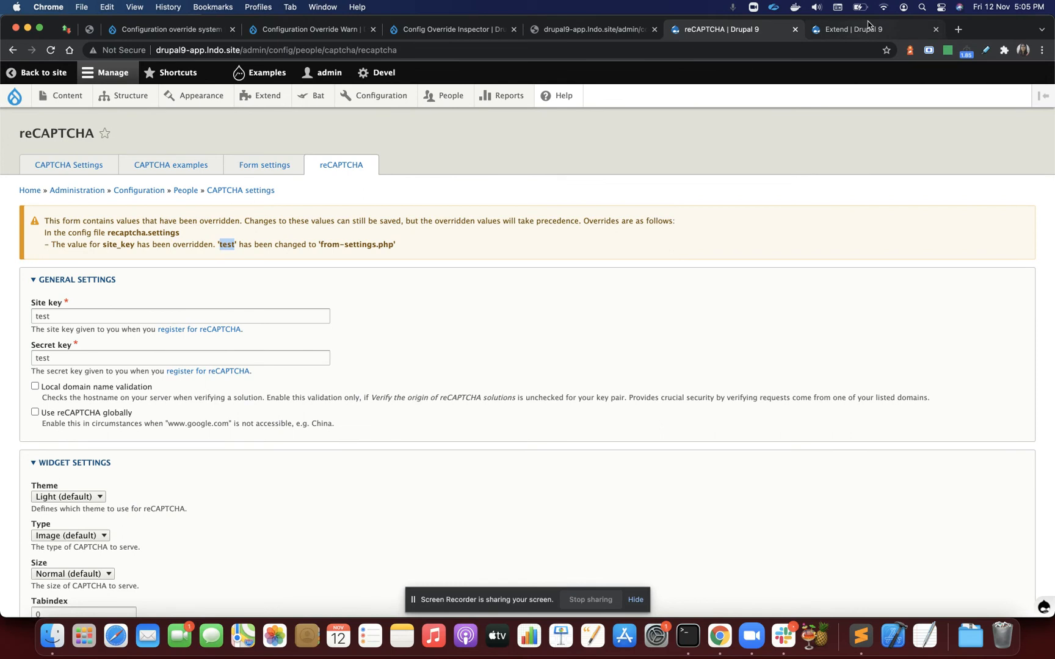
click(862, 29)
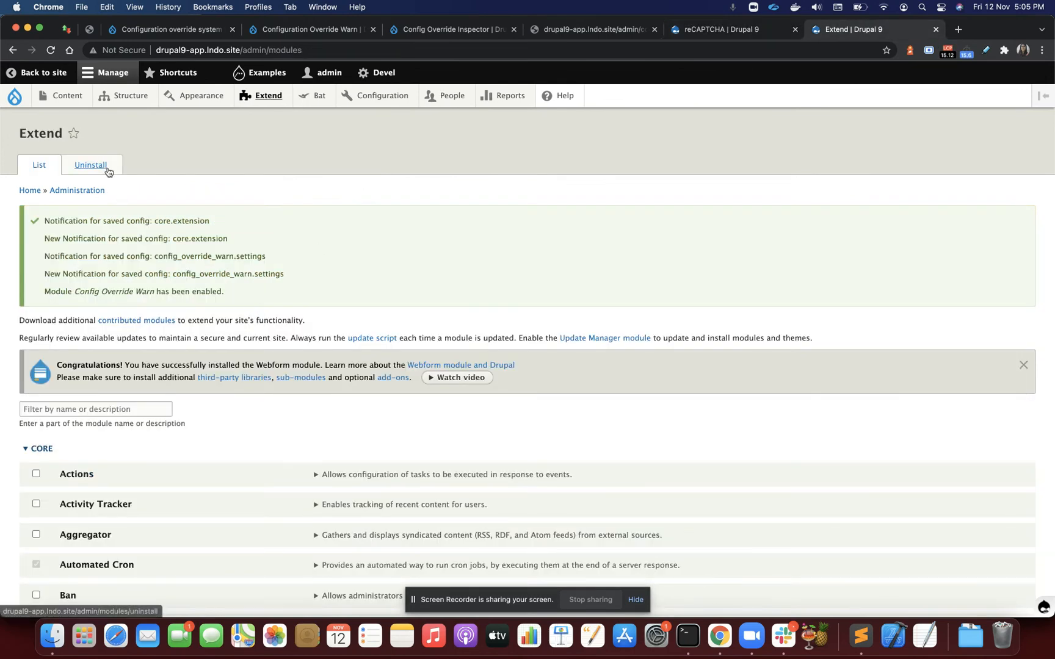
- Uninstall Config Override Warn via the Uninstall list filtered by 'config' and confirm
click(91, 166)
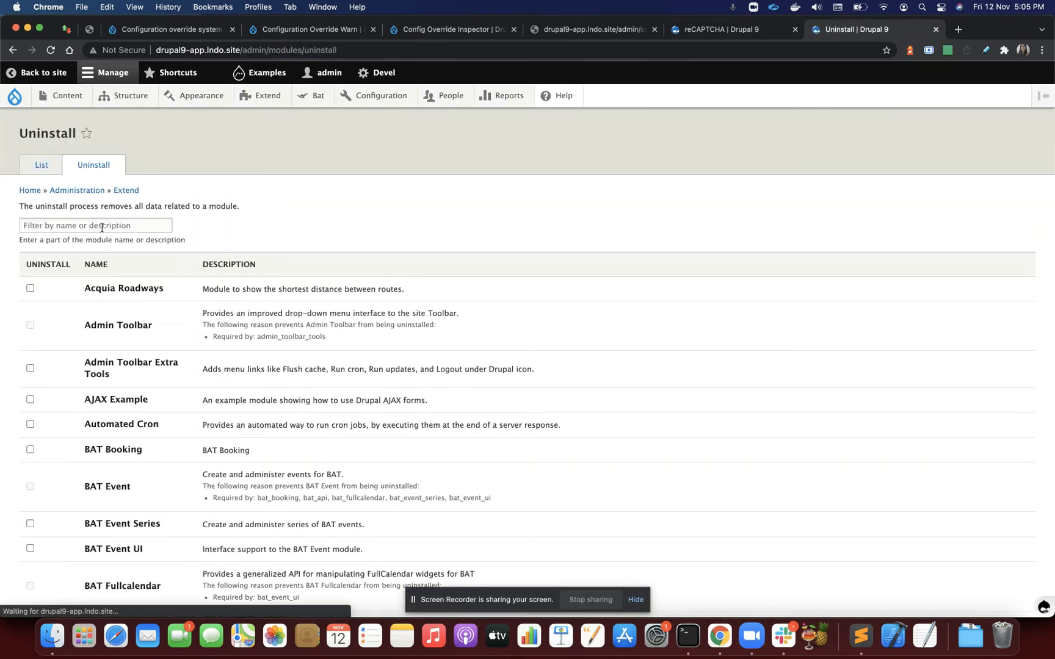
text(config)
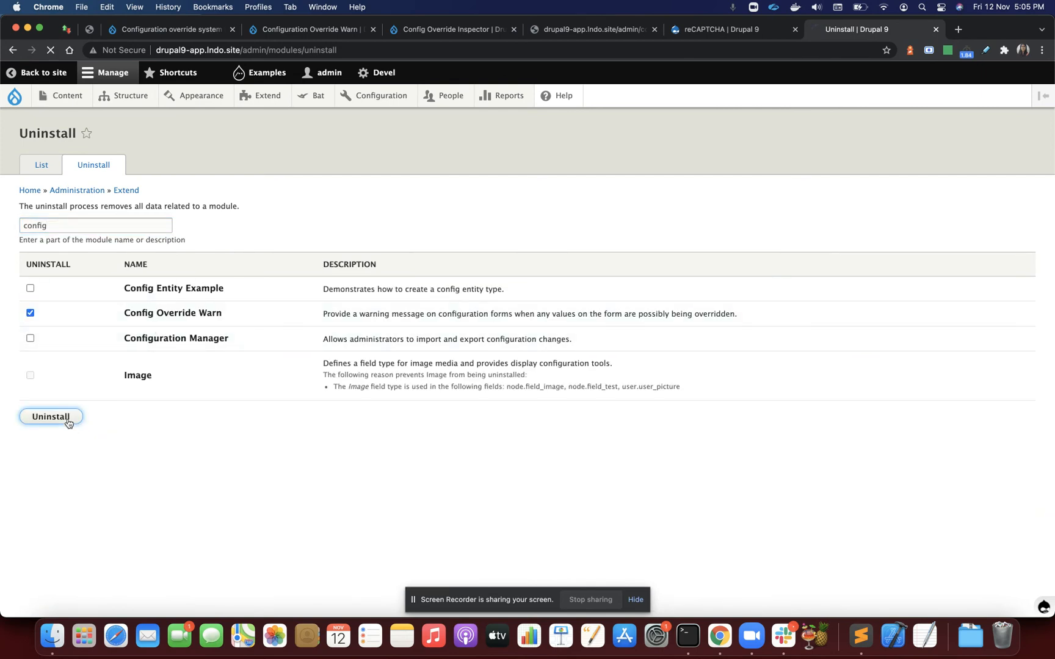
click(51, 418)
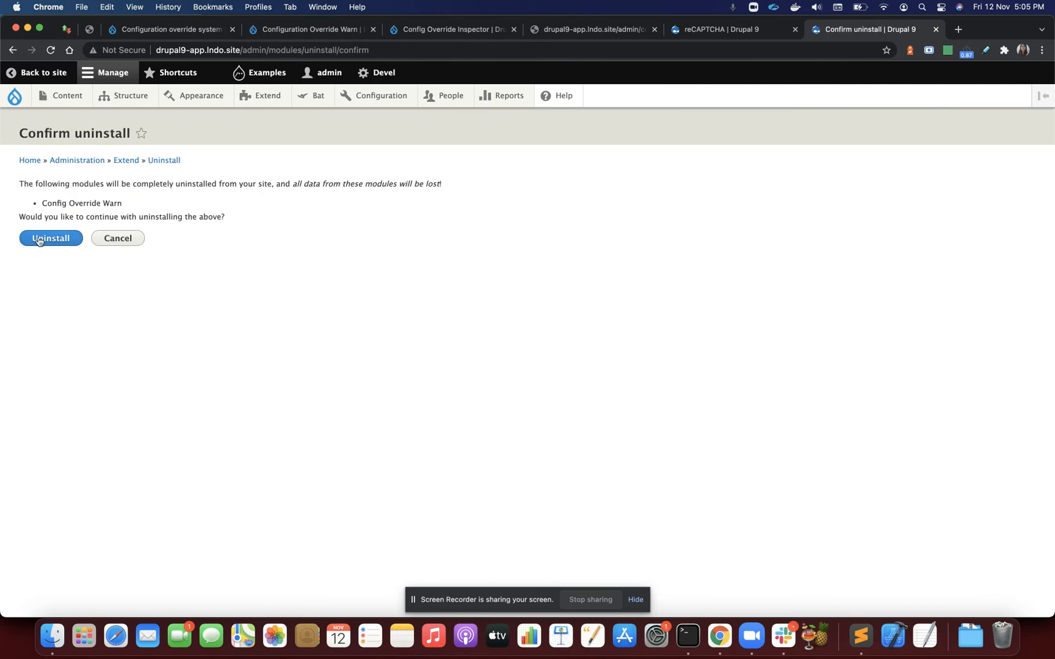
click(51, 238)
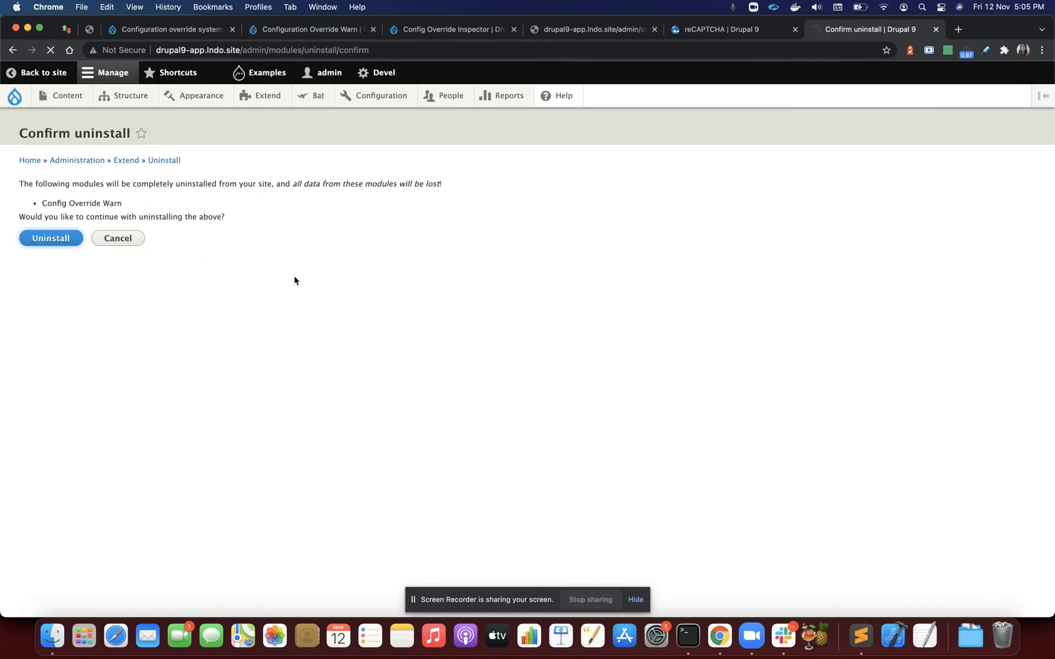
mouse_move(512, 260)
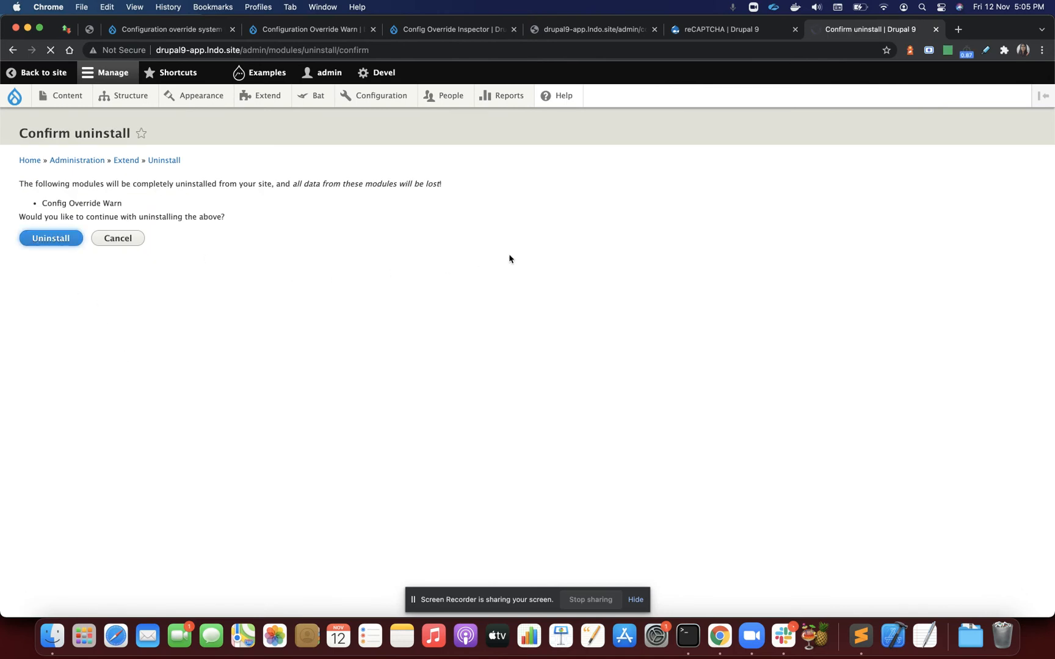
mouse_move(649, 179)
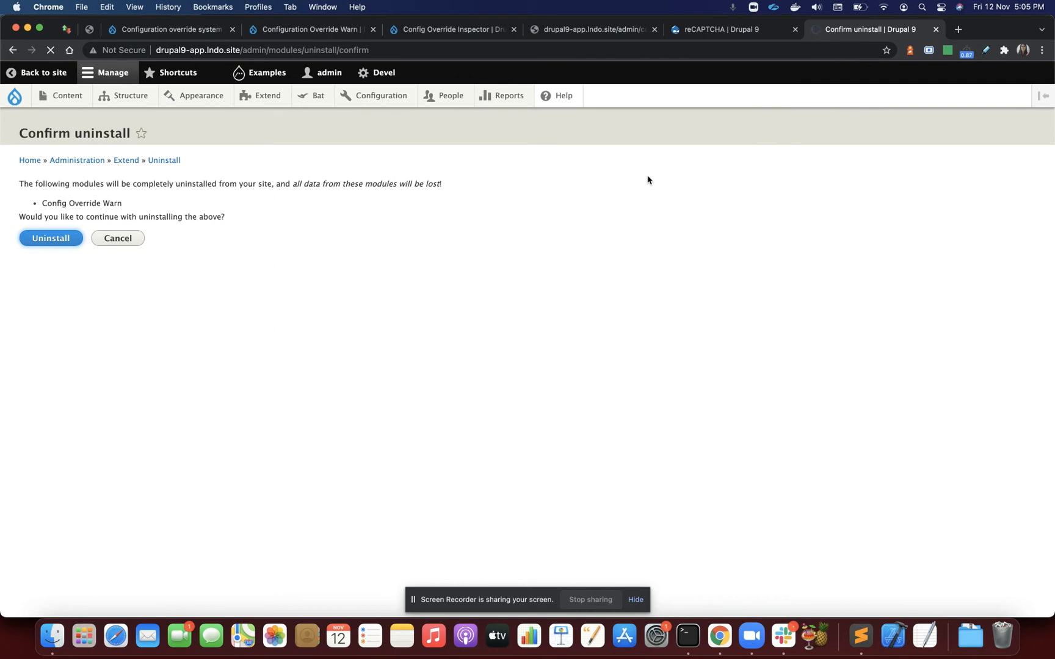
click(51, 238)
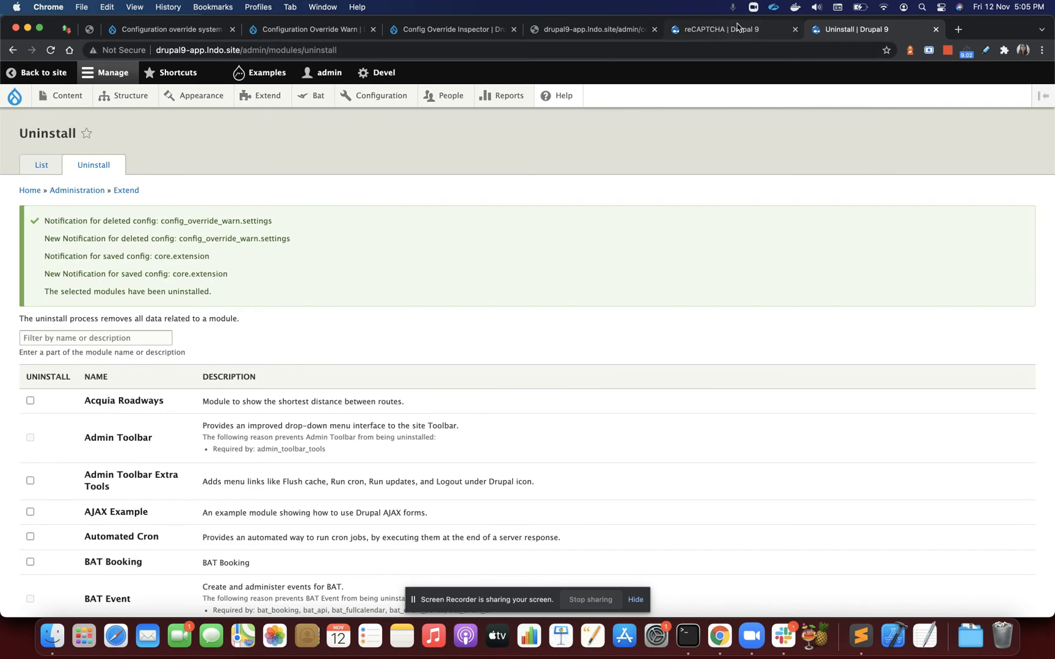
click(726, 30)
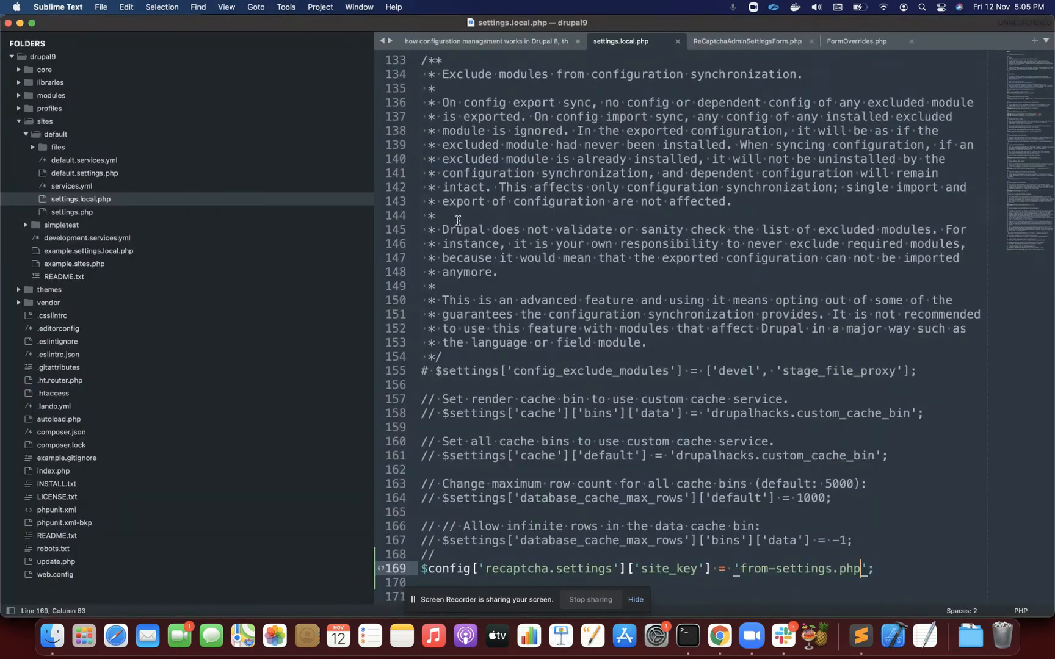
- Remove the $ImmutableConfigObject kint lines from buildForm, keeping kint($config) and its hasOverrides()
click(749, 41)
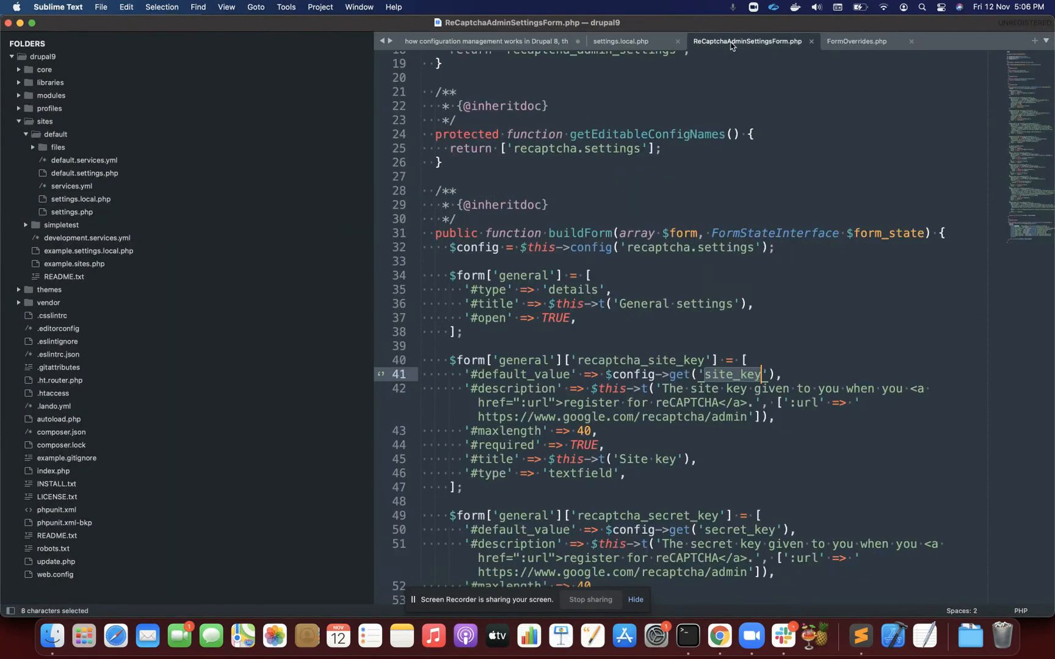
click(625, 262)
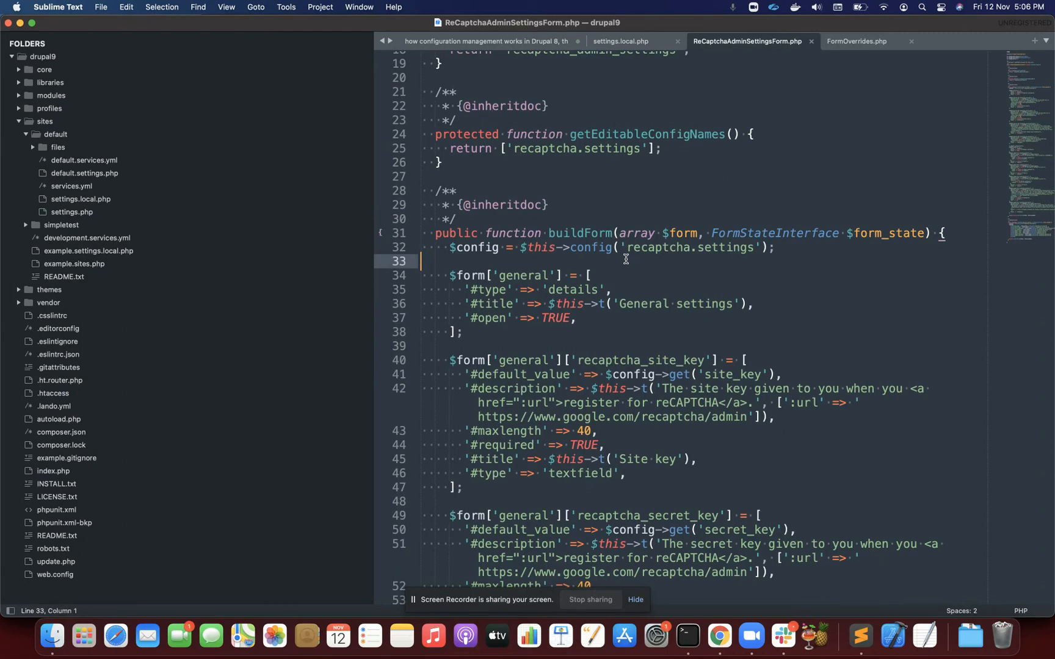
mouse_move(525, 50)
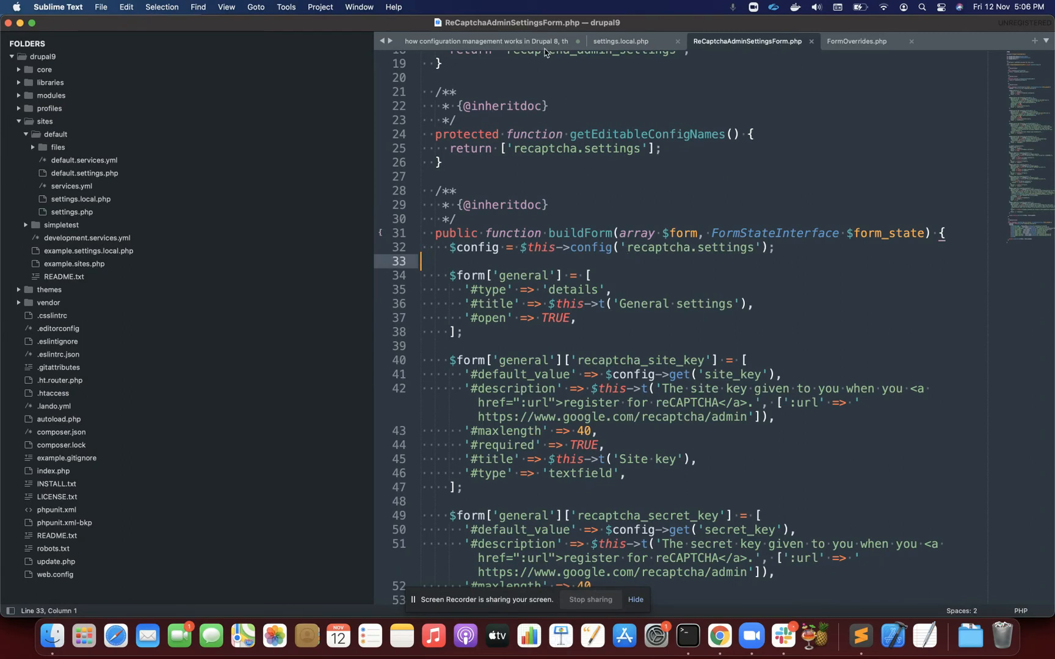
click(487, 42)
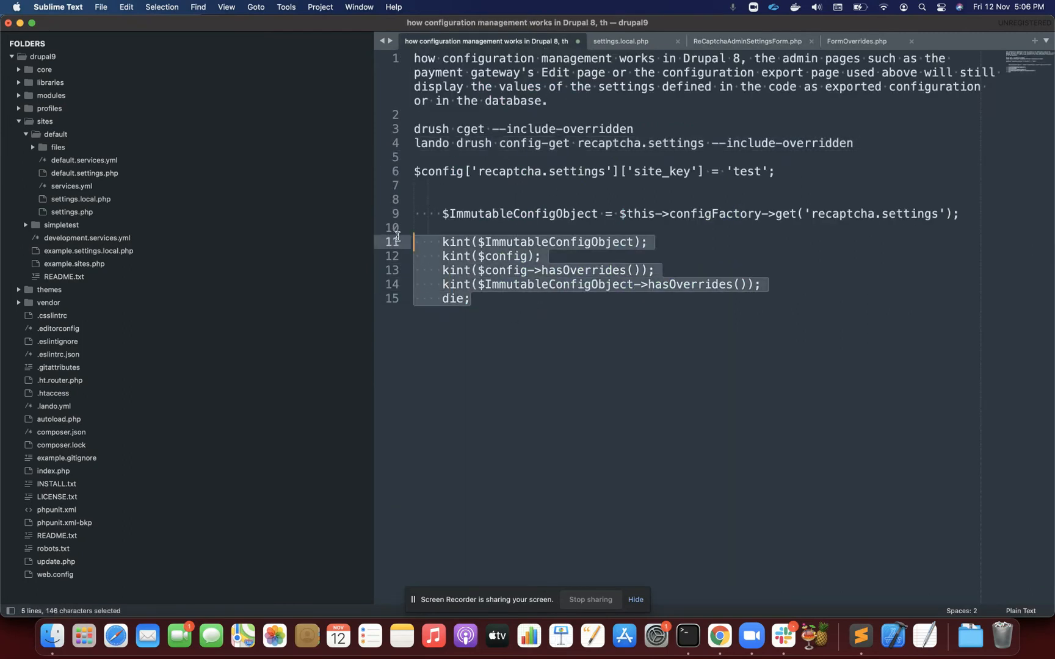
click(752, 41)
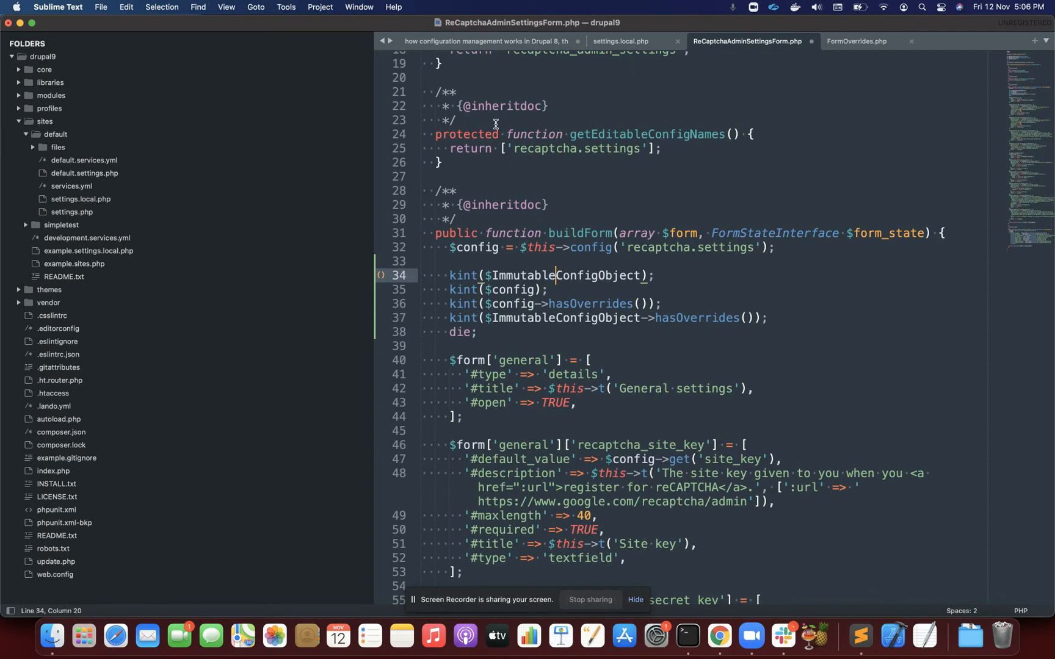
click(486, 41)
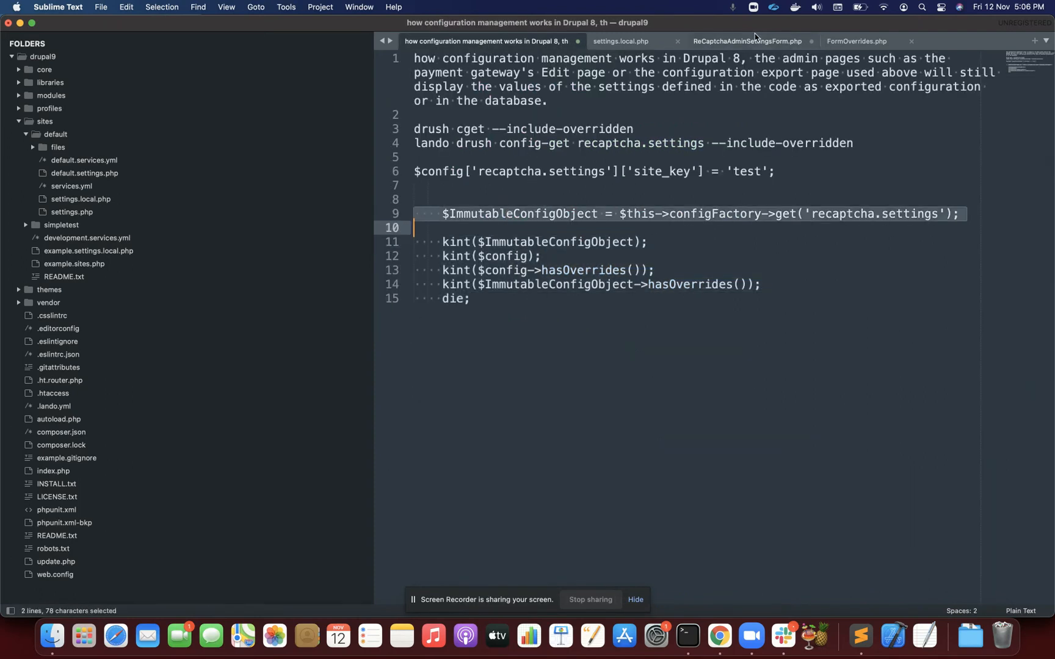
click(754, 41)
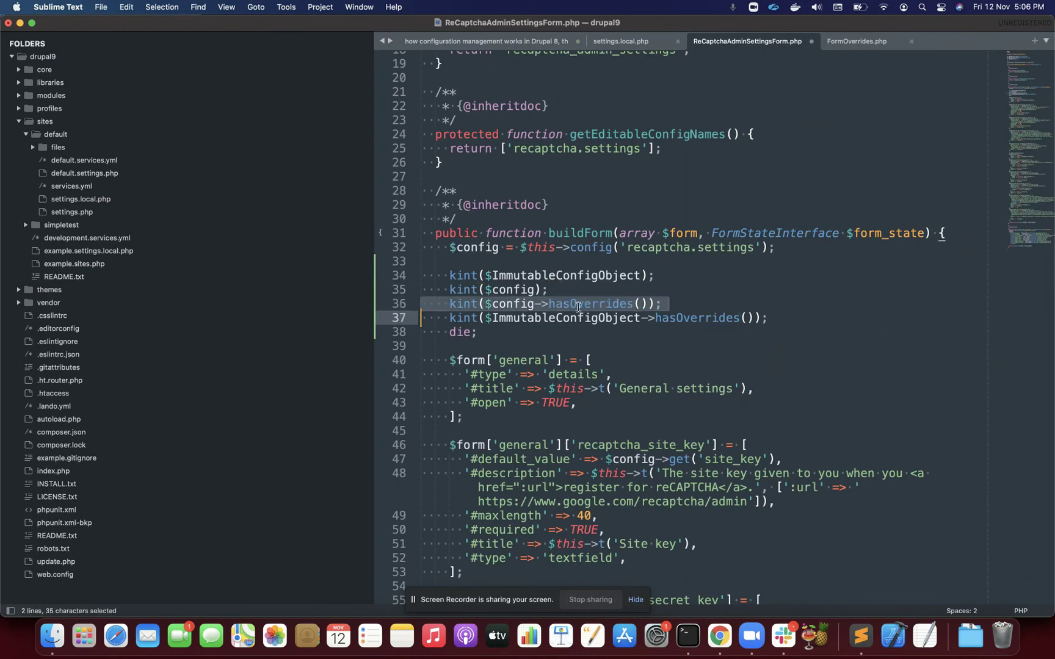
- Save and reload the reCAPTCHA settings page, which shows $config hasOverrides false
click(575, 304)
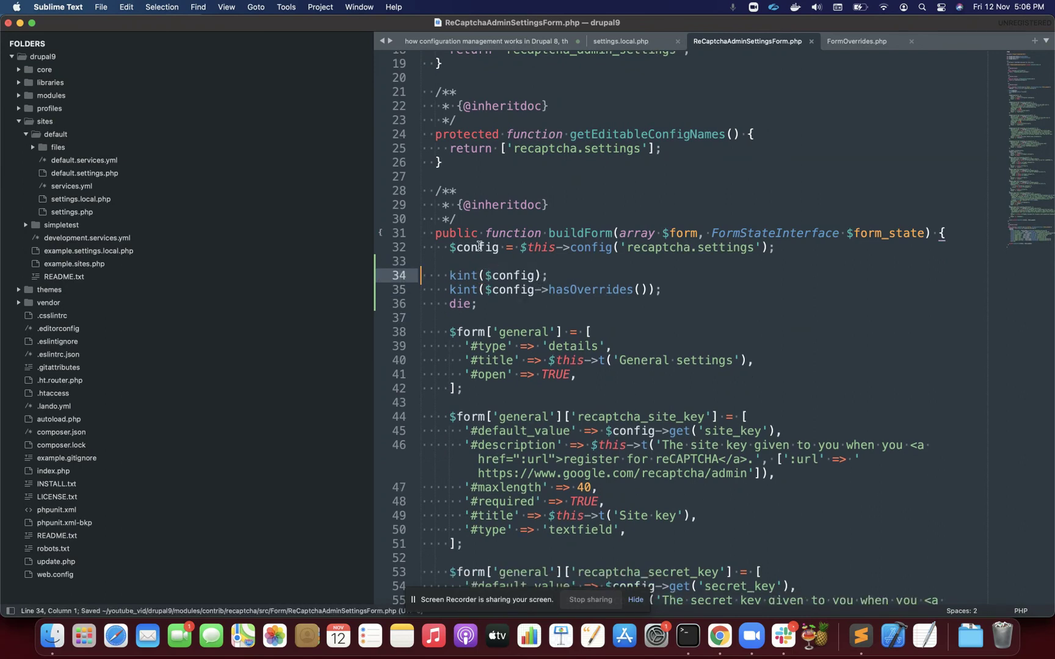
double_click(473, 248)
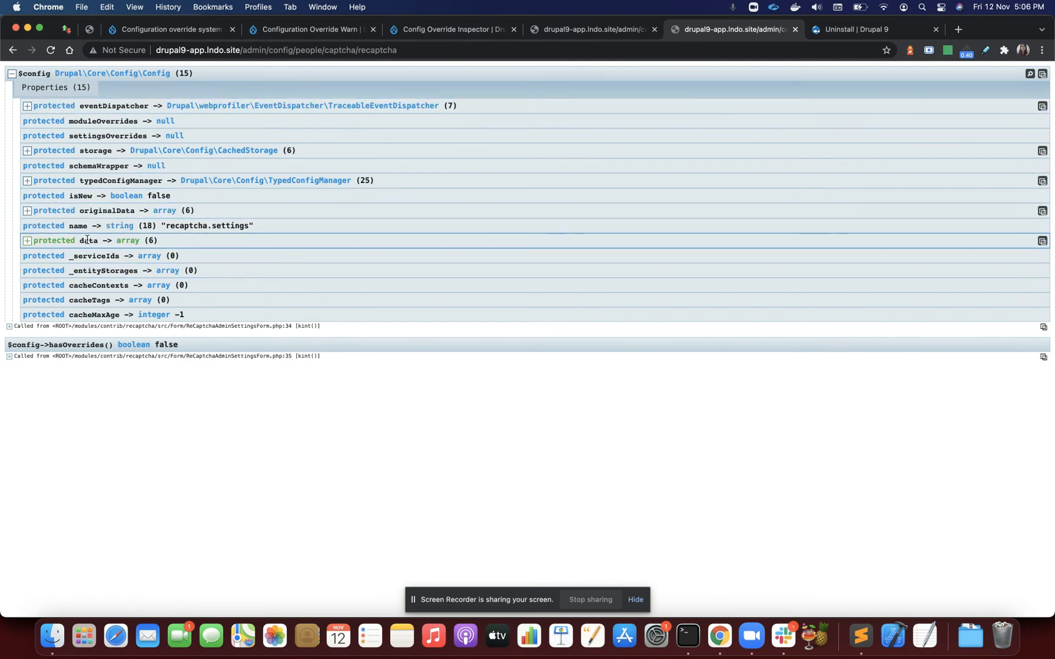
click(27, 240)
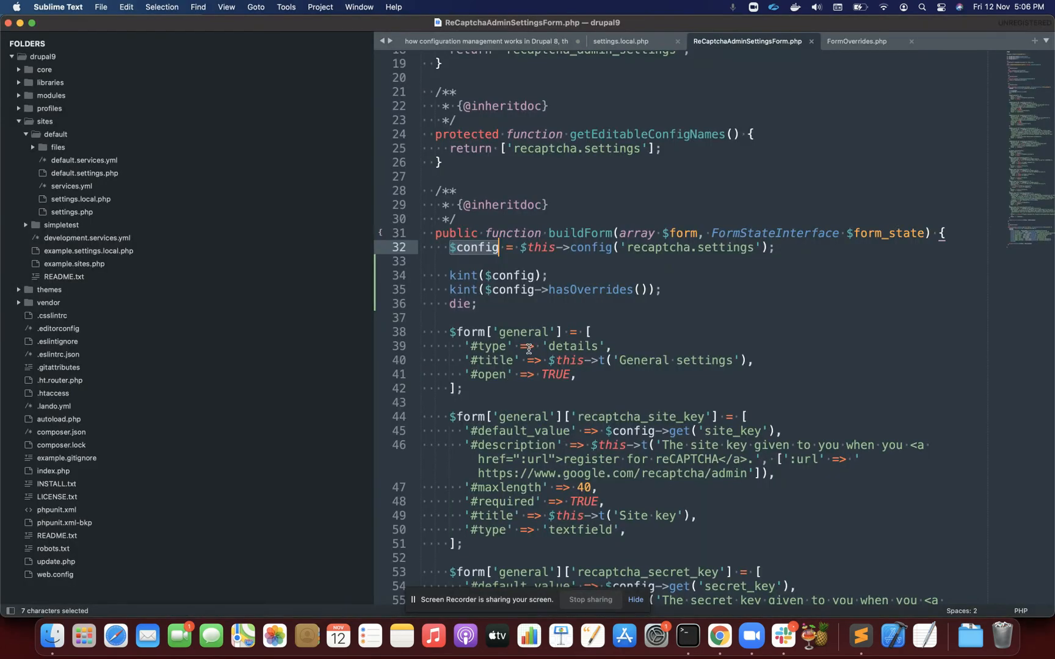
- Add the configFactory line loading recaptcha.settings into buildForm after the kint calls
click(622, 42)
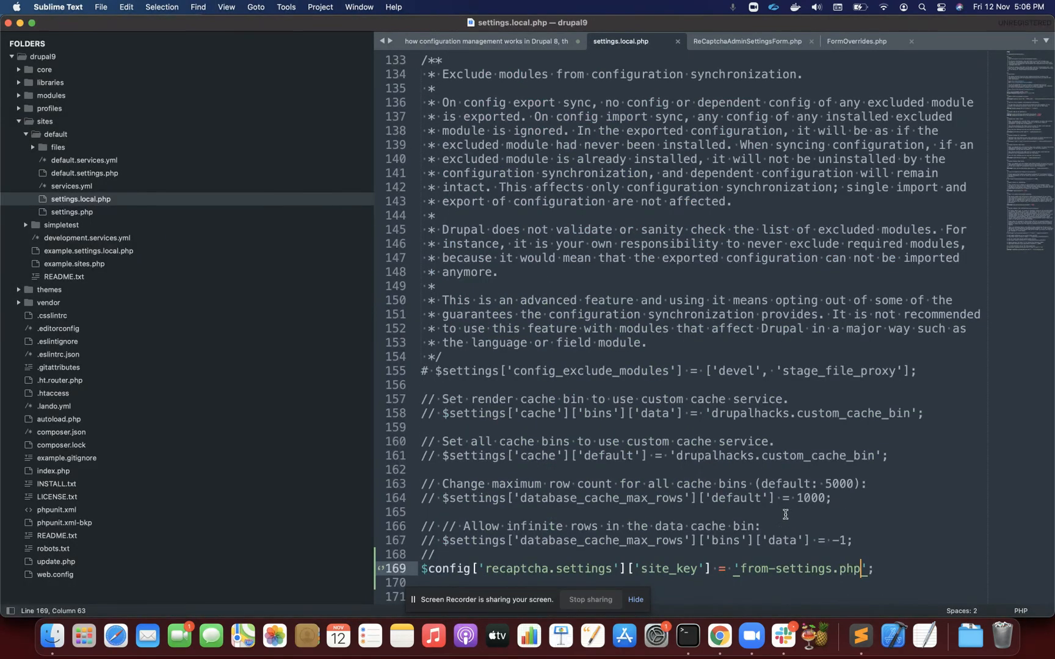
mouse_move(667, 294)
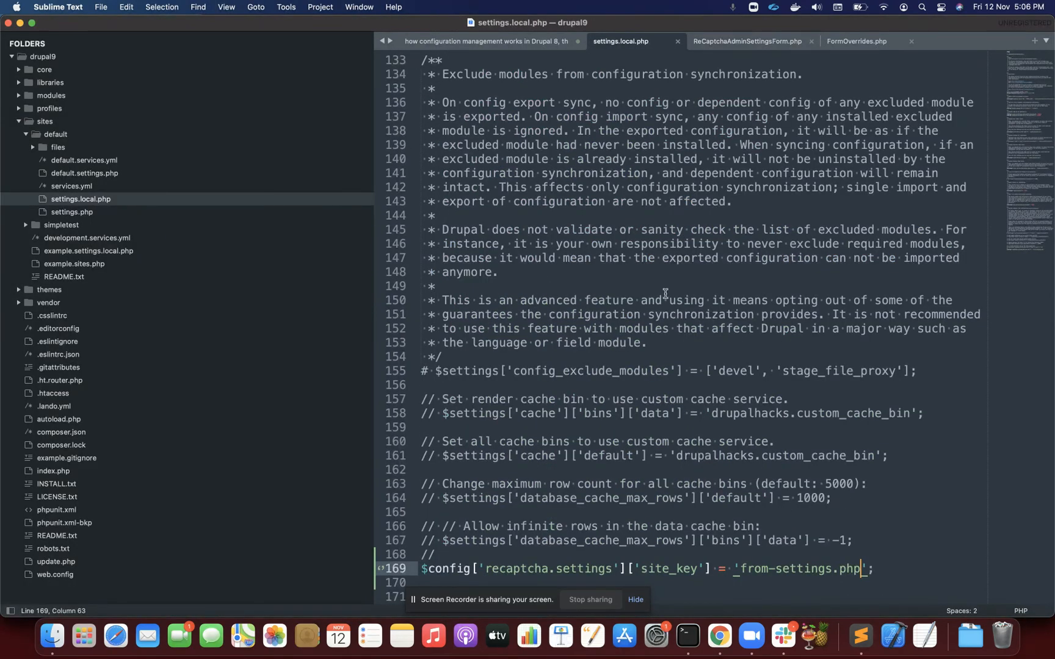
click(489, 41)
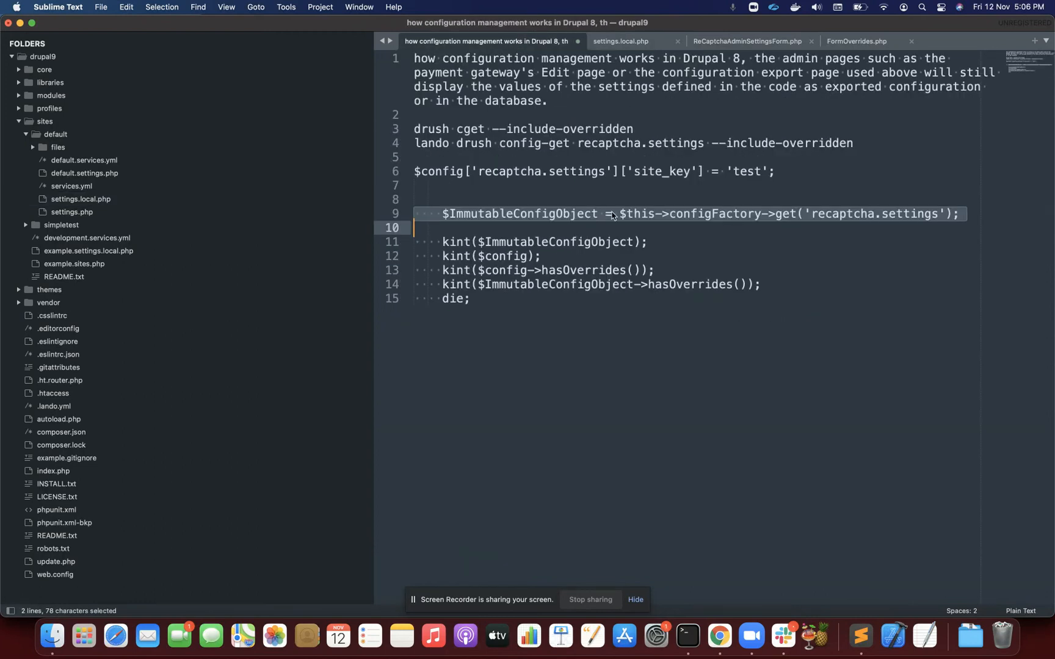
click(750, 42)
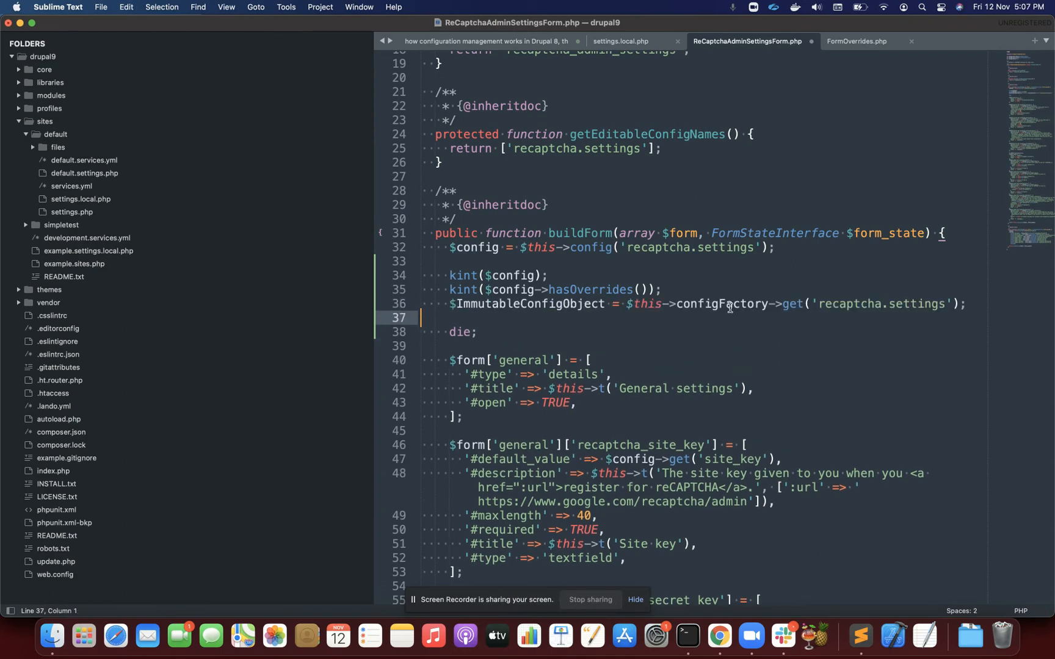
double_click(722, 304)
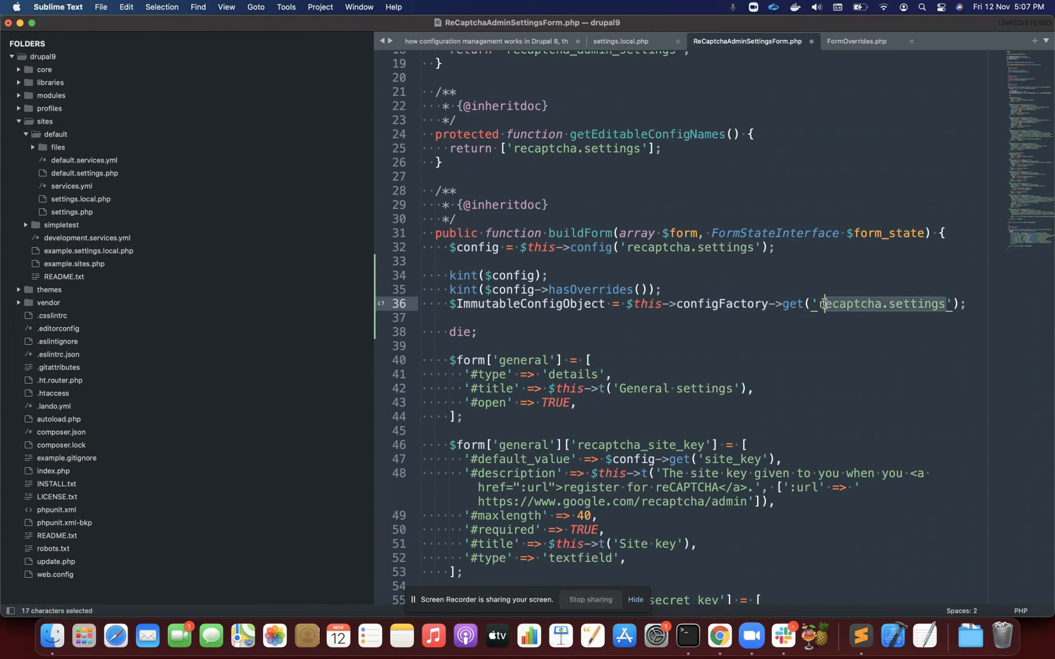
click(487, 41)
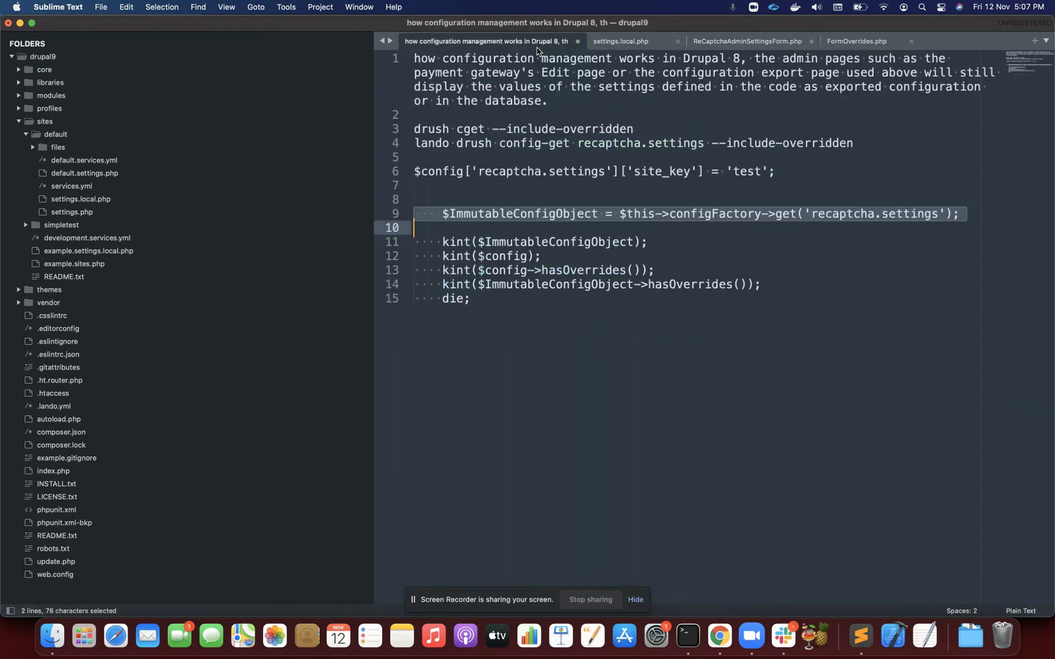
click(750, 41)
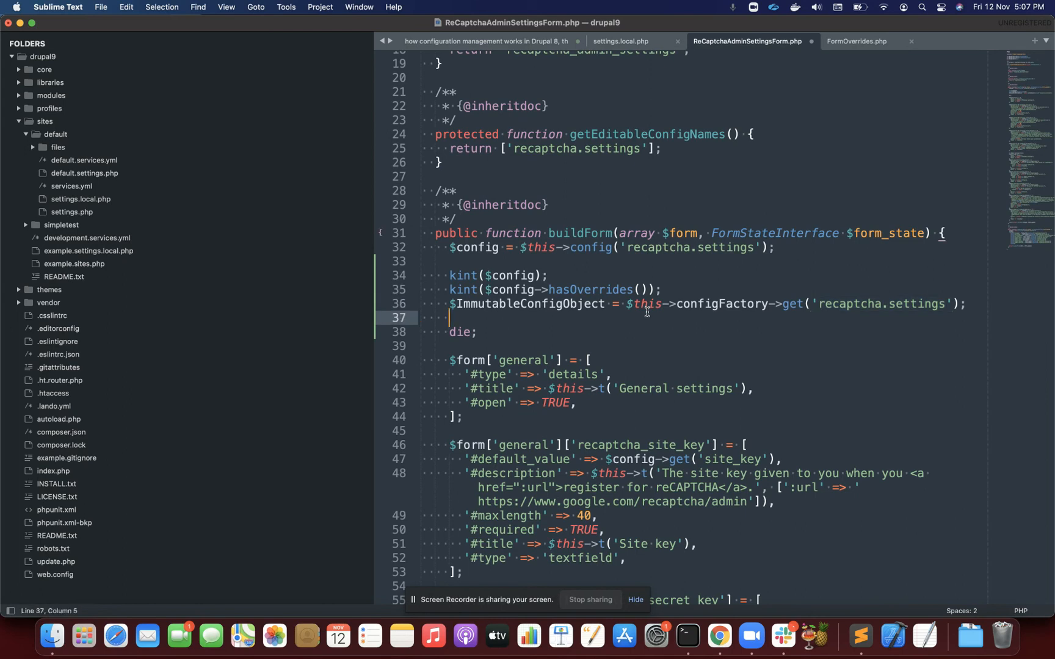
- Add kint($ImmutableConfigObject) and kint($ImmutableConfigObject->hasOverrides()) and save
text(kint($)
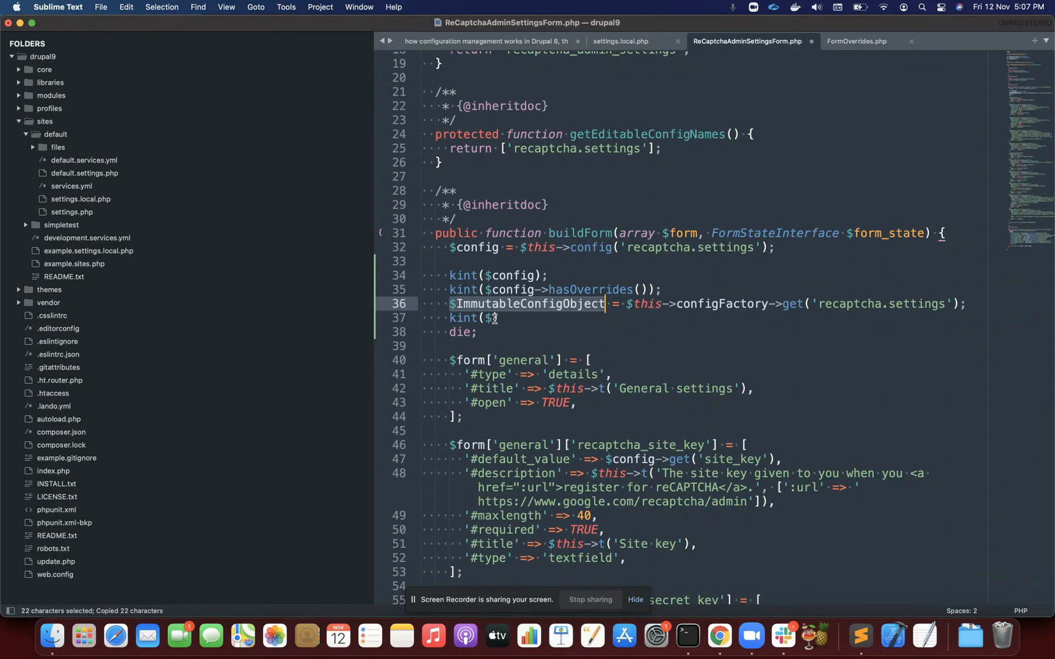
text($ImmutableConfigObject);)
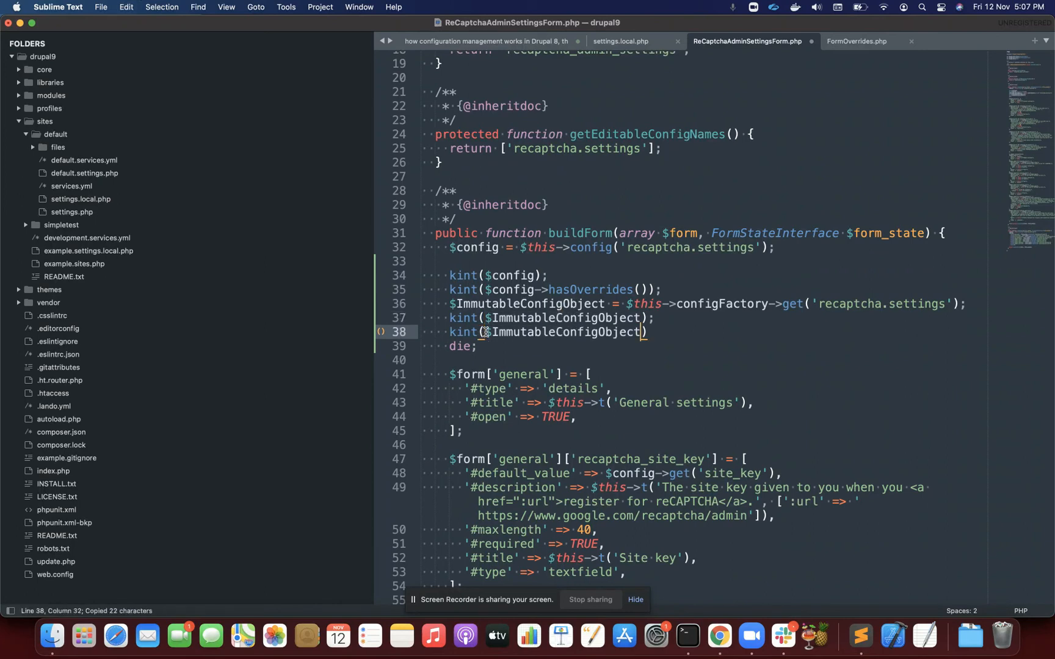
text(->hasOverrides()
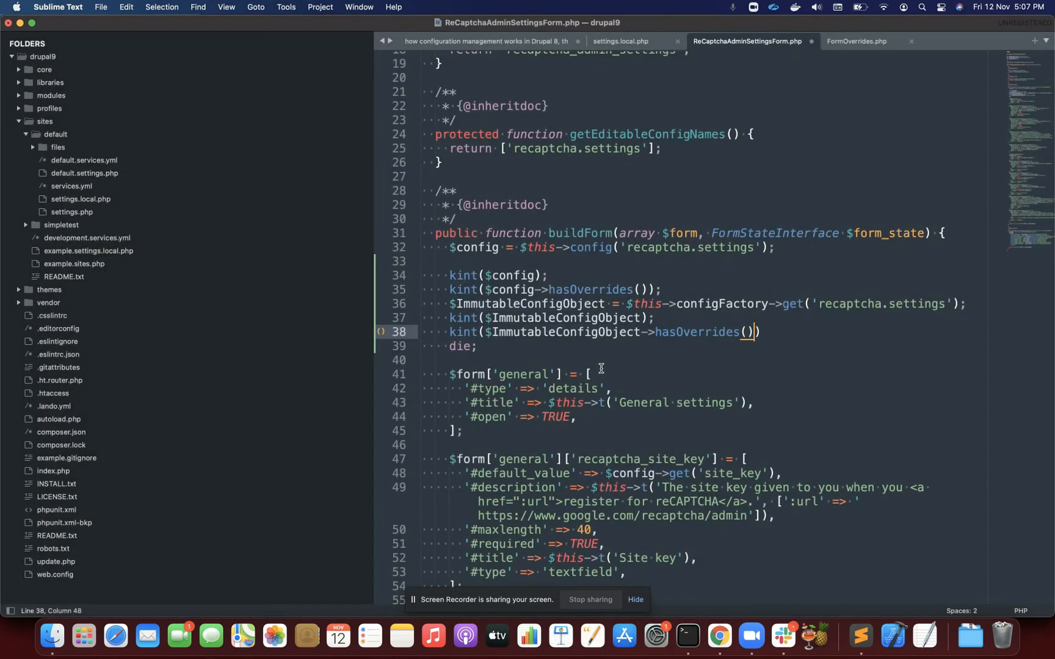
key(cmd+s)
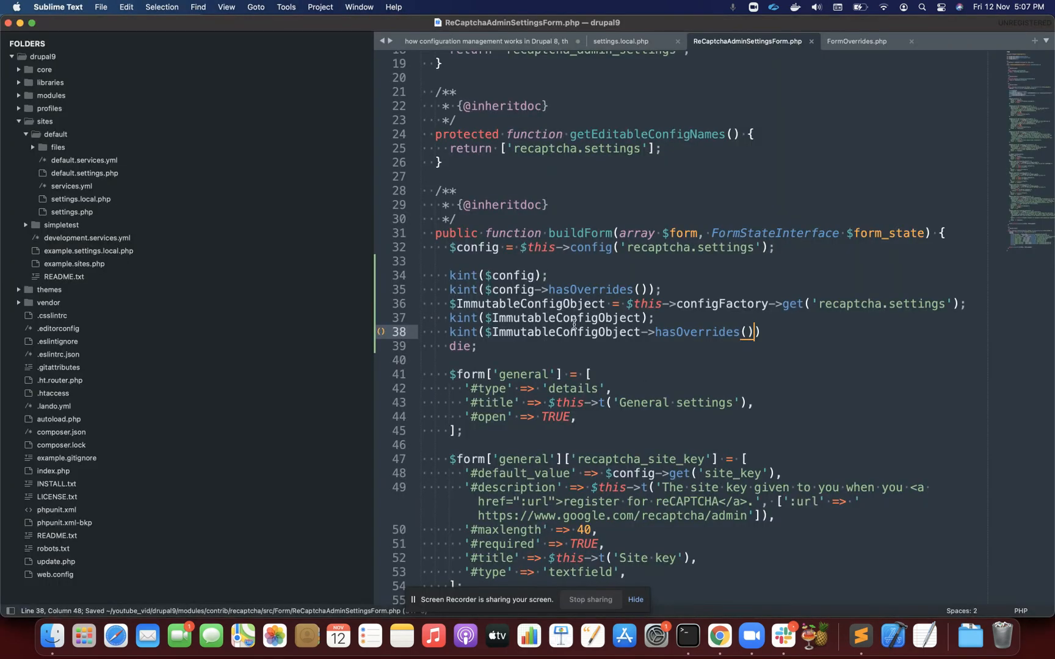
text(;)
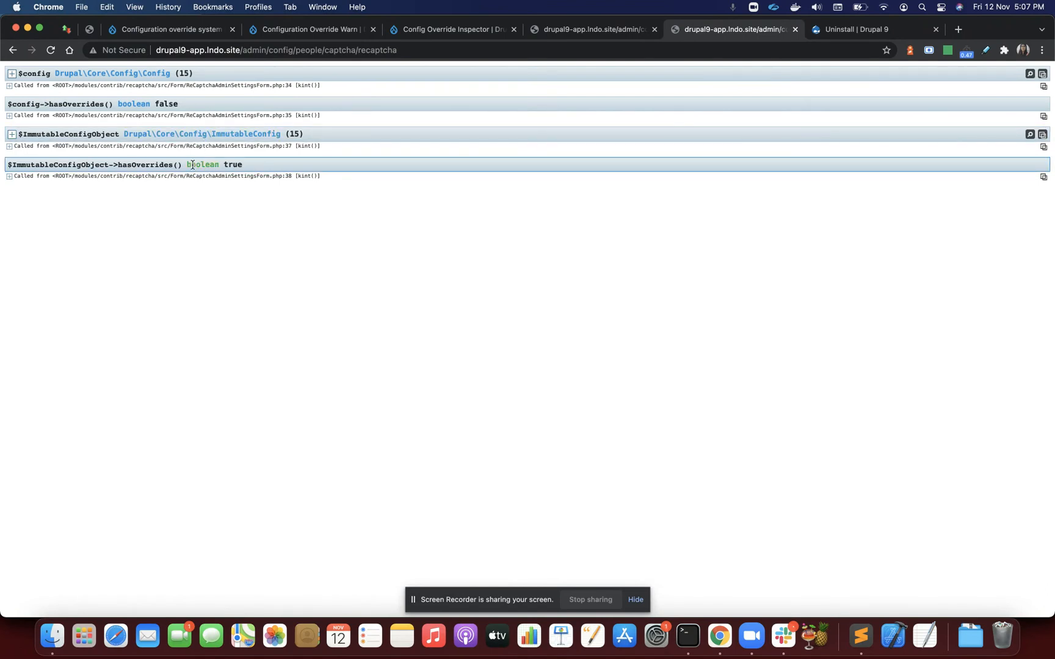
mouse_move(248, 130)
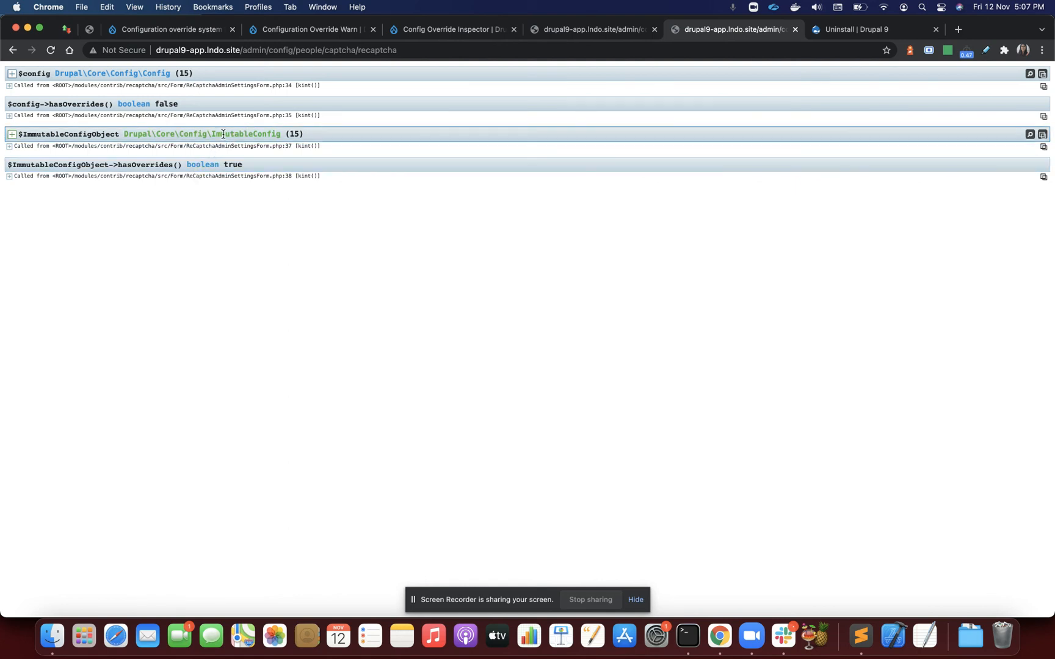
- Expand the ImmutableConfig dump: originalData site_key 'test', settingsOverrides site_key 'from-settings.php'
click(12, 133)
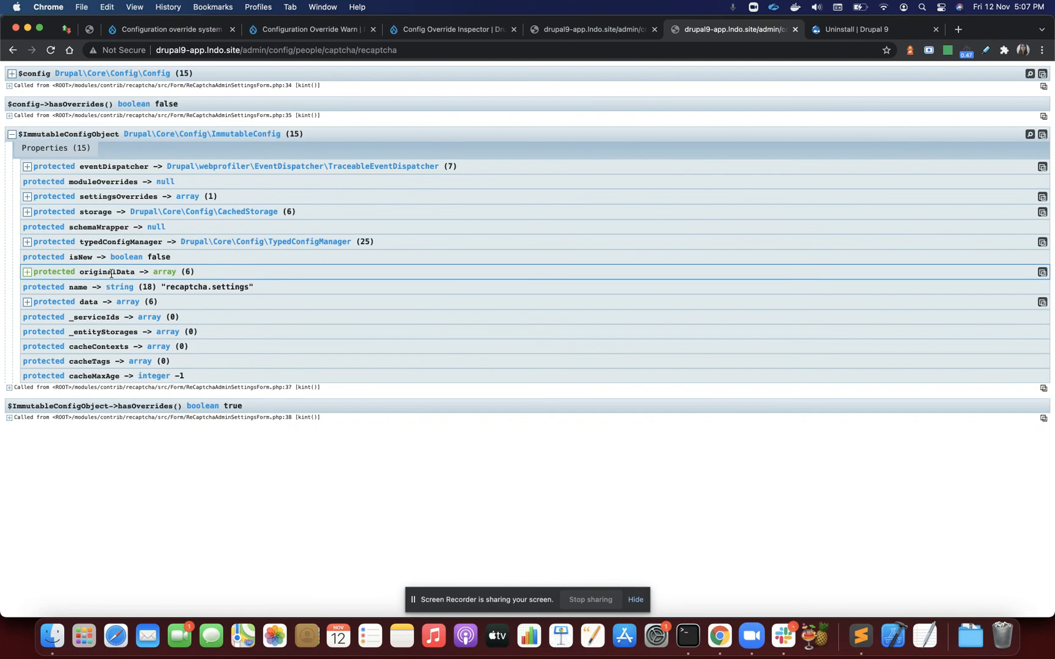
click(27, 272)
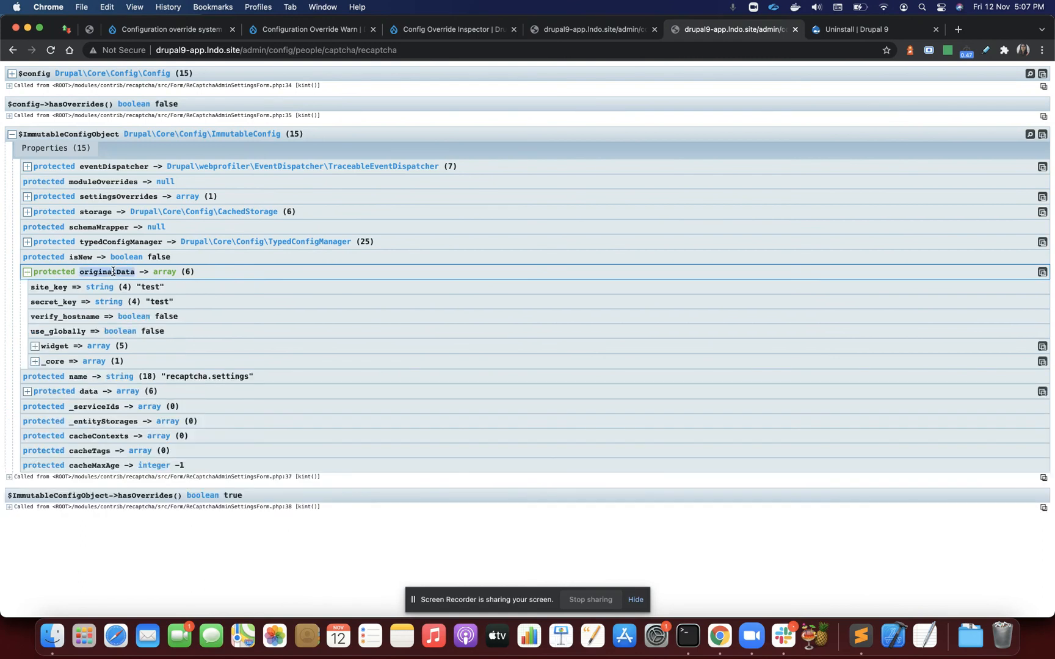
mouse_move(148, 287)
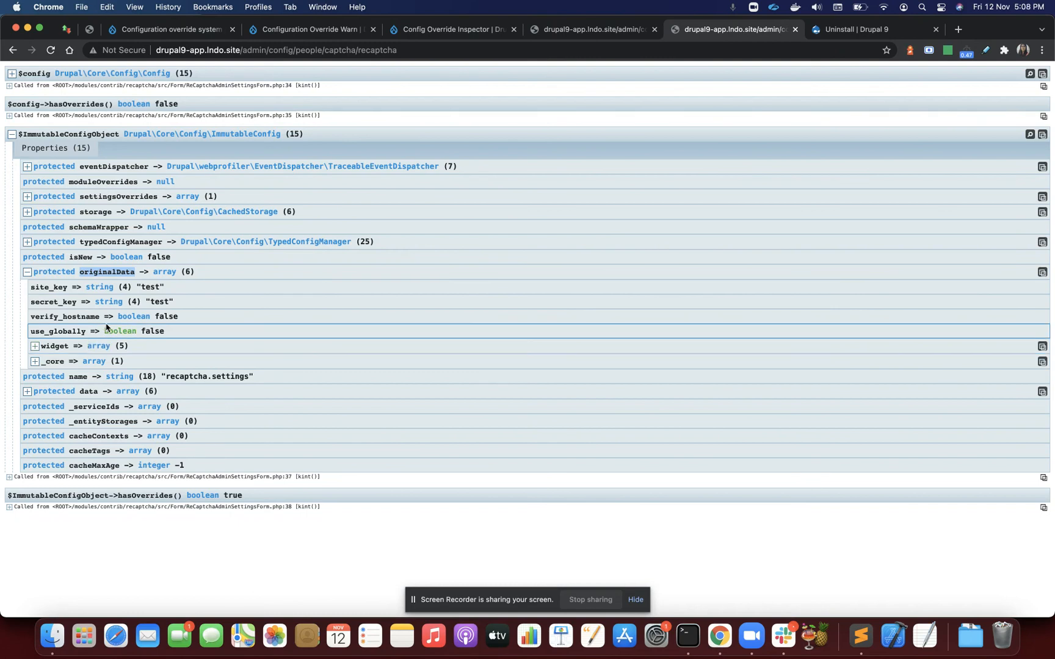
click(30, 197)
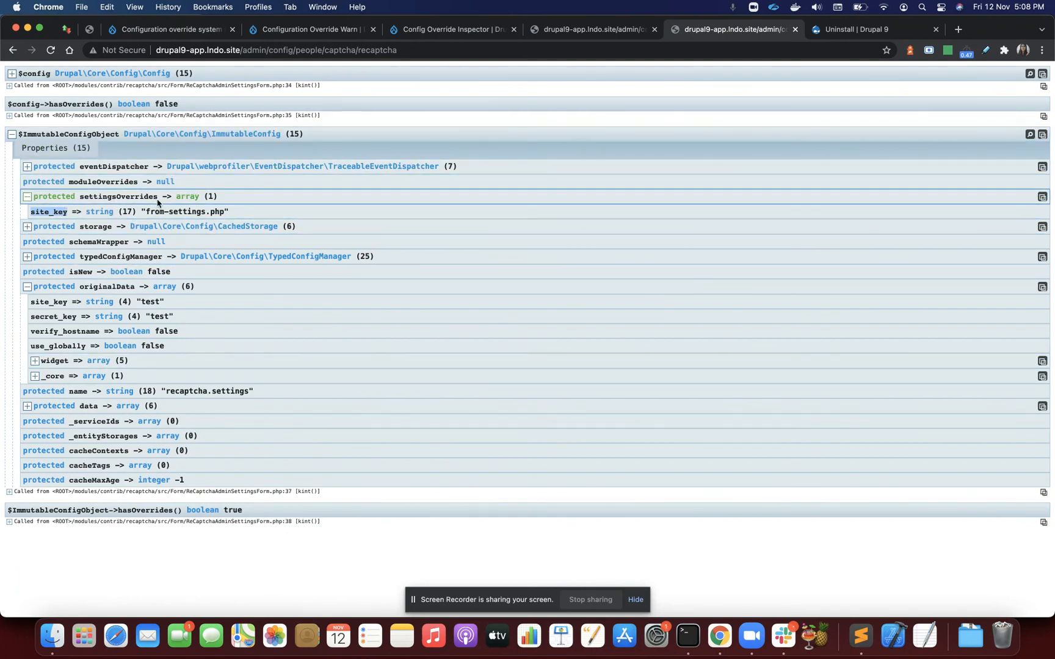
- Collapse the dump and check it against the form code in the editor
click(13, 136)
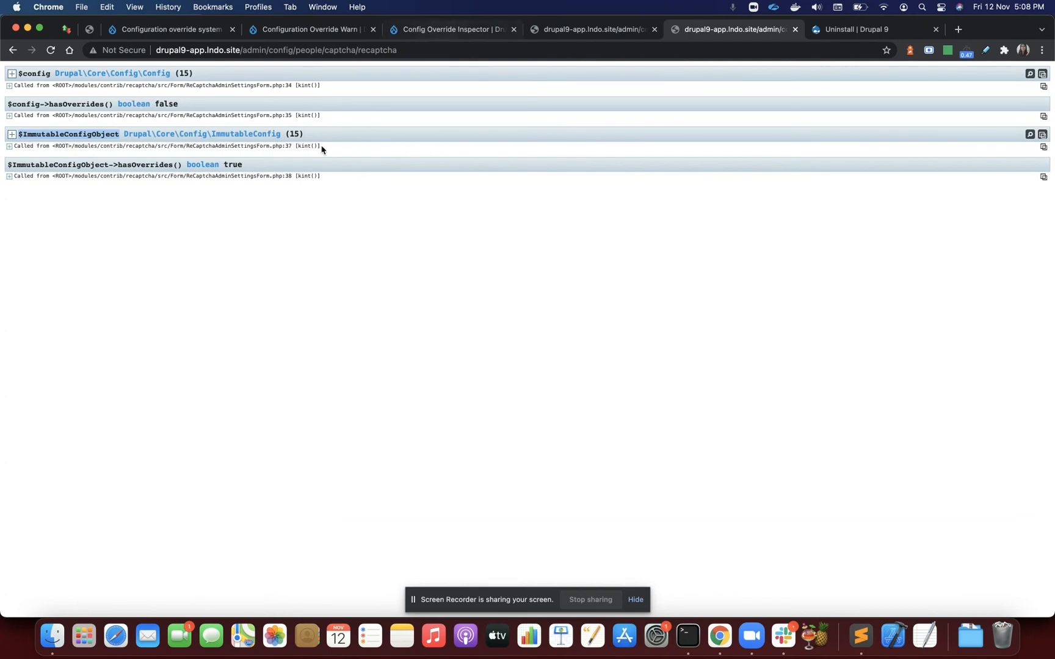
click(11, 133)
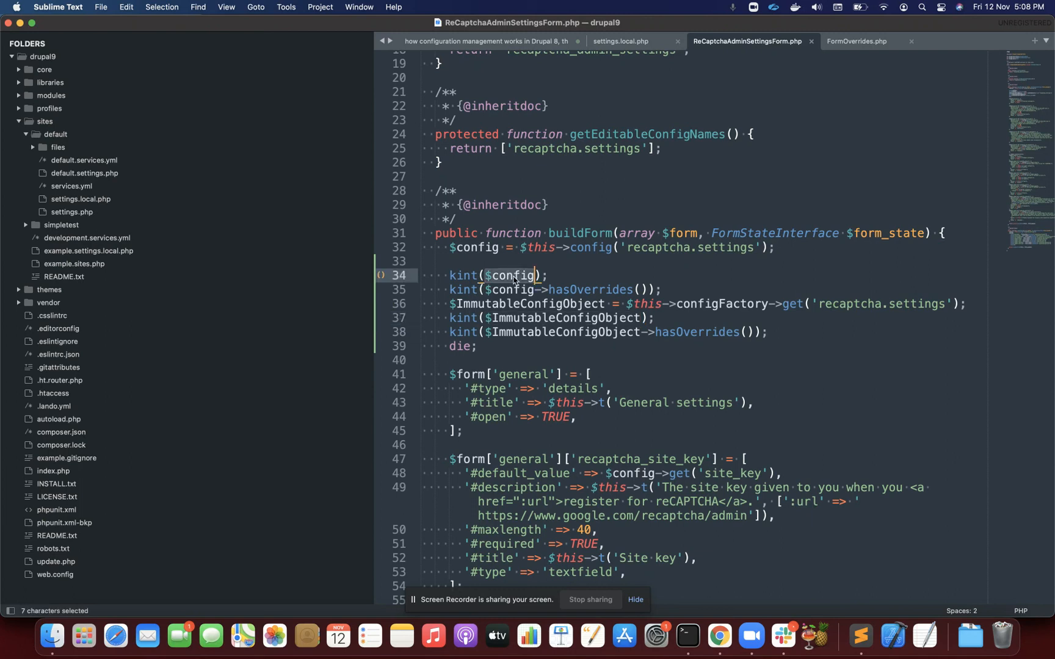
click(718, 636)
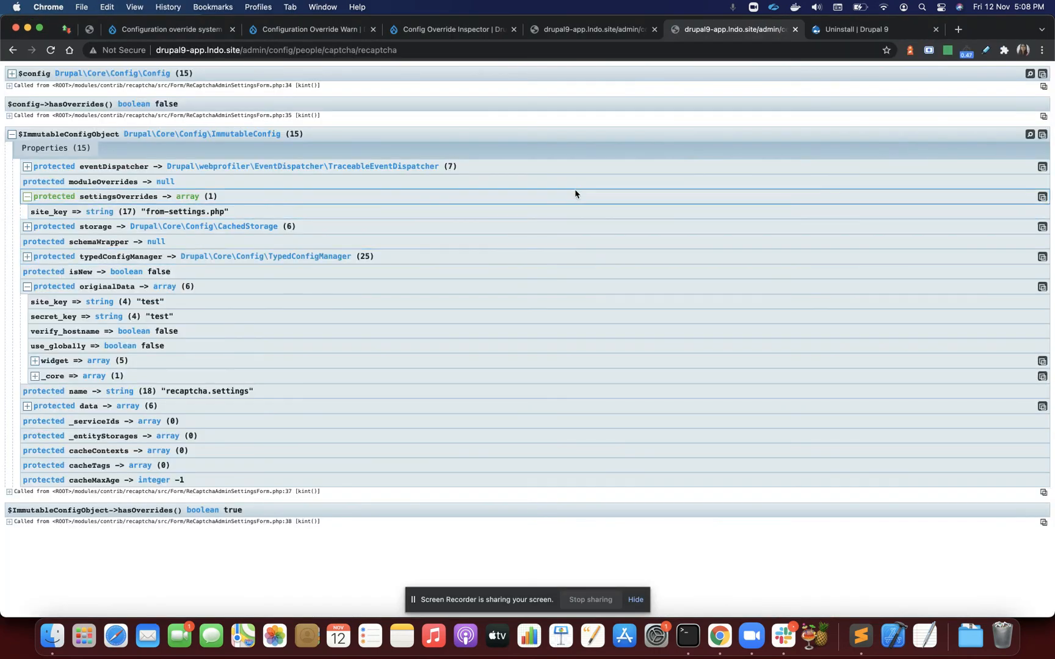